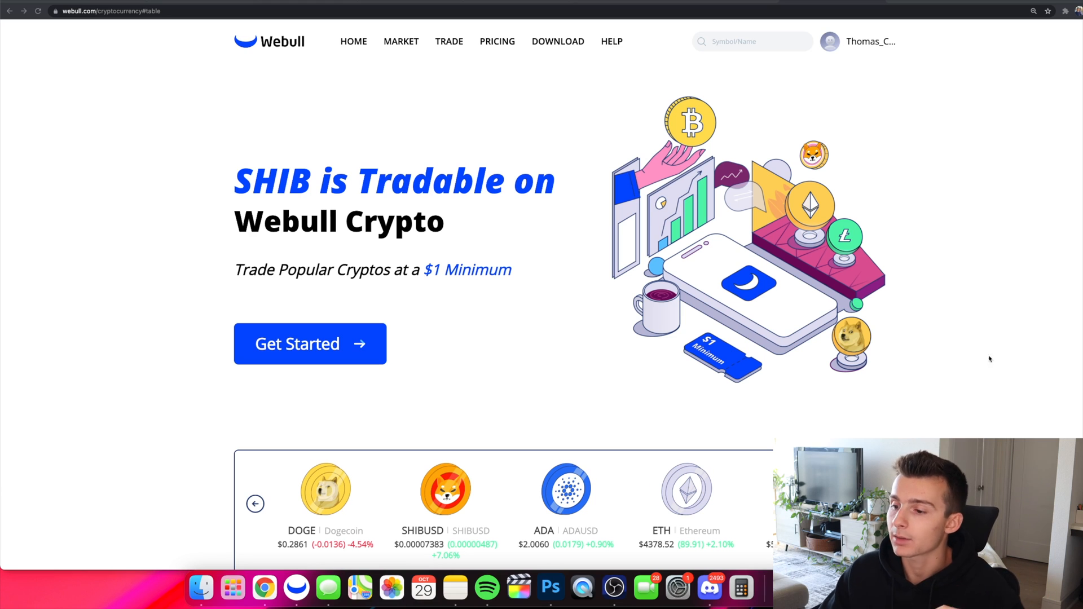
# Step through the coin price carousel and scroll down to its 'More' link
pyautogui.click(255, 503)
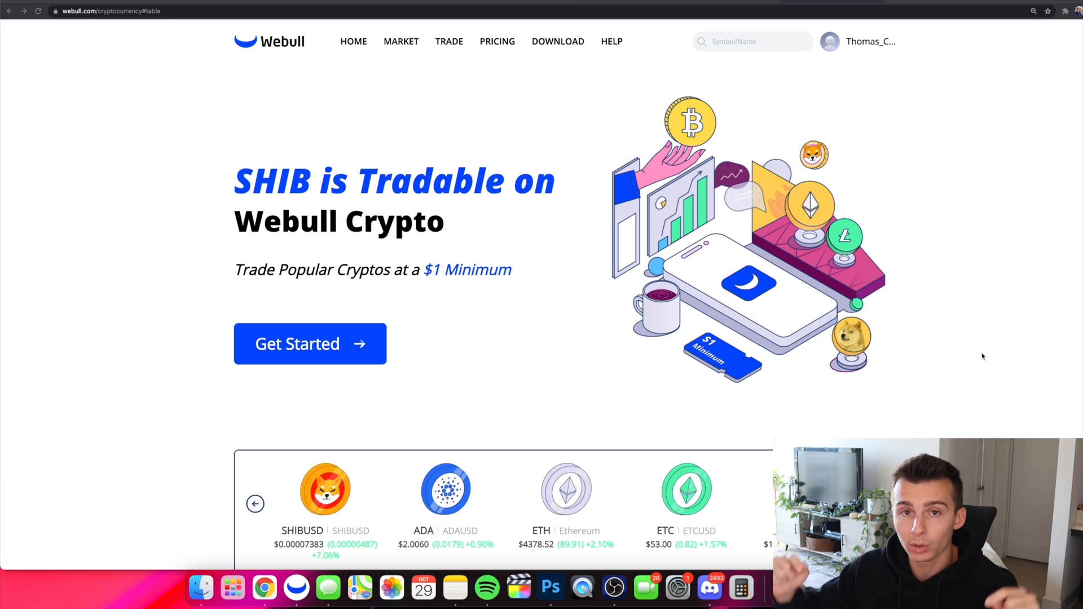
pyautogui.click(255, 503)
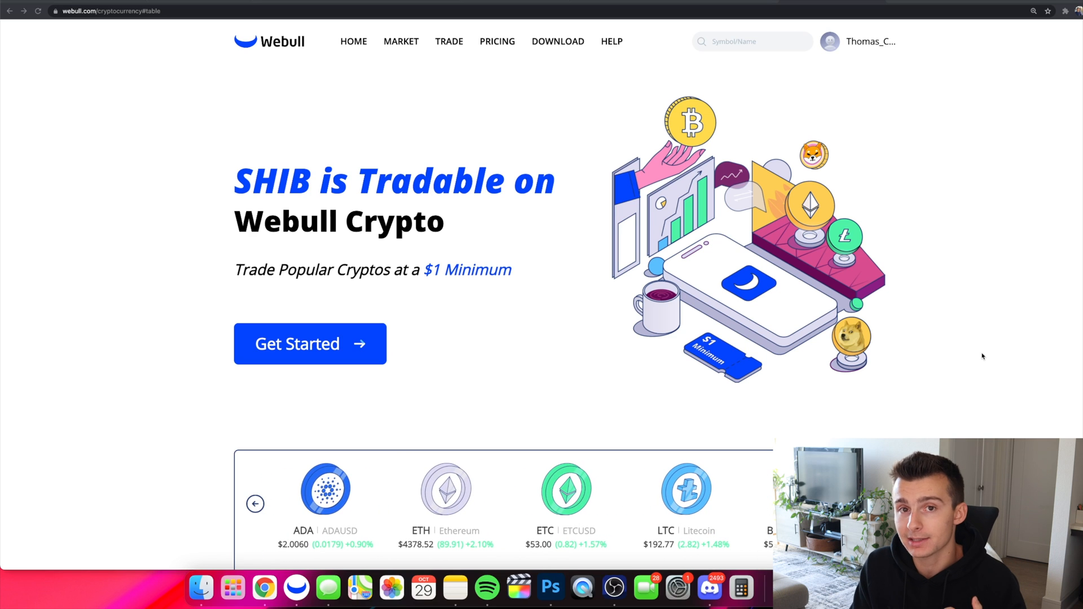
pyautogui.click(255, 503)
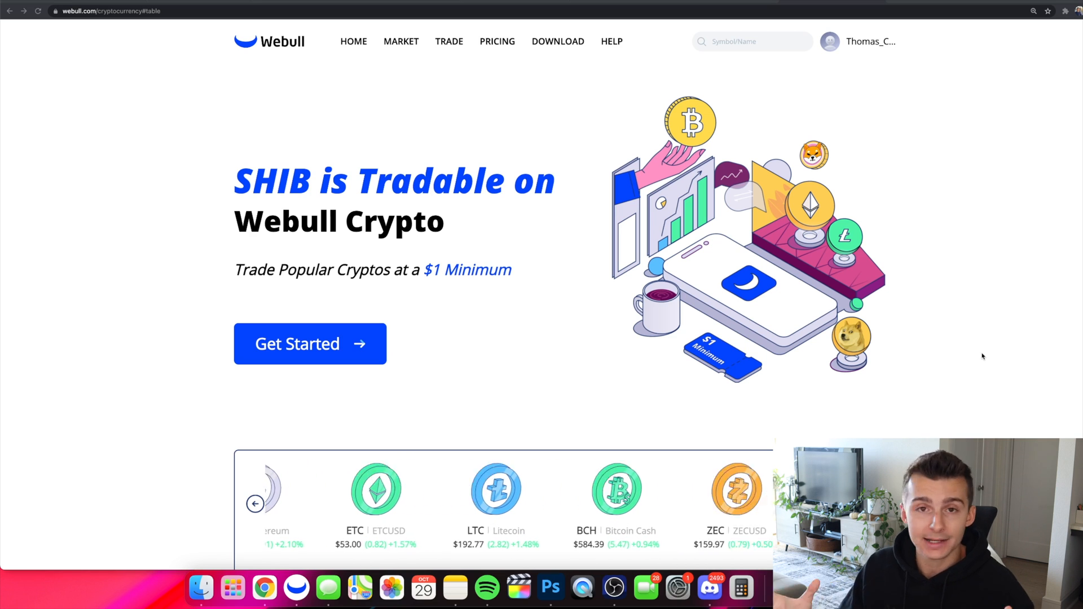
pyautogui.click(255, 503)
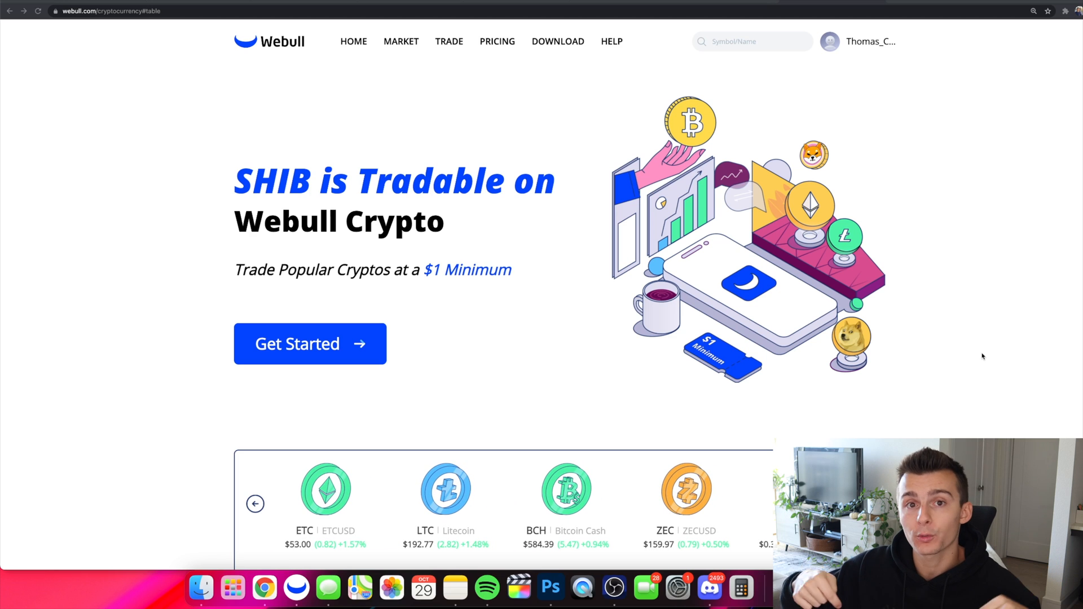
pyautogui.click(255, 503)
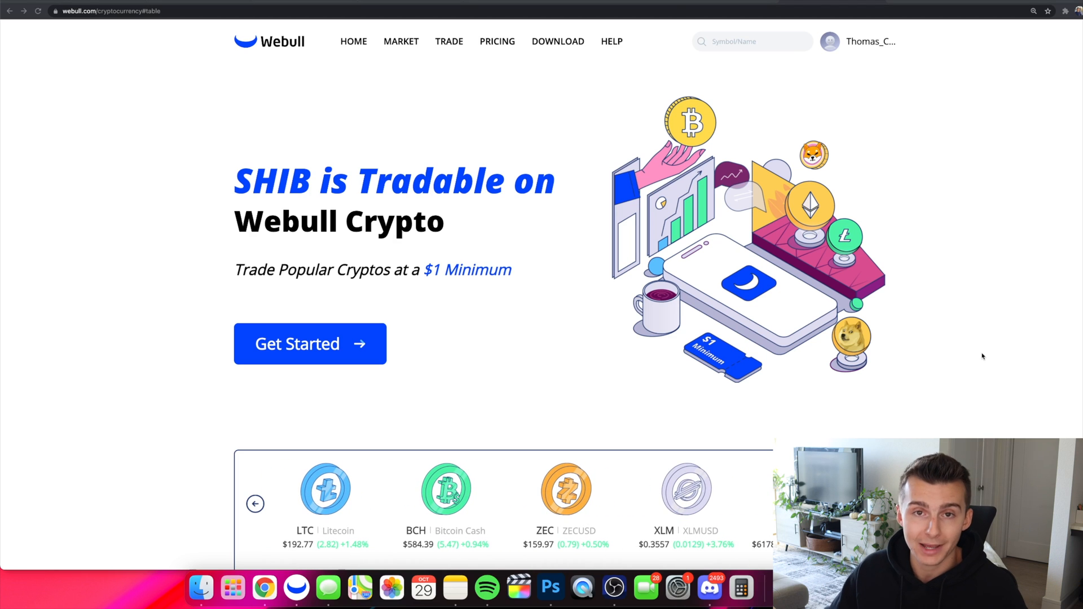
pyautogui.click(255, 503)
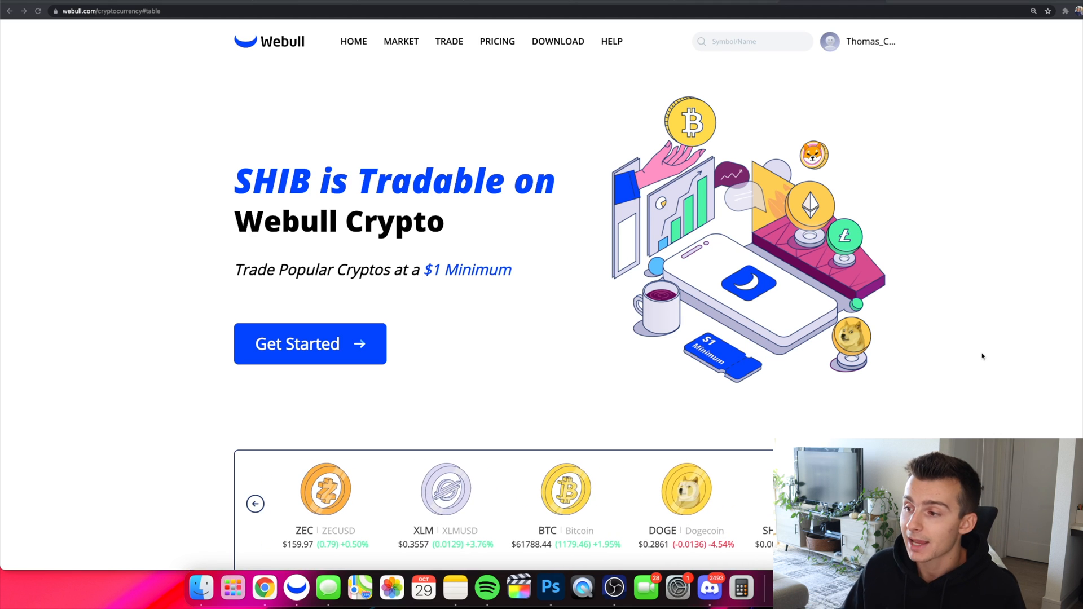
pyautogui.click(255, 503)
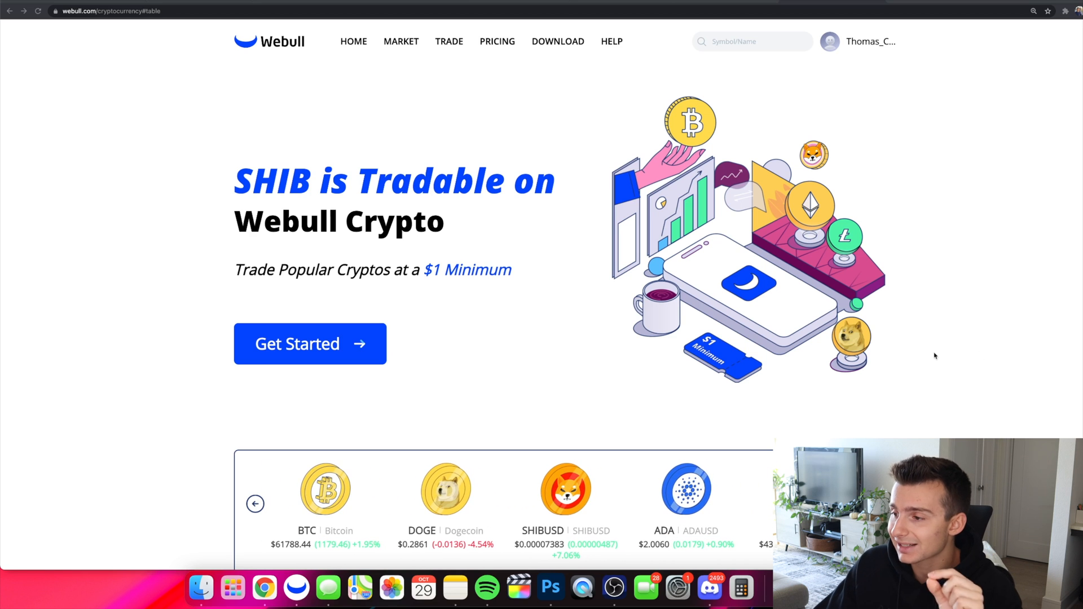
pyautogui.click(255, 503)
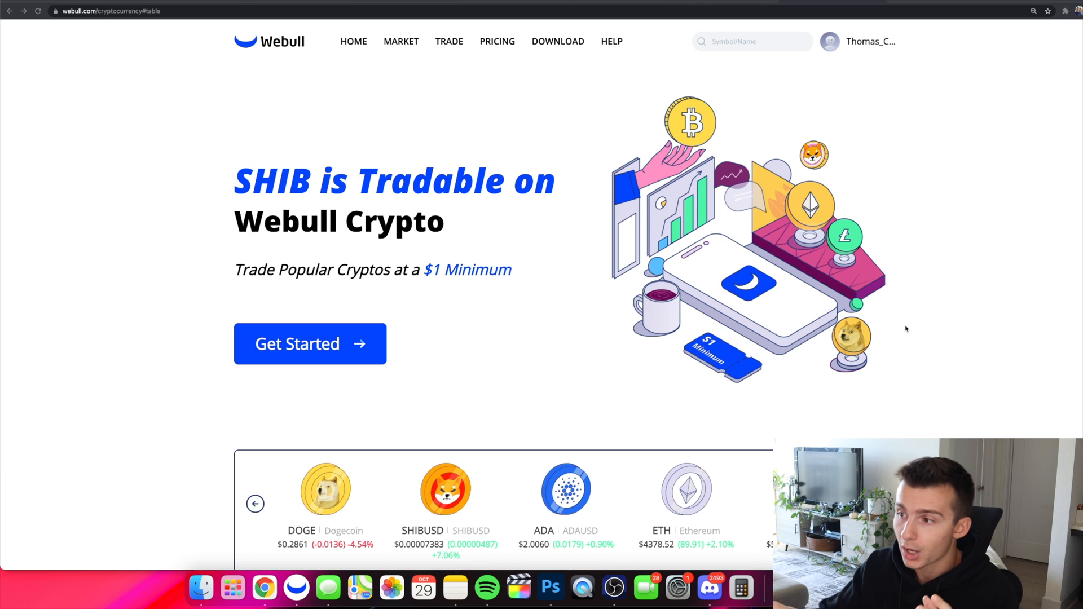
pyautogui.click(255, 503)
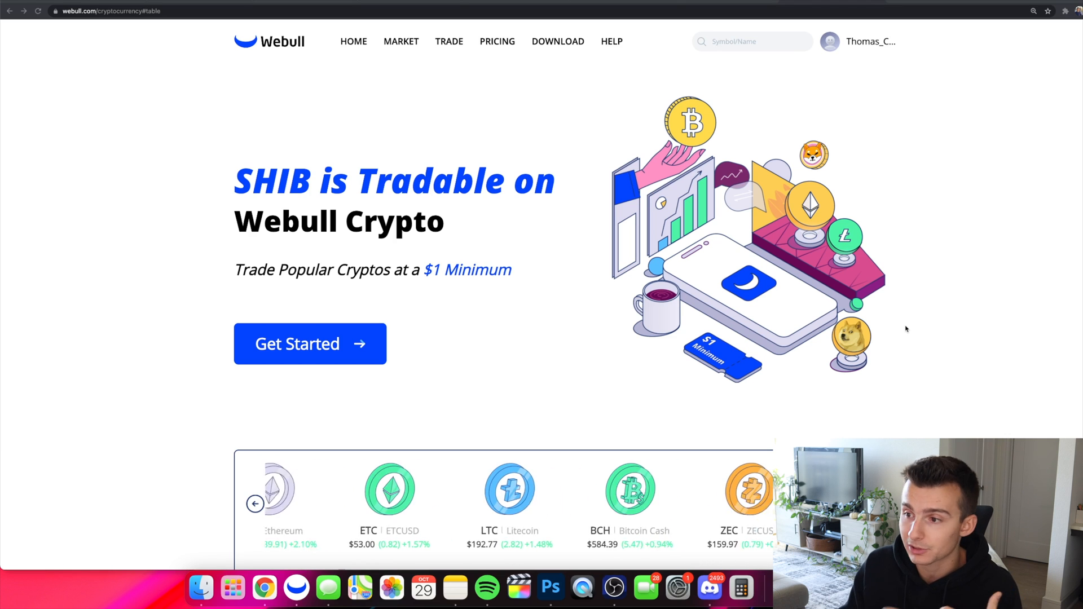
pyautogui.click(255, 503)
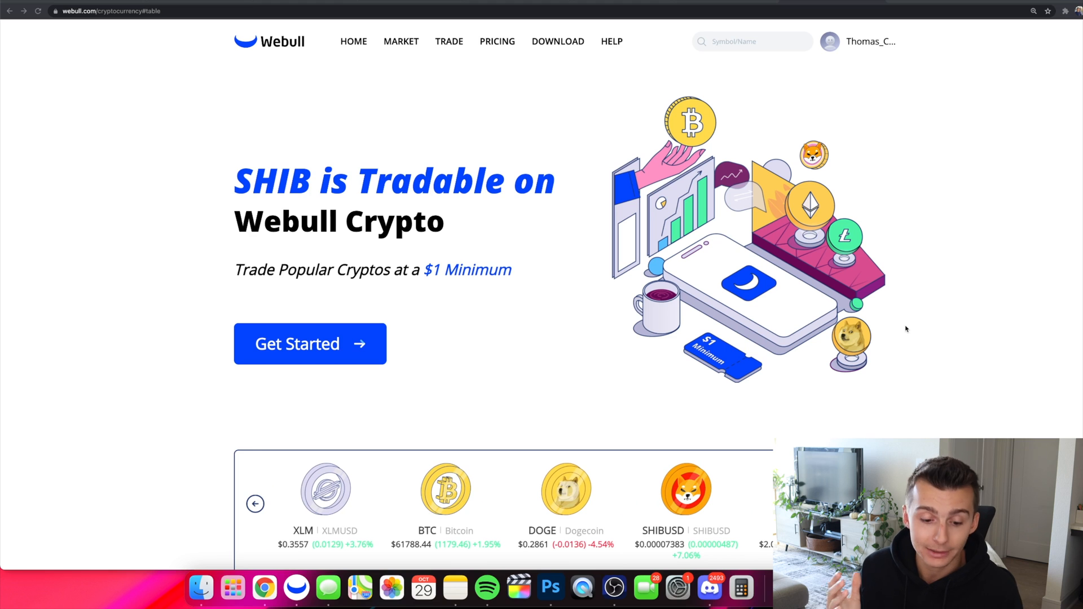
pyautogui.click(255, 503)
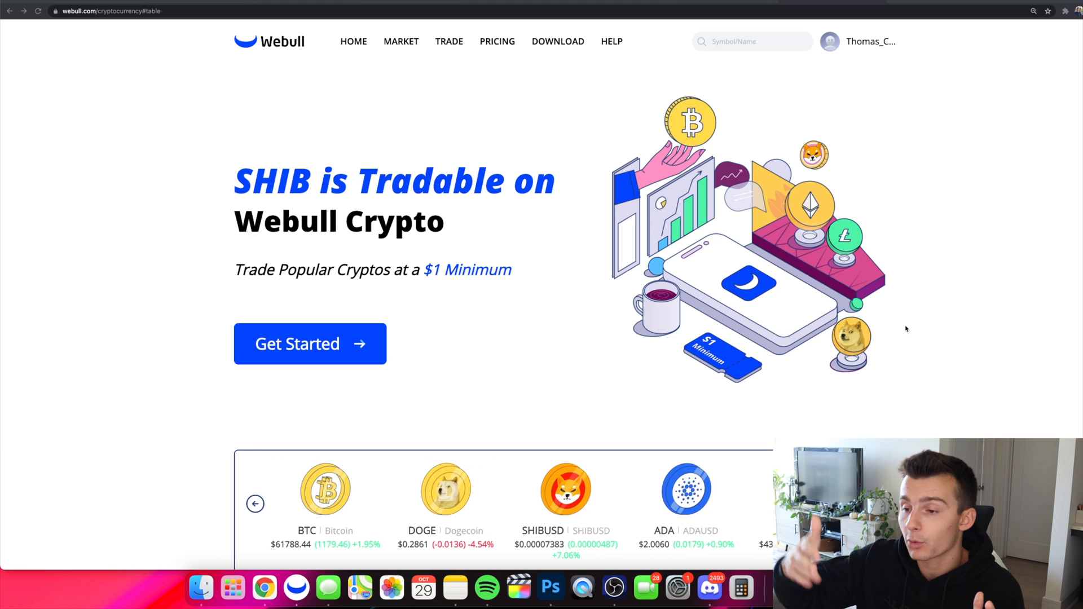
pyautogui.click(255, 503)
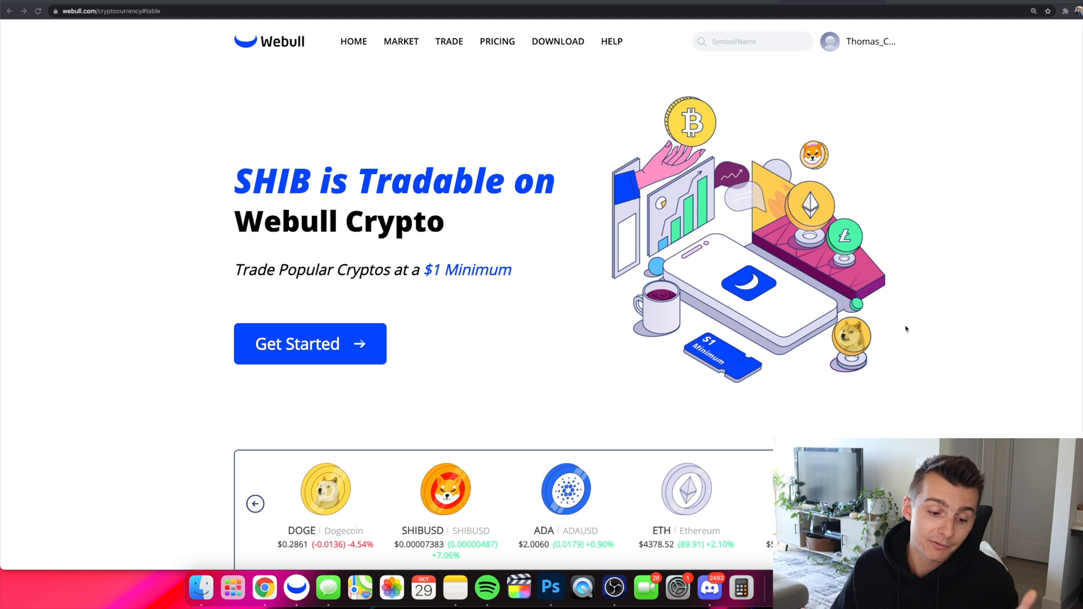
pyautogui.click(255, 503)
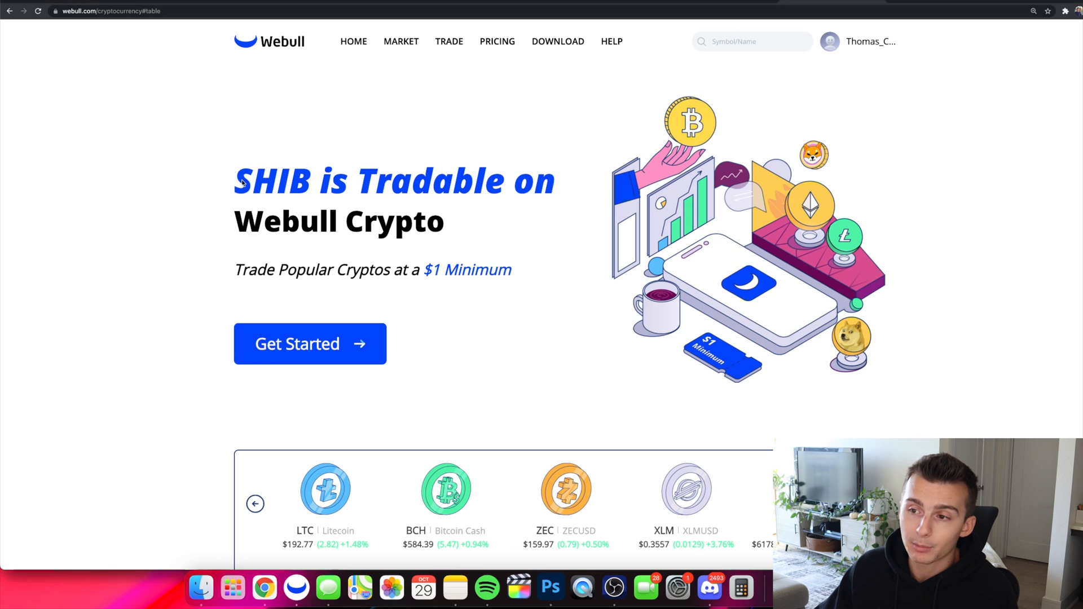
pyautogui.scroll(-3)
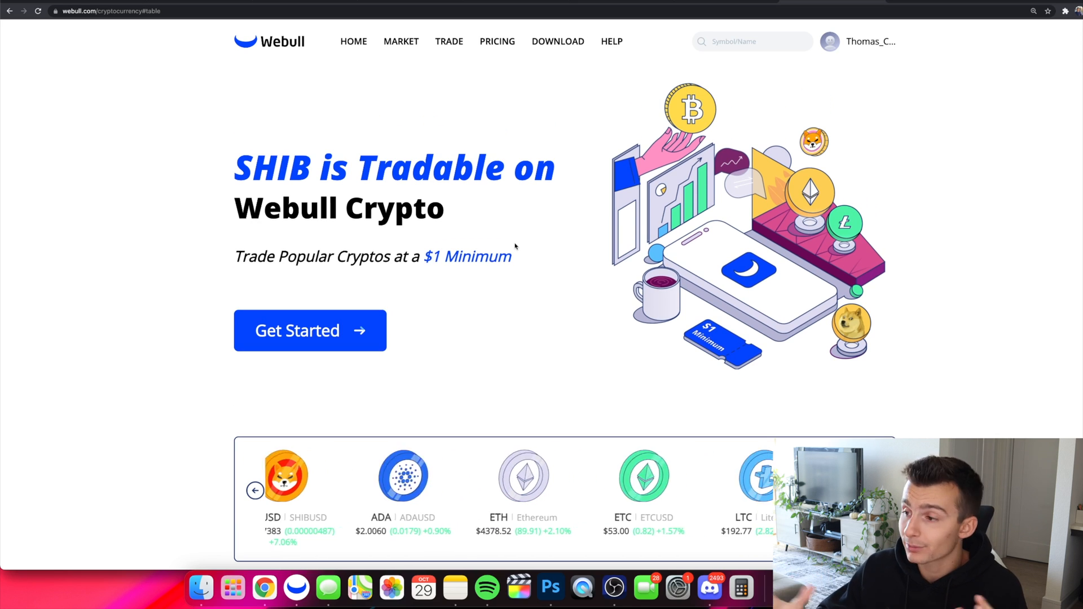
pyautogui.click(255, 491)
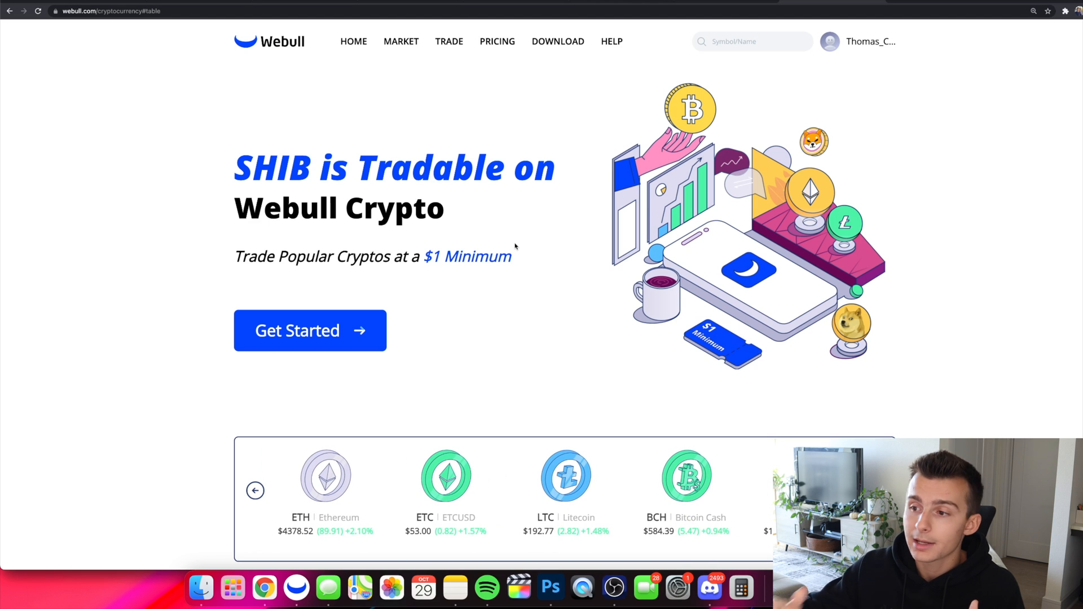
pyautogui.click(255, 491)
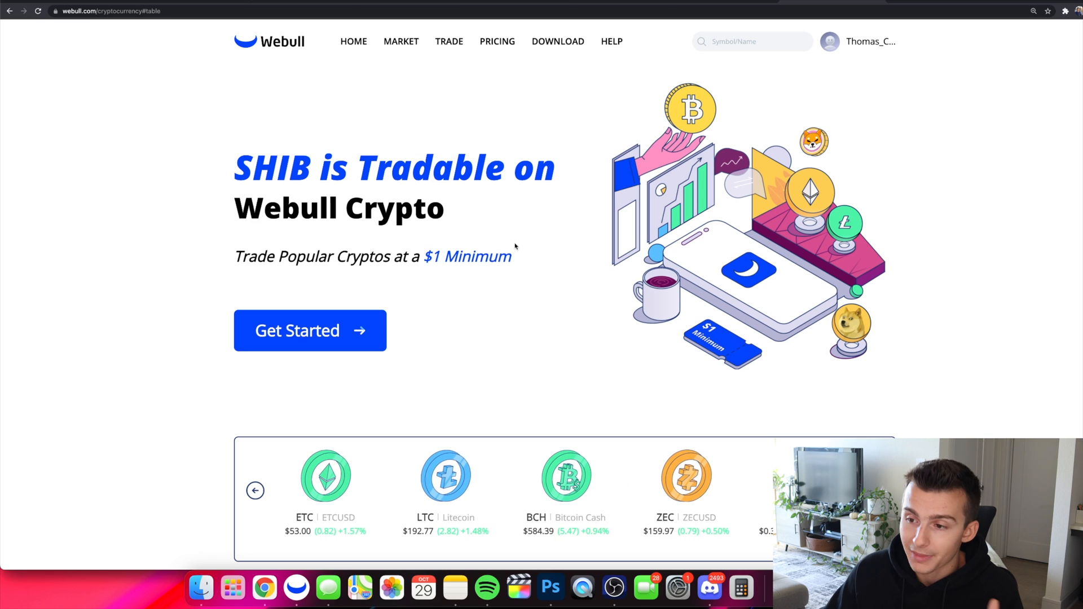
pyautogui.scroll(-3)
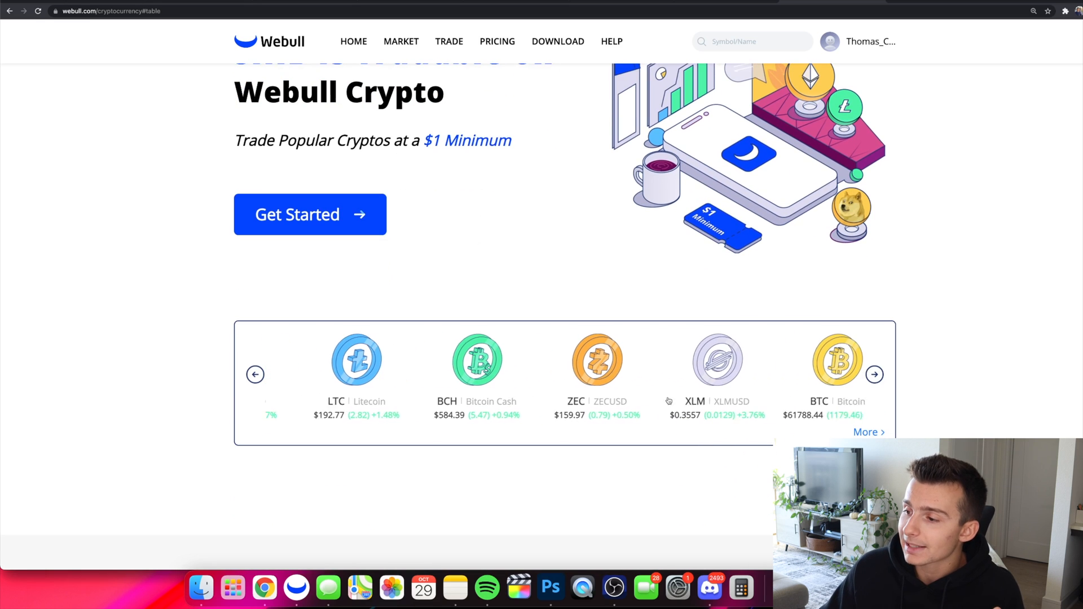
pyautogui.scroll(-3)
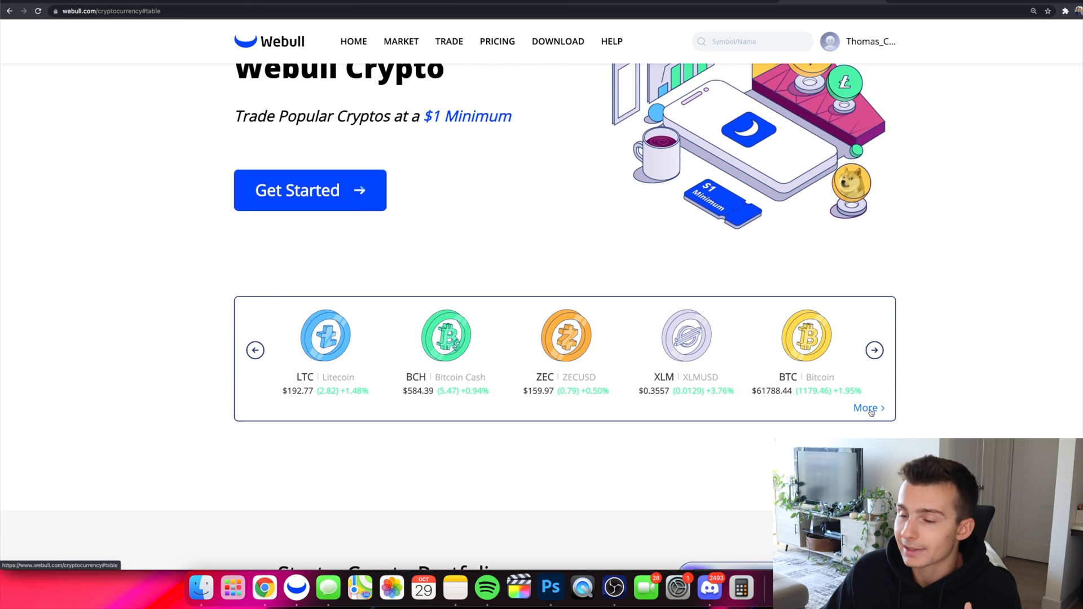
# Expand the full table of about fifteen coins (SHIBUSD, BTCUSD, ETHUSD, DOGEUSD) and scroll through it
pyautogui.click(873, 350)
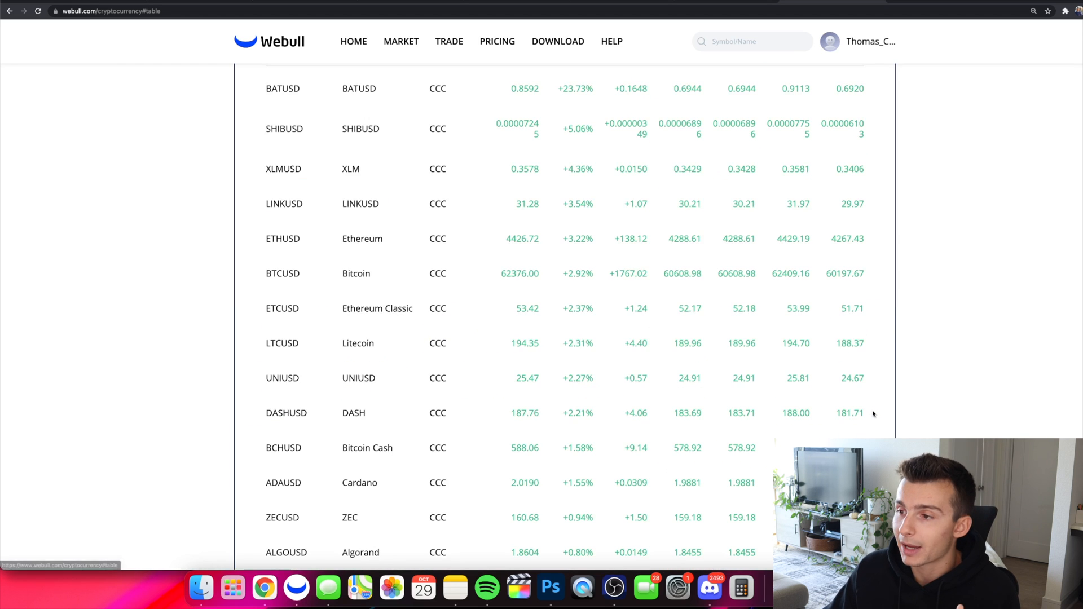
pyautogui.scroll(3)
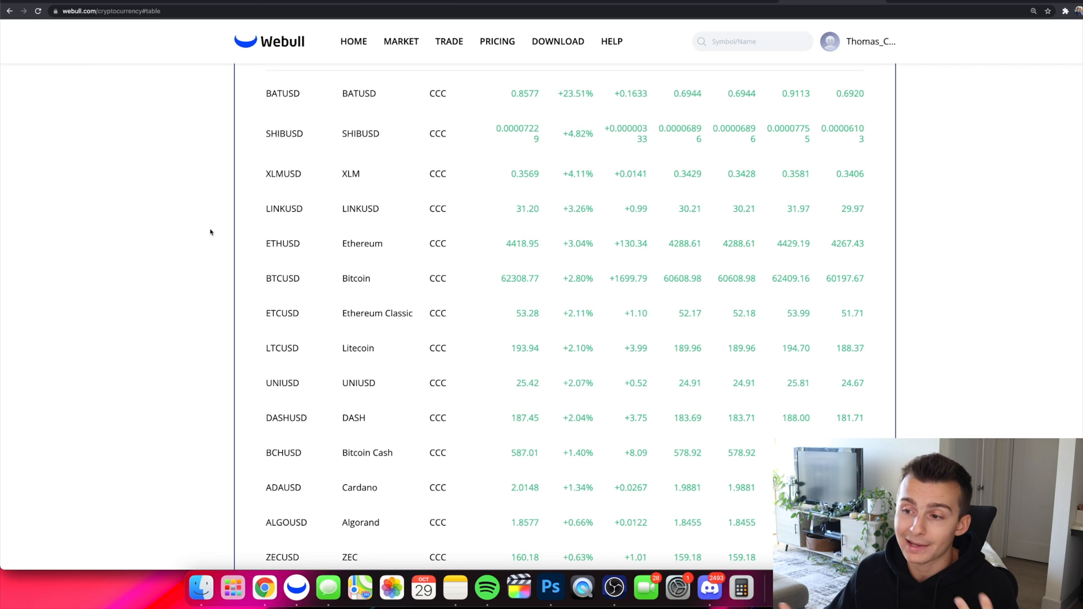
pyautogui.scroll(-3)
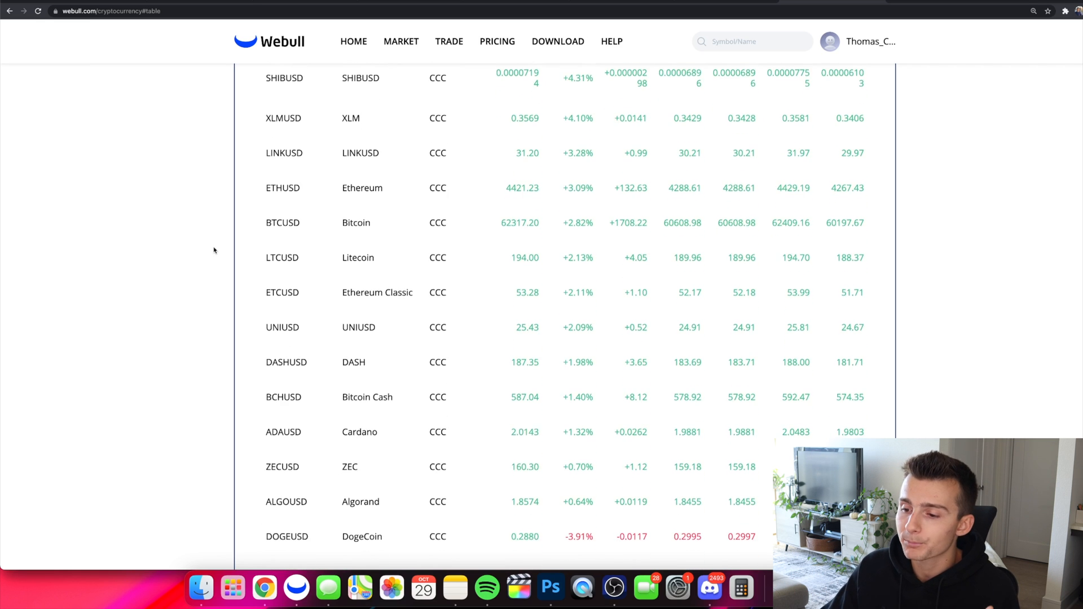
pyautogui.scroll(-3)
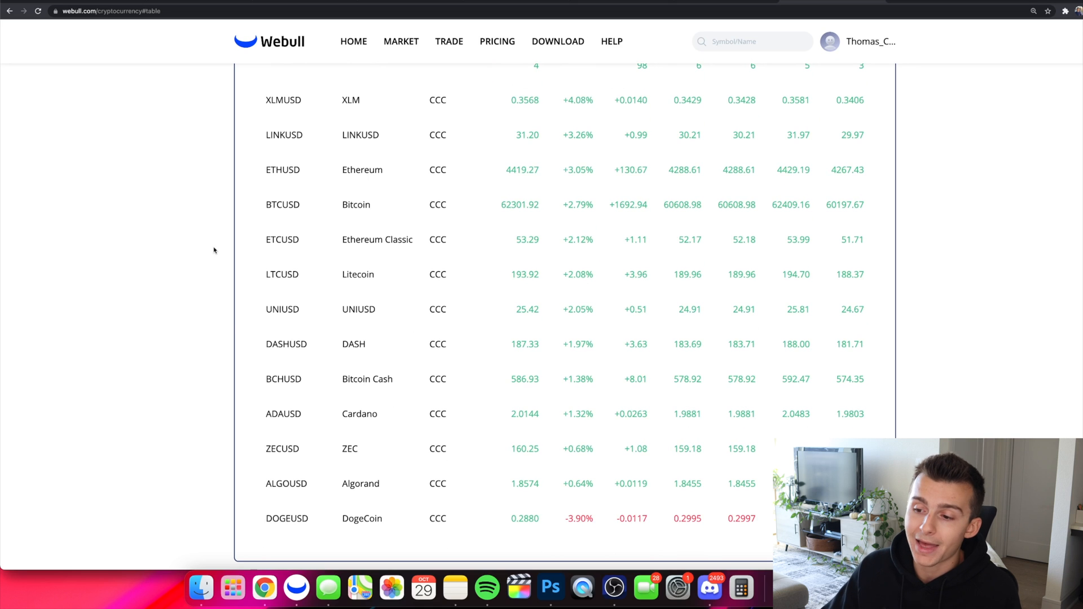
pyautogui.moveTo(282, 309)
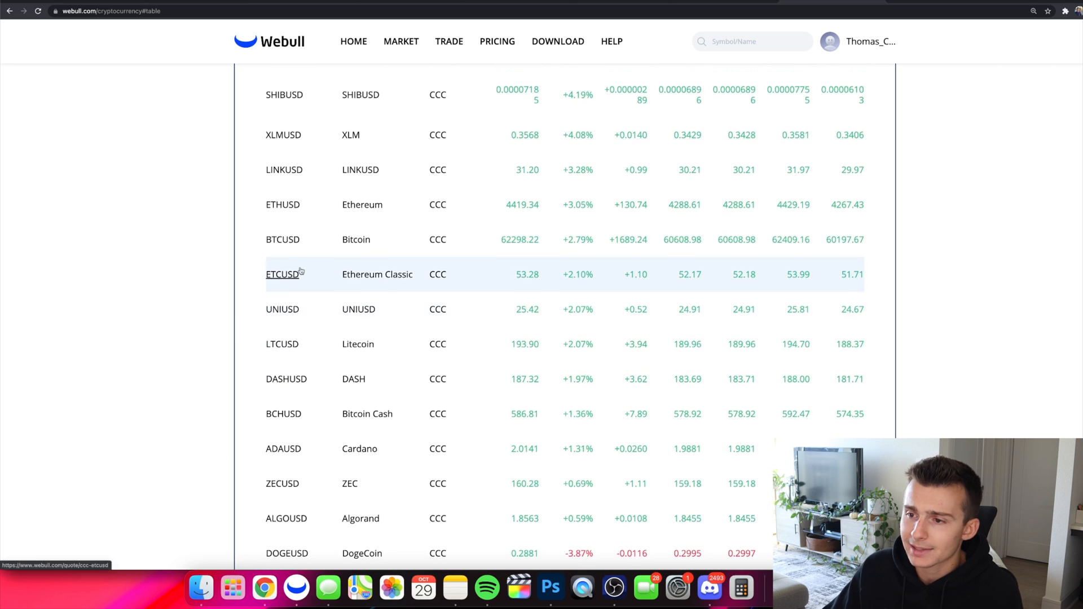
pyautogui.scroll(3)
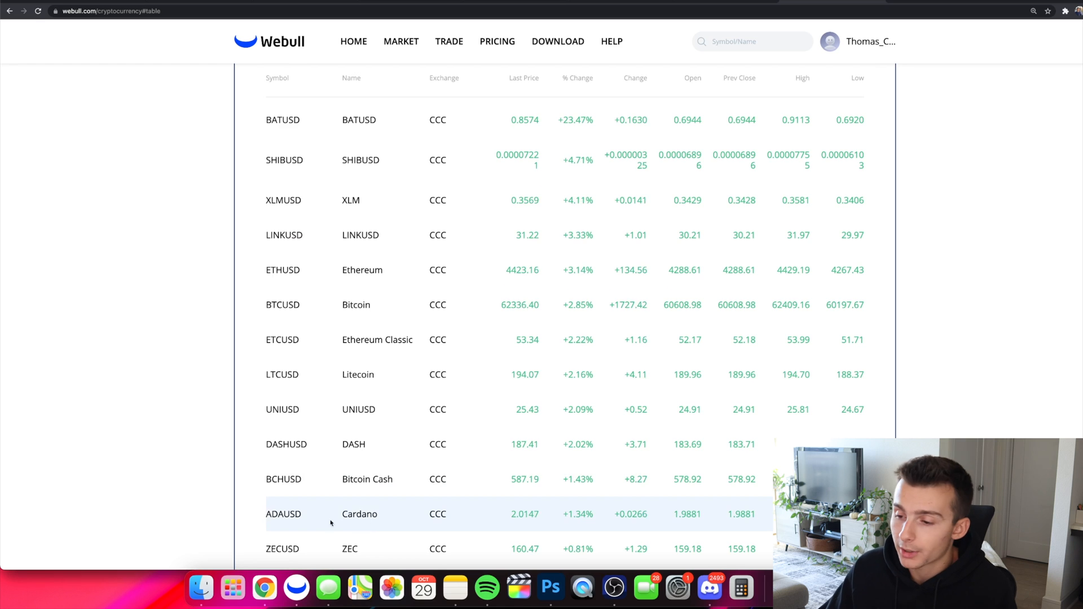
pyautogui.scroll(-3)
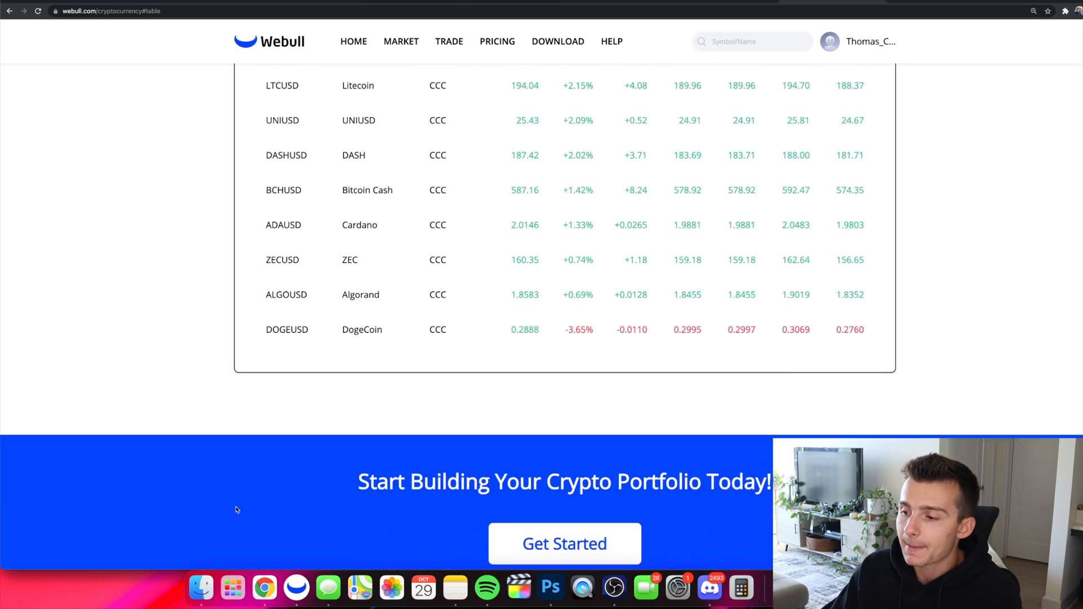
# Expand the FAQ answer 'What cryptocurrencies can I trade on Webull?' listing Bitcoin to Basic Attention Token
pyautogui.scroll(-3)
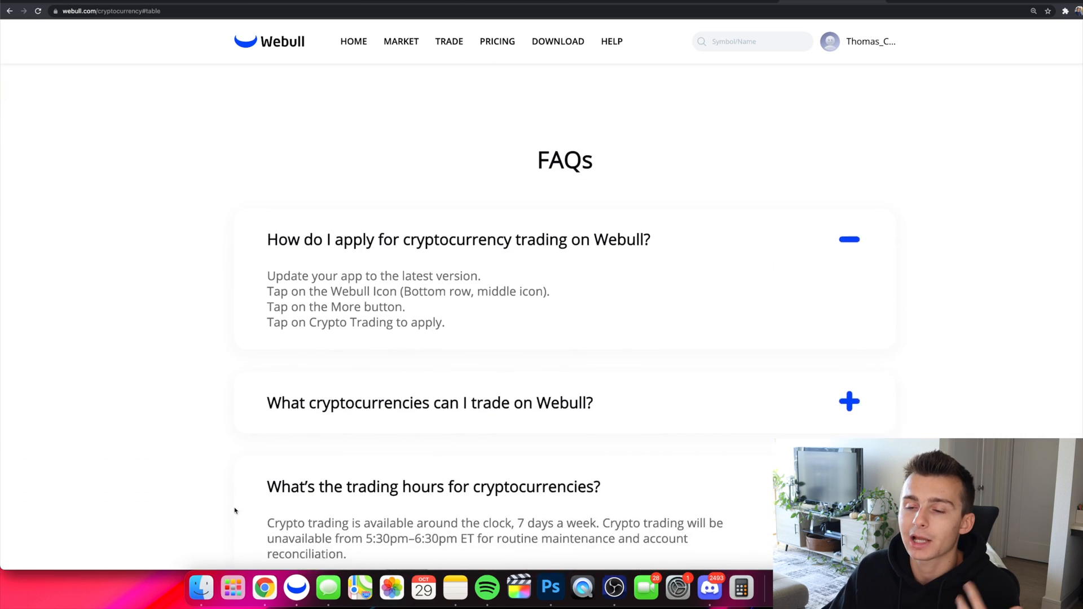
pyautogui.scroll(3)
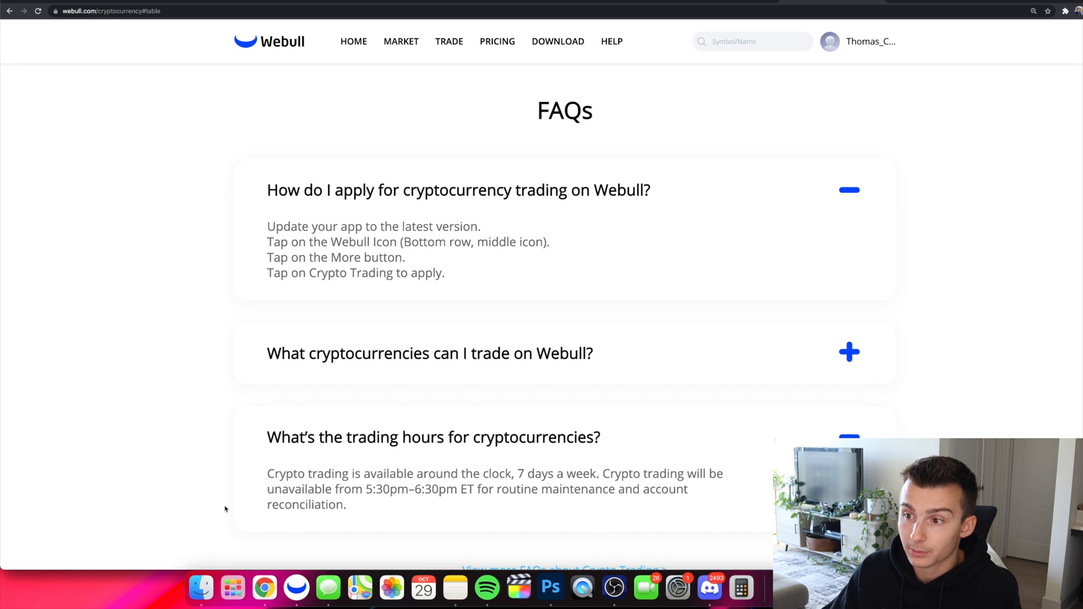
pyautogui.moveTo(450, 270)
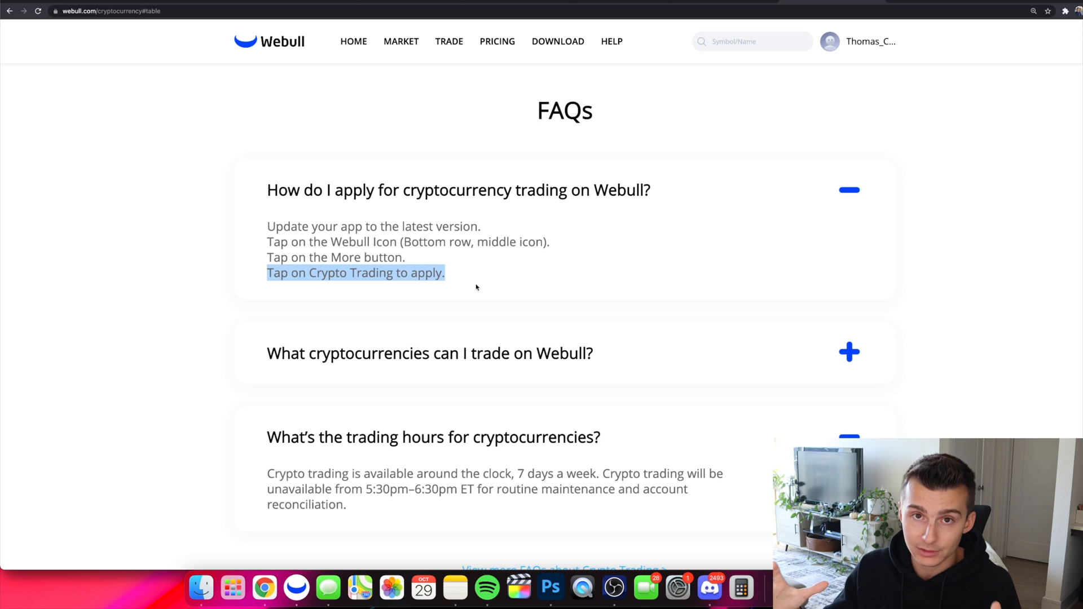
pyautogui.moveTo(587, 371)
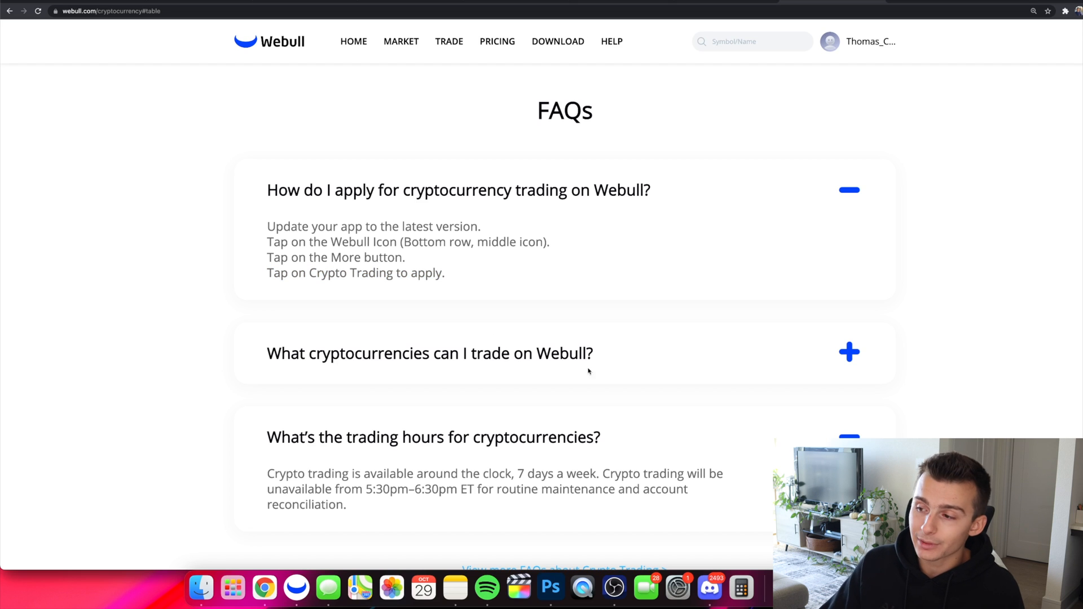
pyautogui.click(848, 352)
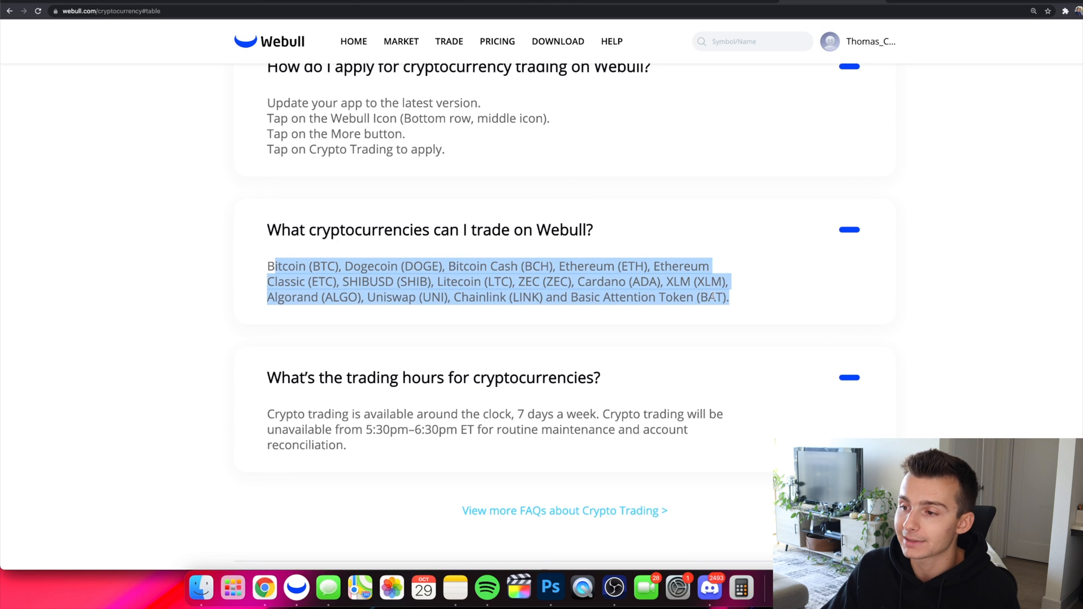
pyautogui.scroll(-3)
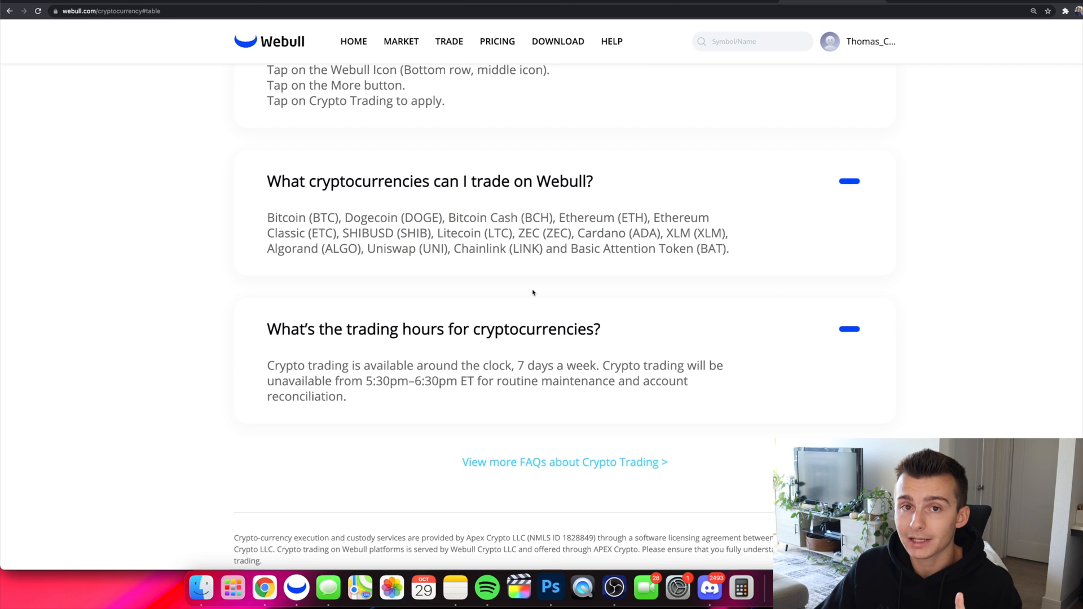
pyautogui.scroll(-3)
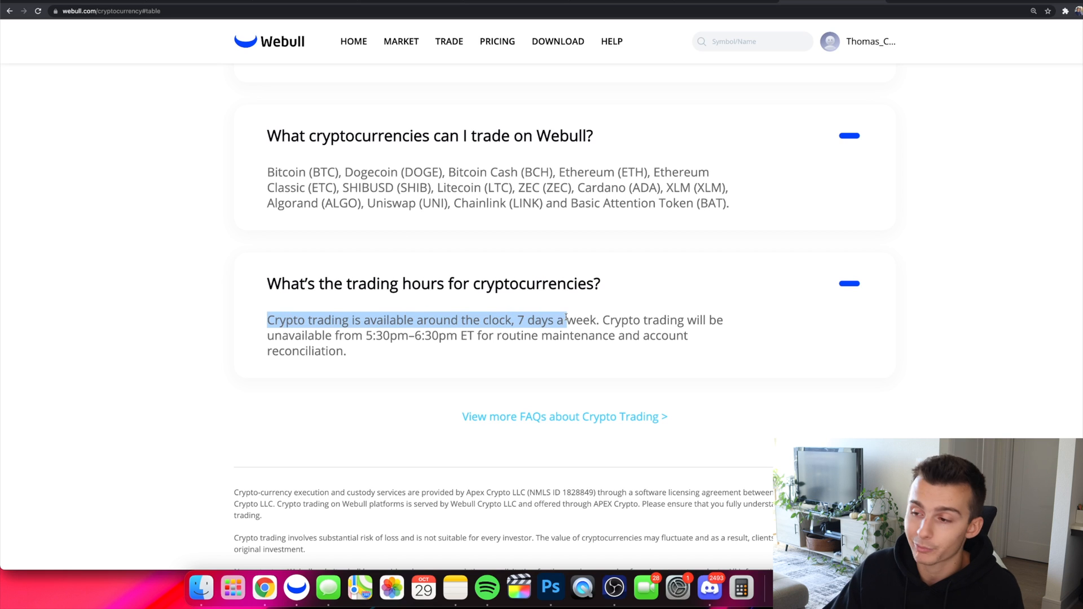
pyautogui.click(601, 319)
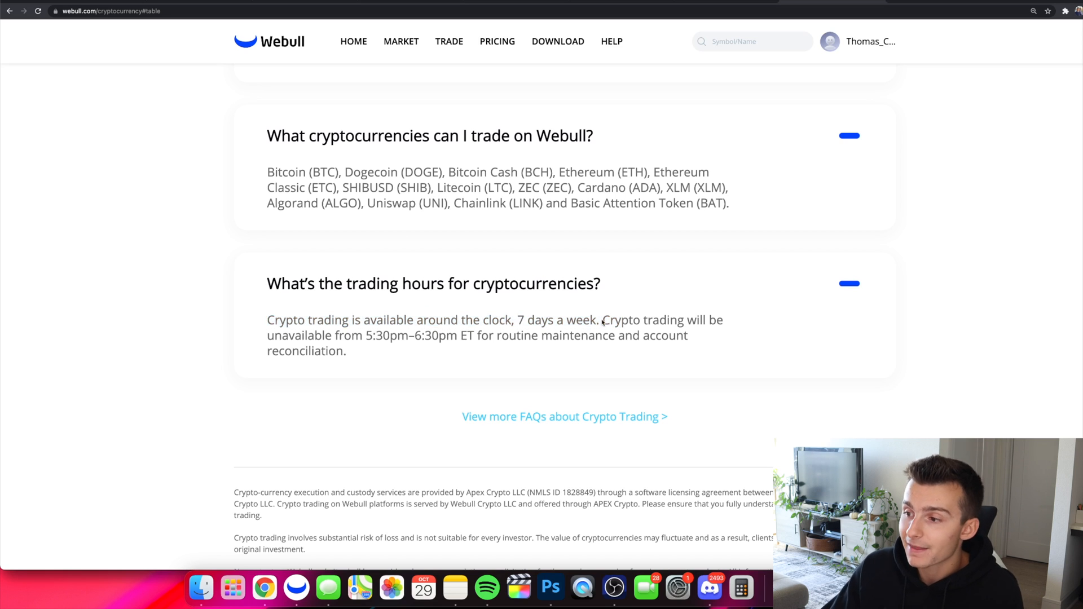
pyautogui.doubleClick(622, 319)
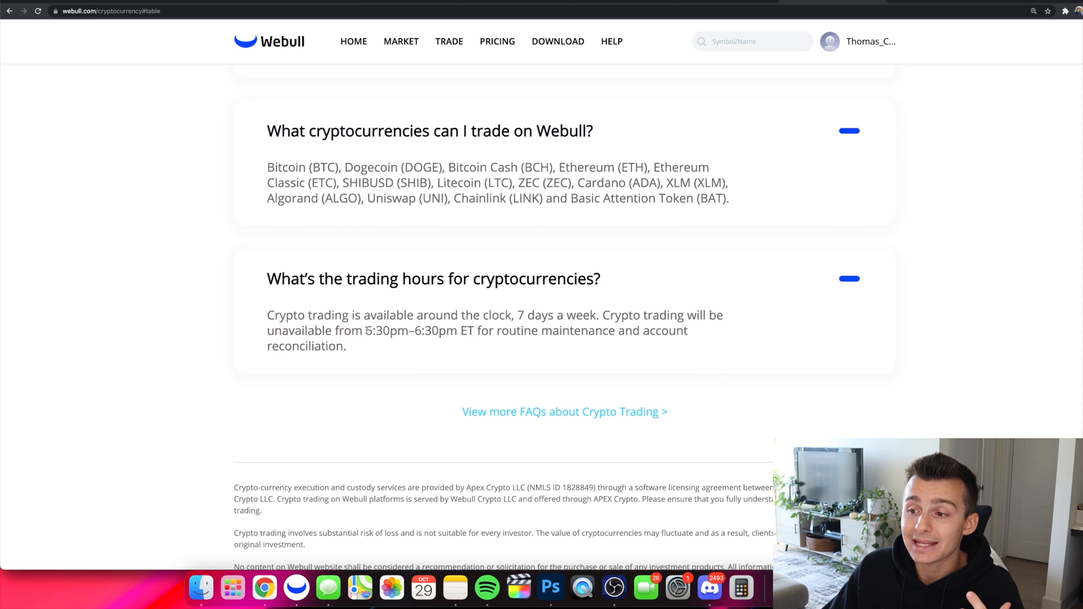
pyautogui.doubleClick(386, 328)
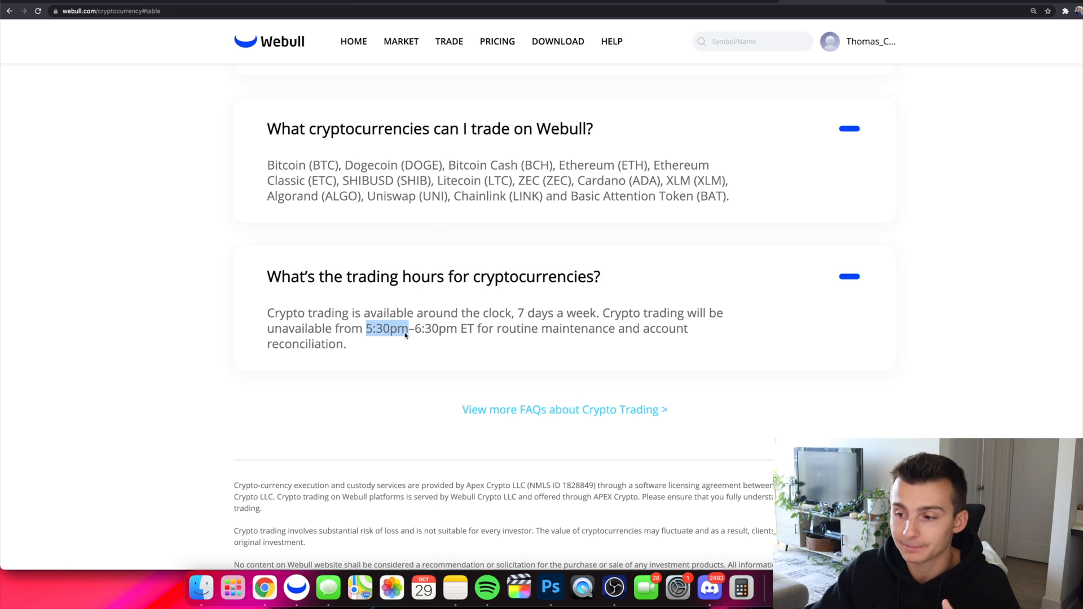
# Scroll back to the SHIB banner with the $1 minimum and the coin price carousel
pyautogui.scroll(-3)
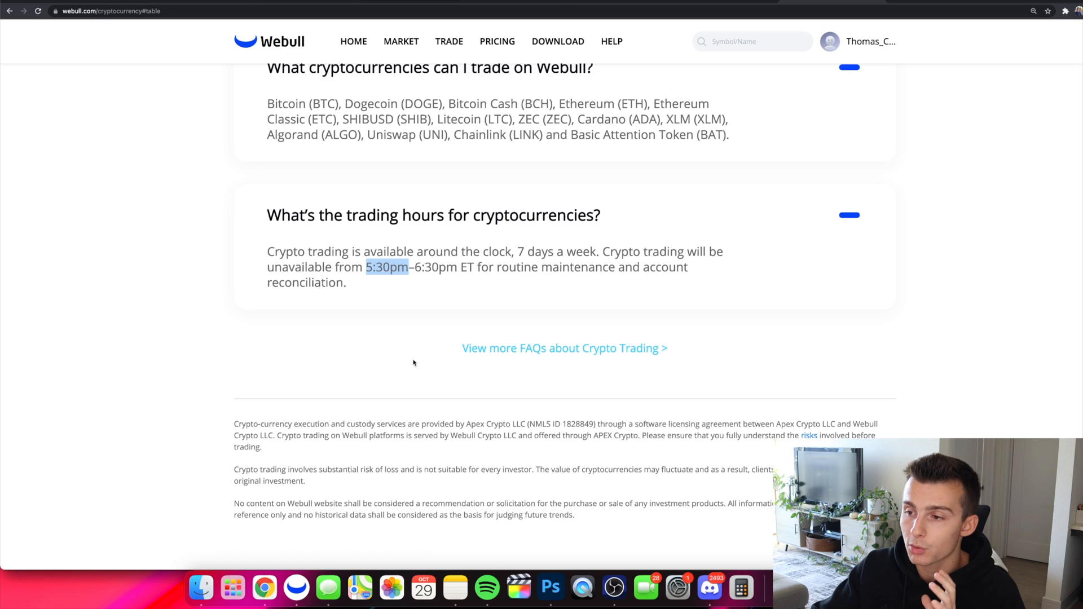
pyautogui.moveTo(373, 433)
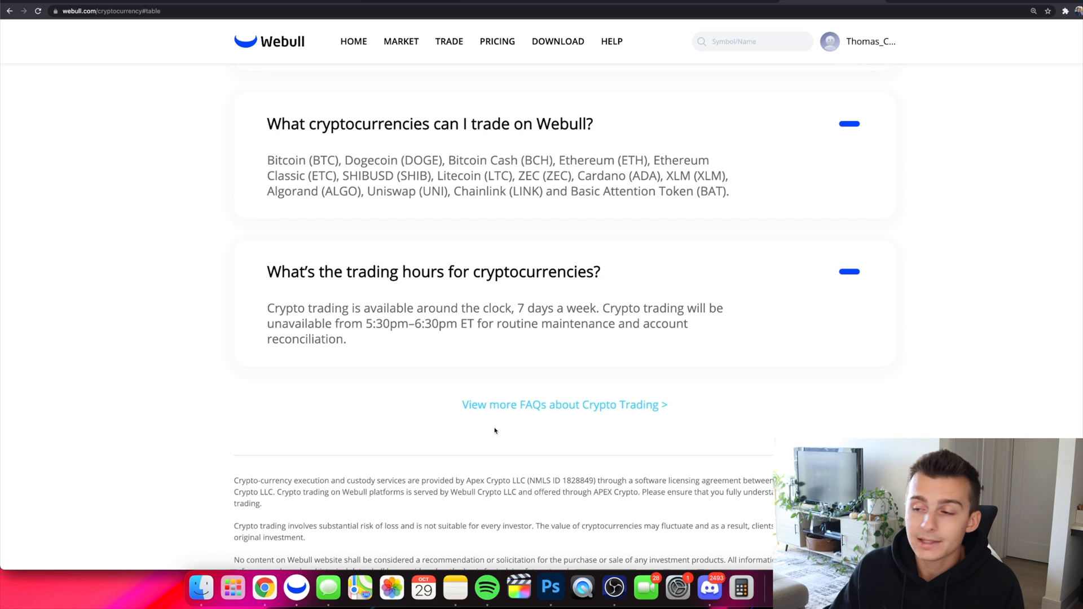
pyautogui.scroll(3)
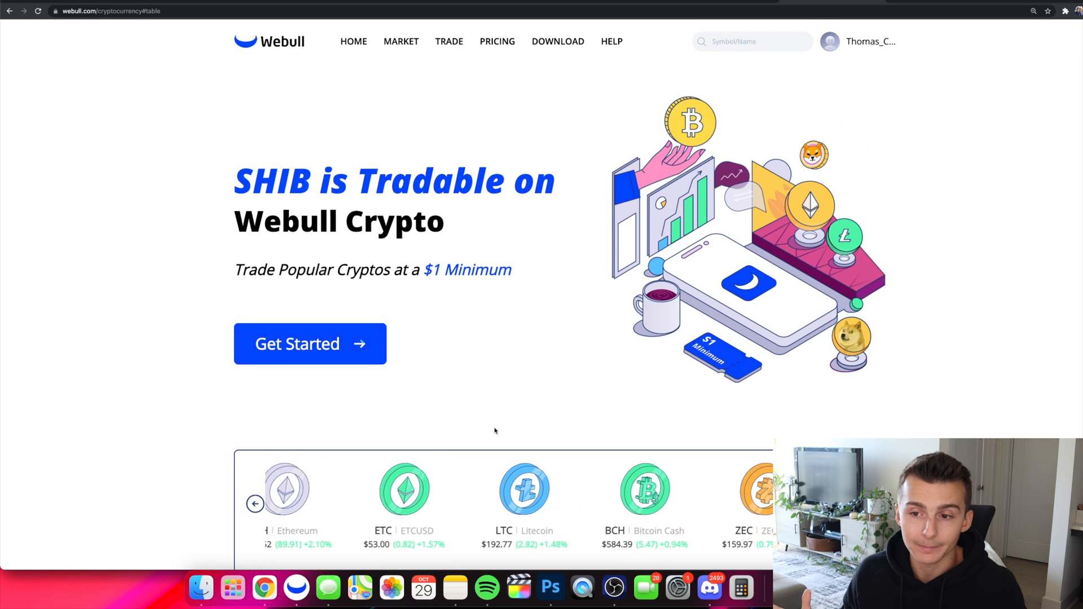
# Cycle through the coin carousel before moving to the Webull Desktop app's BTCUSD chart
pyautogui.click(255, 503)
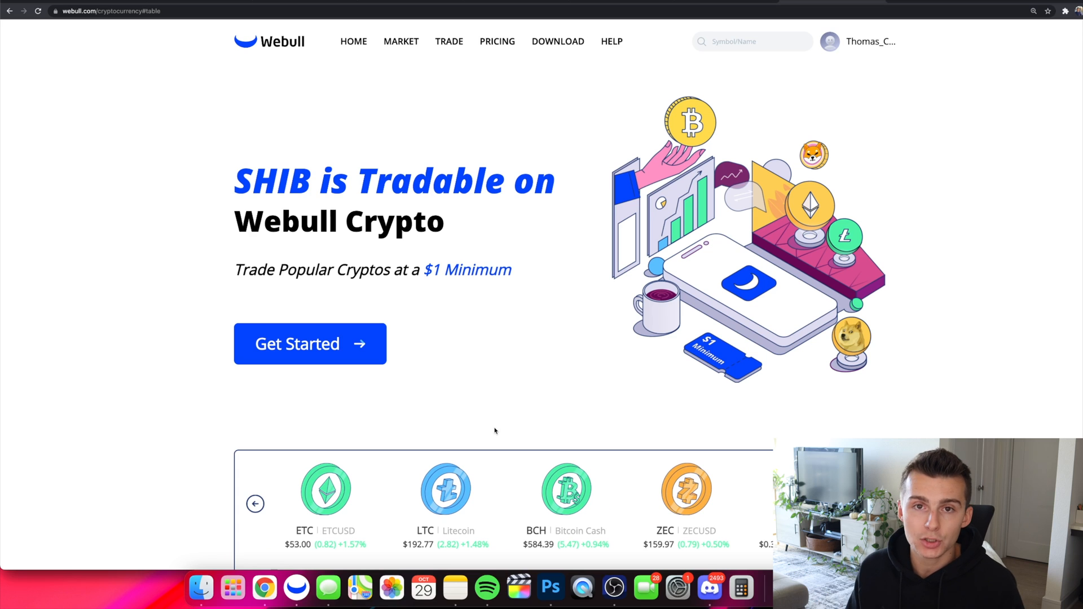
pyautogui.click(255, 503)
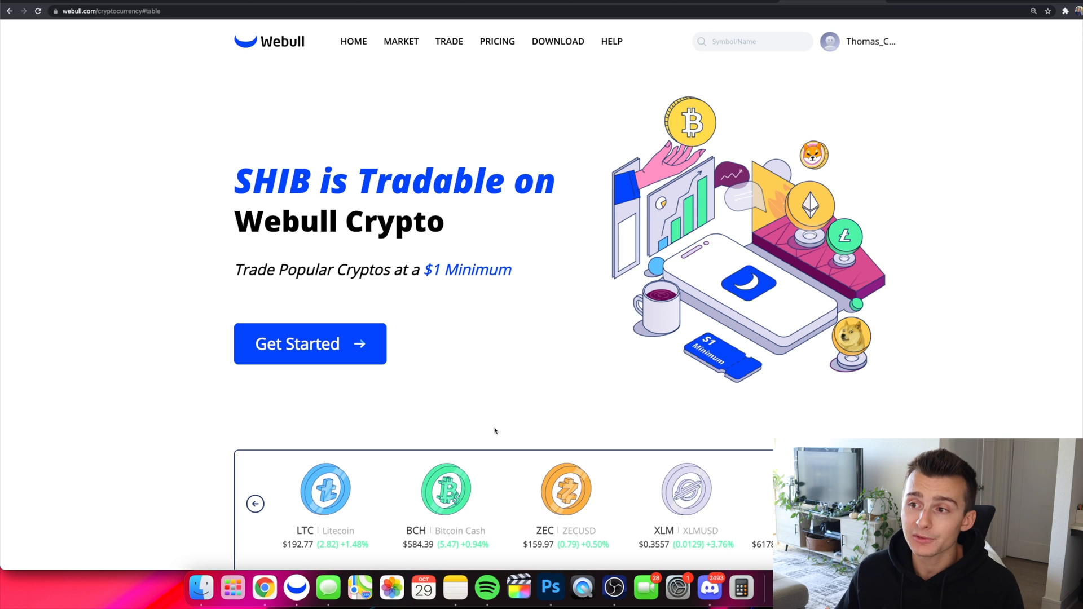
pyautogui.click(255, 503)
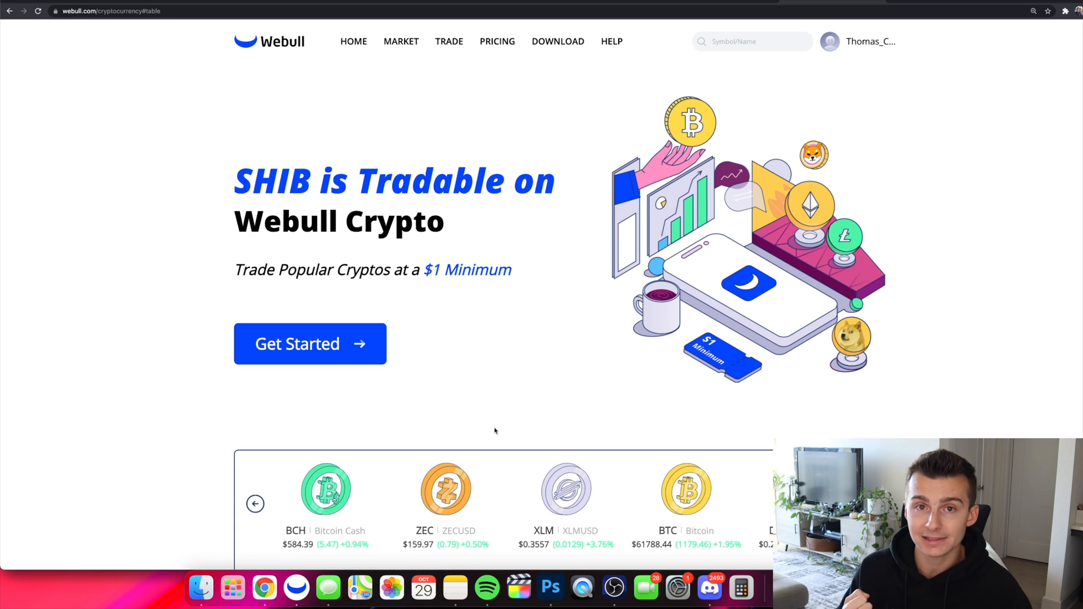
pyautogui.click(255, 503)
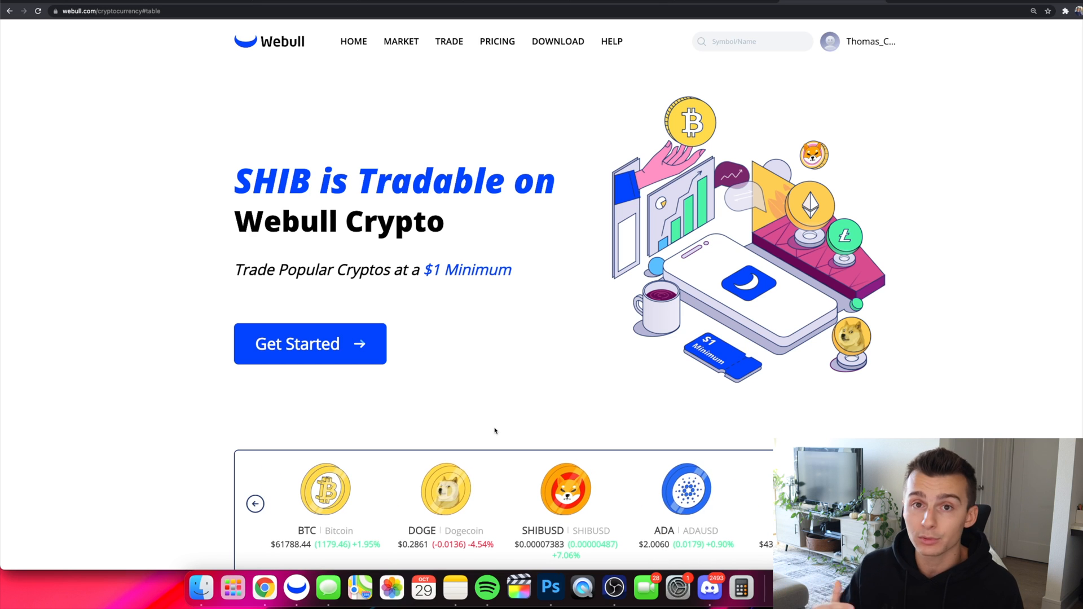
pyautogui.click(255, 503)
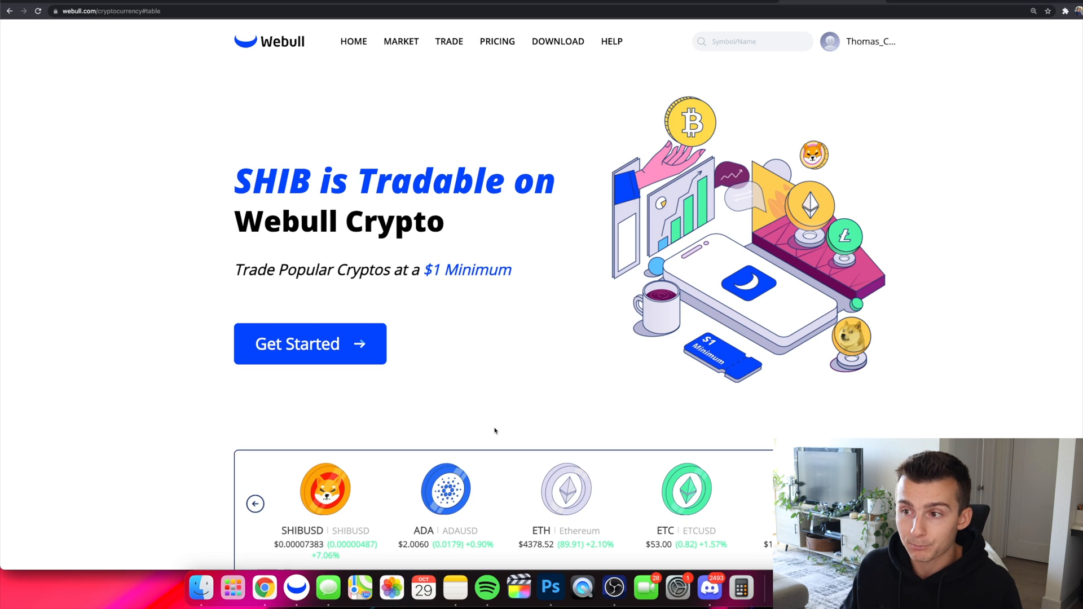
pyautogui.click(255, 503)
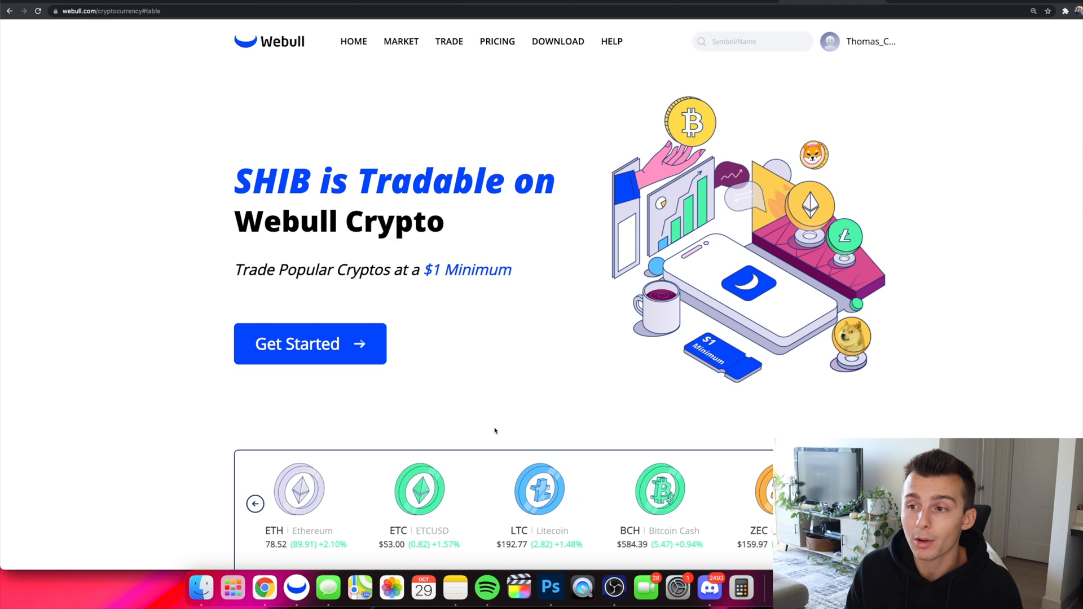
pyautogui.click(255, 503)
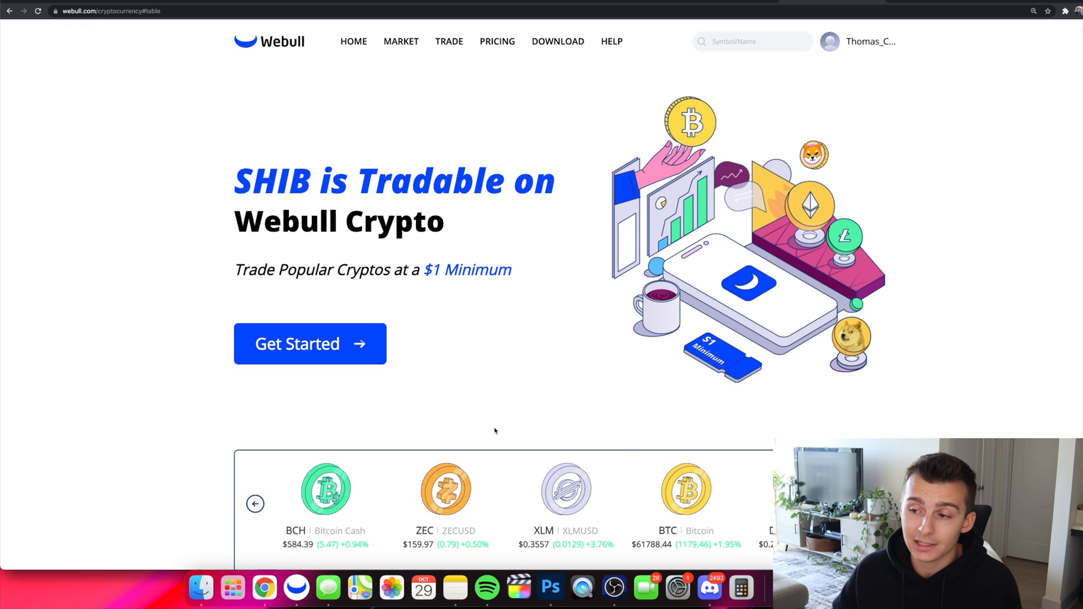
pyautogui.click(255, 503)
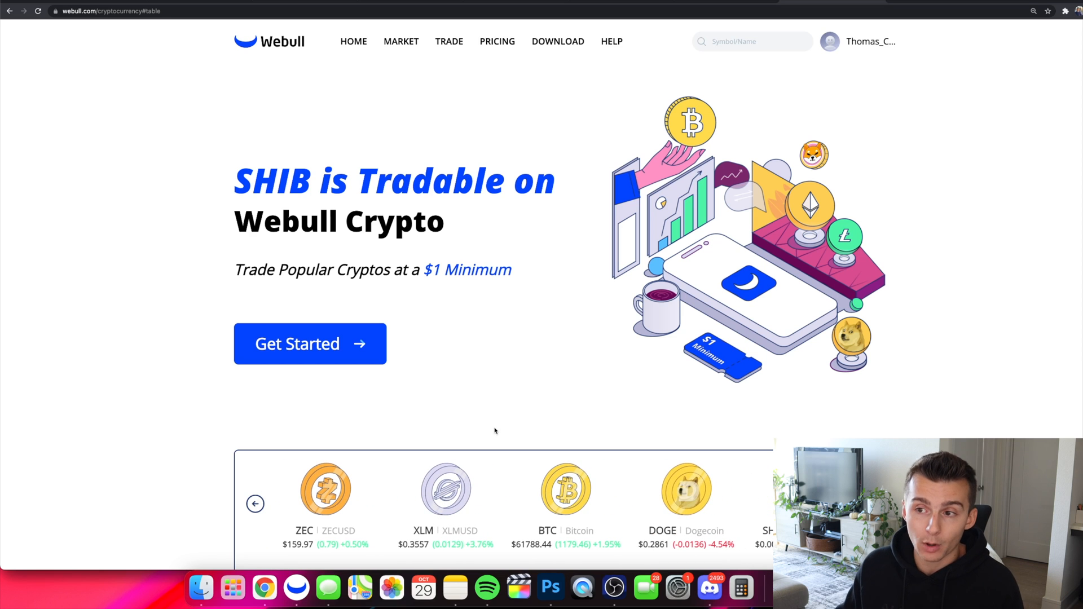
pyautogui.click(255, 503)
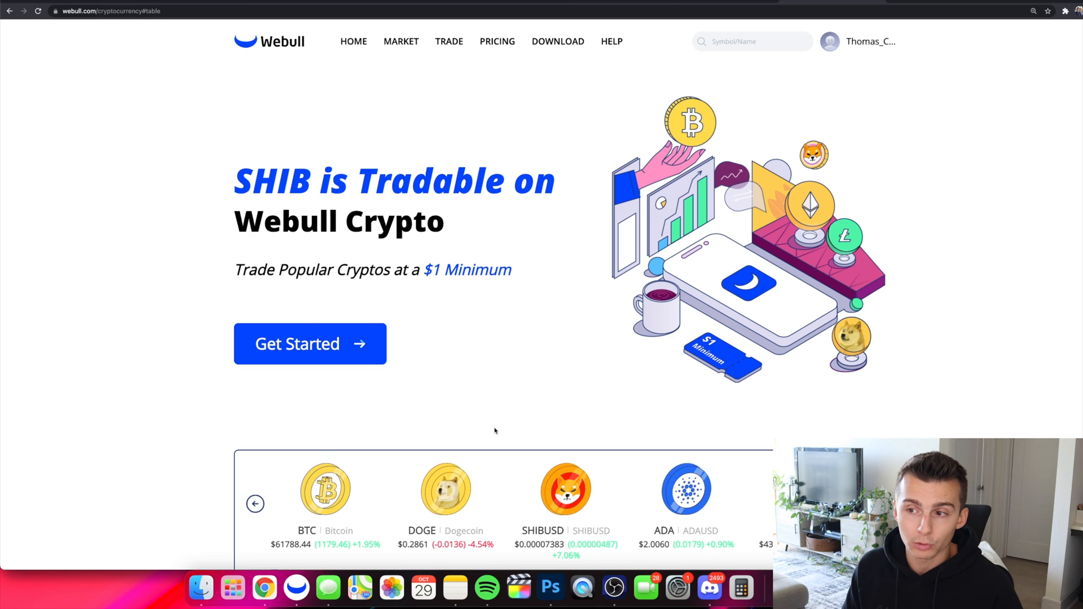
pyautogui.click(255, 503)
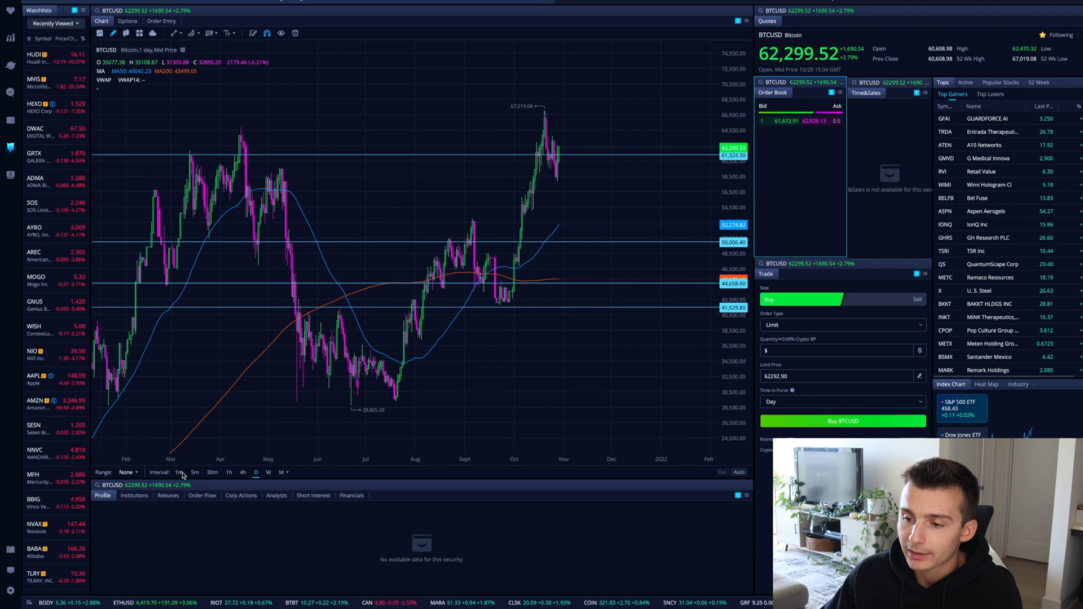
# Switch the BTCUSD chart to the 1m candle interval
pyautogui.click(178, 473)
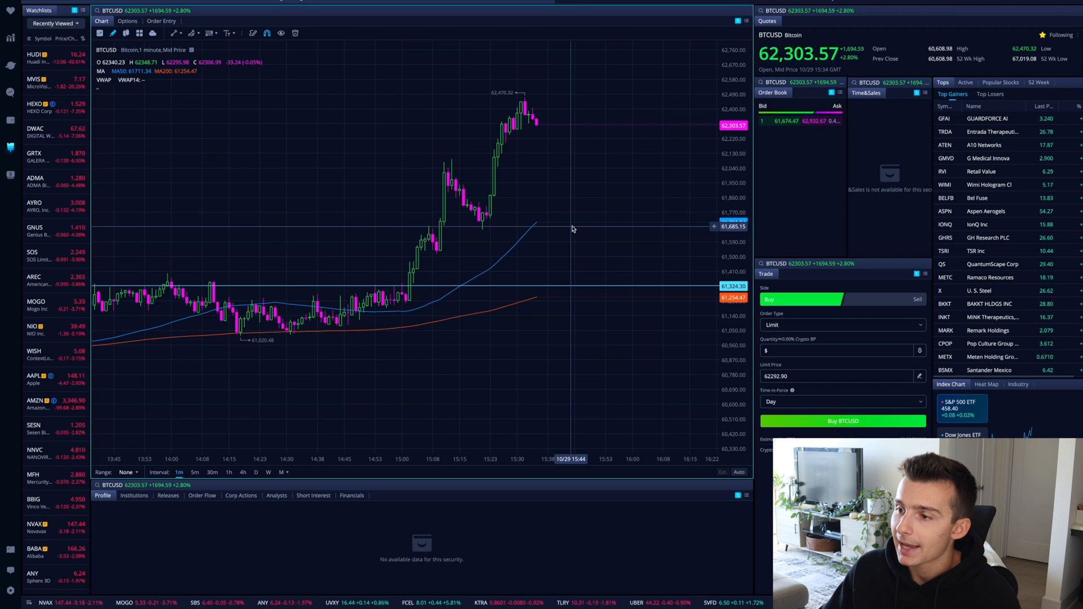
pyautogui.moveTo(299, 325)
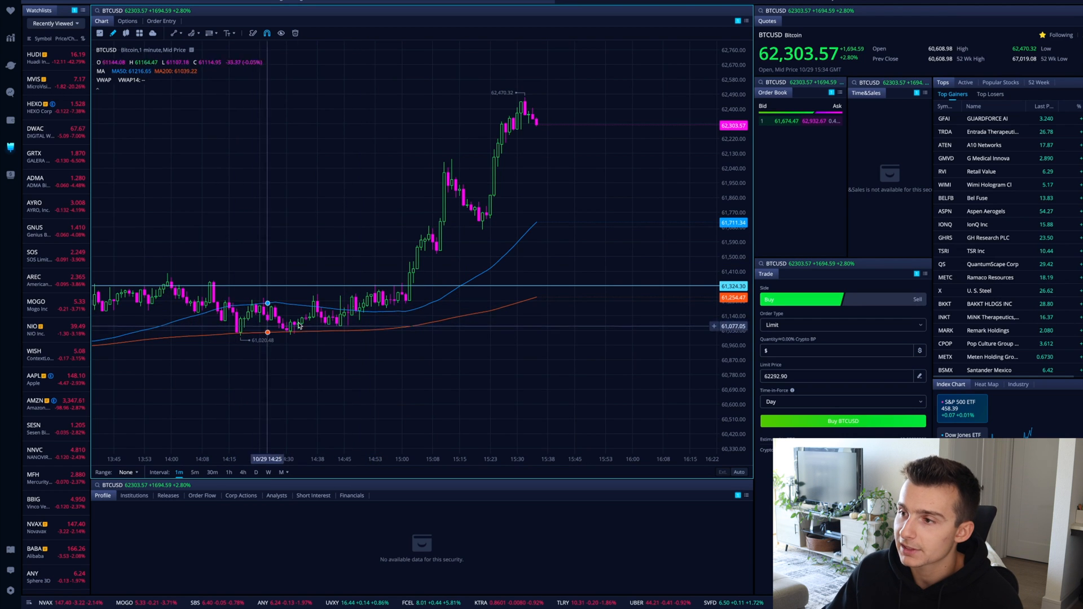
pyautogui.moveTo(534, 111)
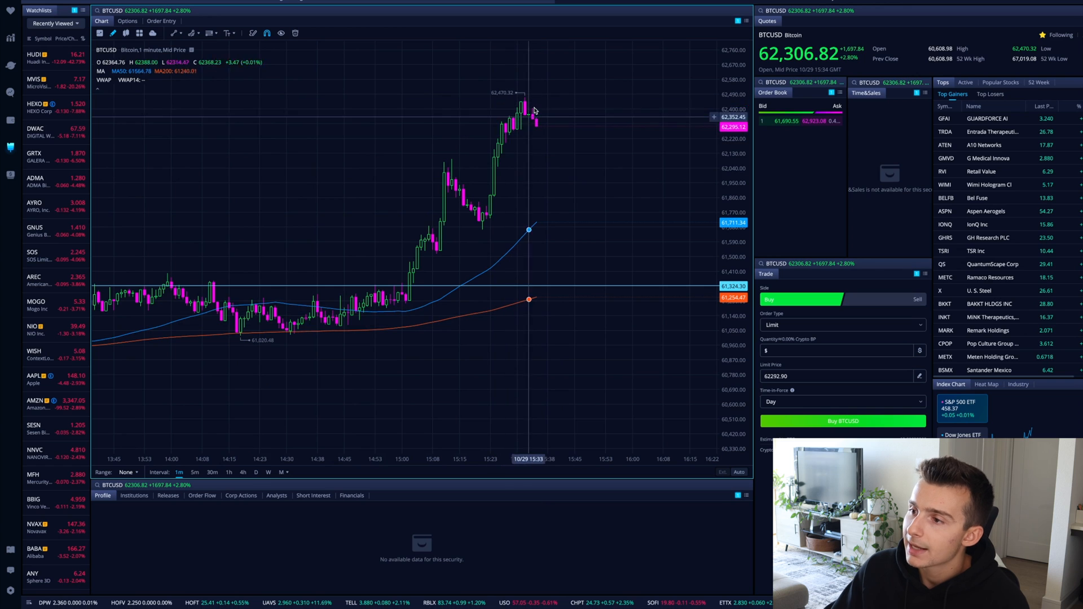
pyautogui.moveTo(549, 146)
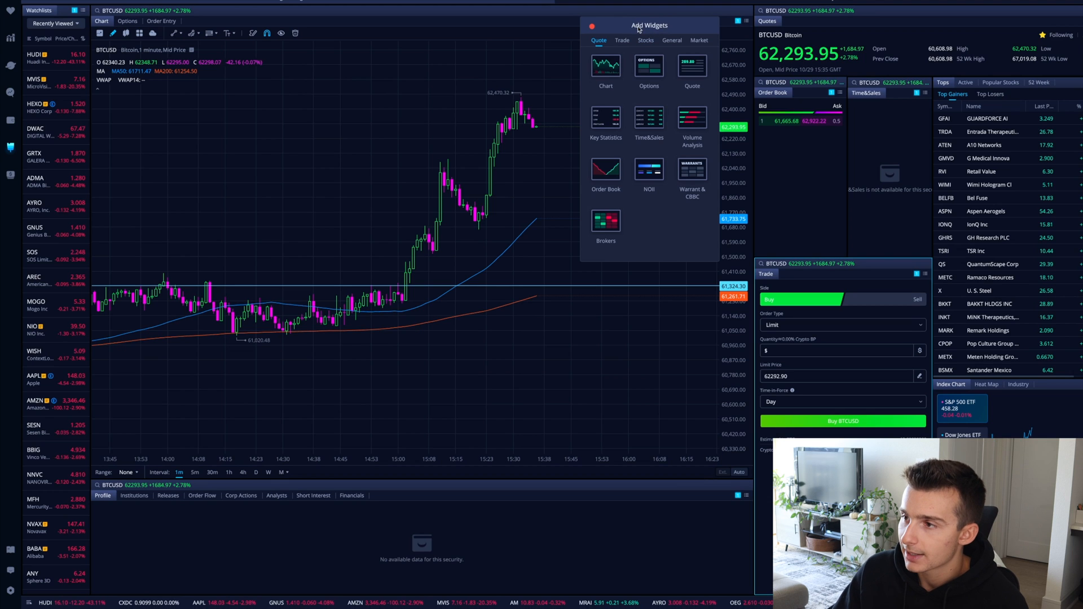
# Review the Trade widgets in the Add Widgets catalogue and close it without adding one
pyautogui.click(621, 41)
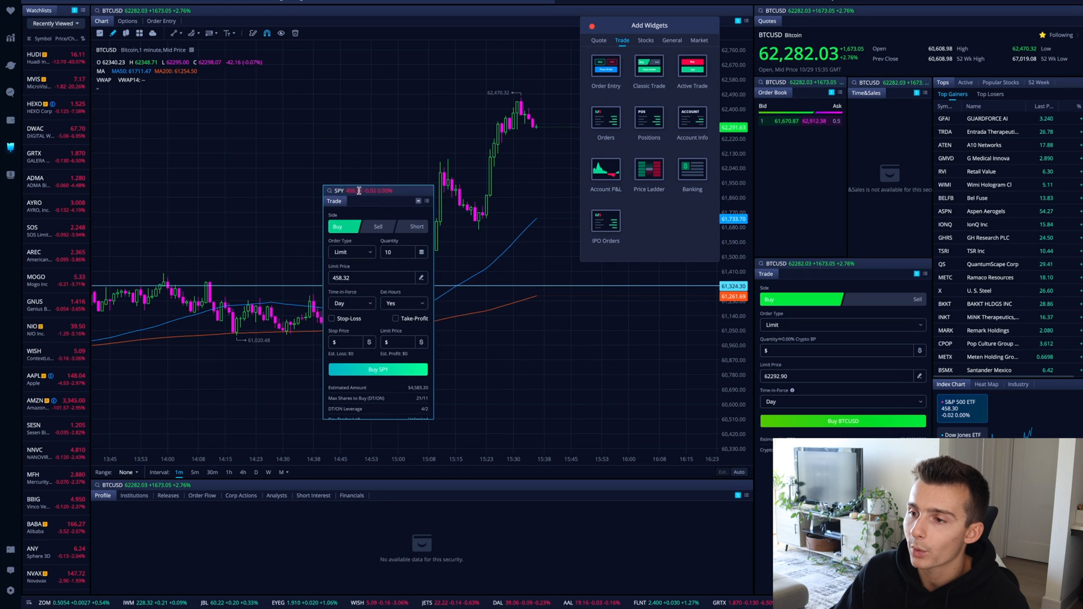
pyautogui.click(426, 201)
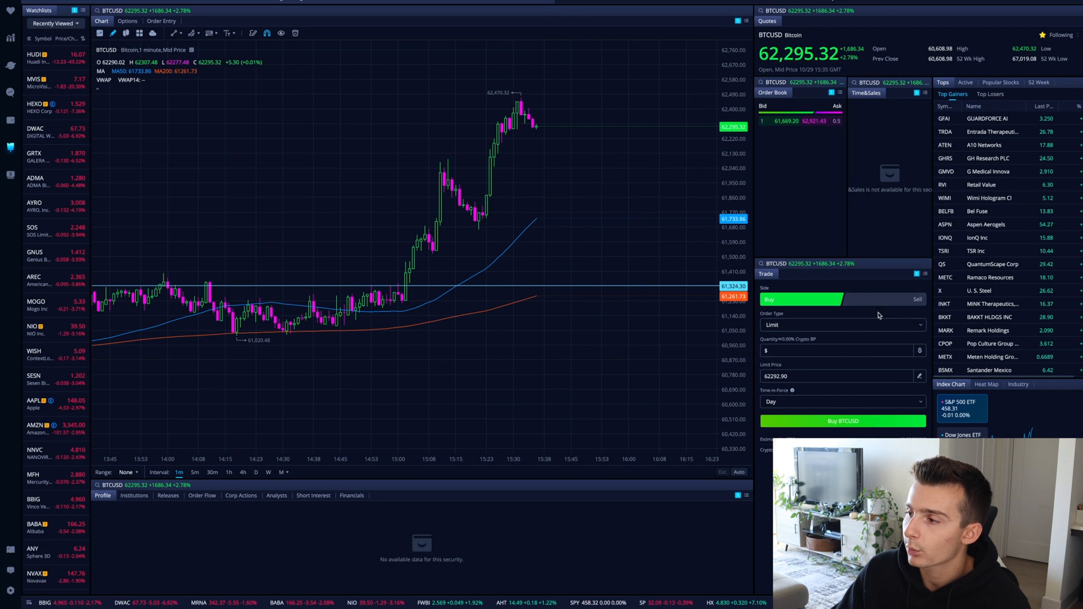
pyautogui.moveTo(918, 274)
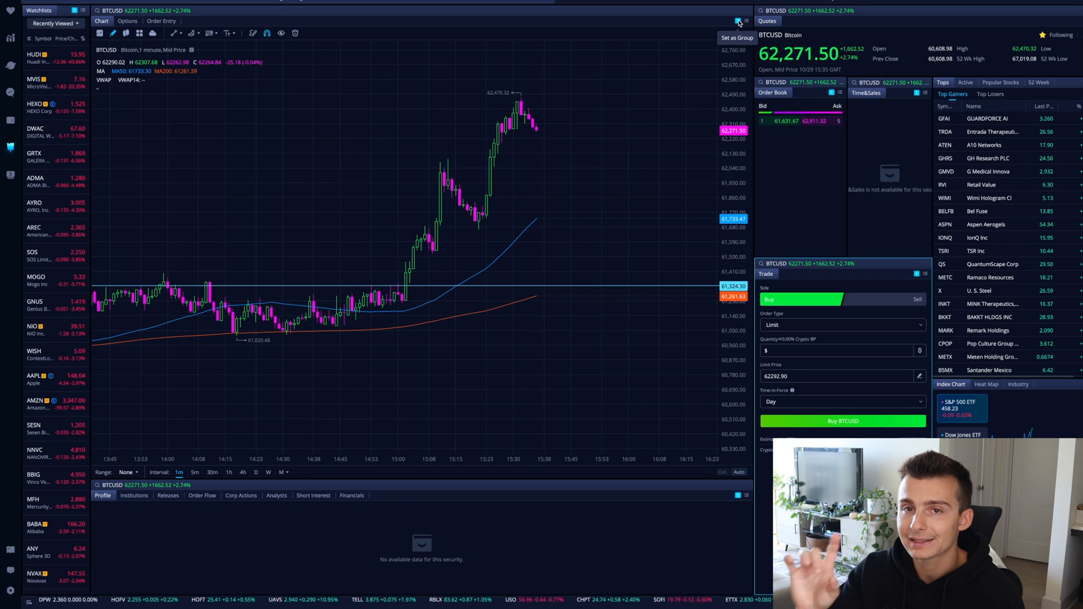
pyautogui.click(783, 263)
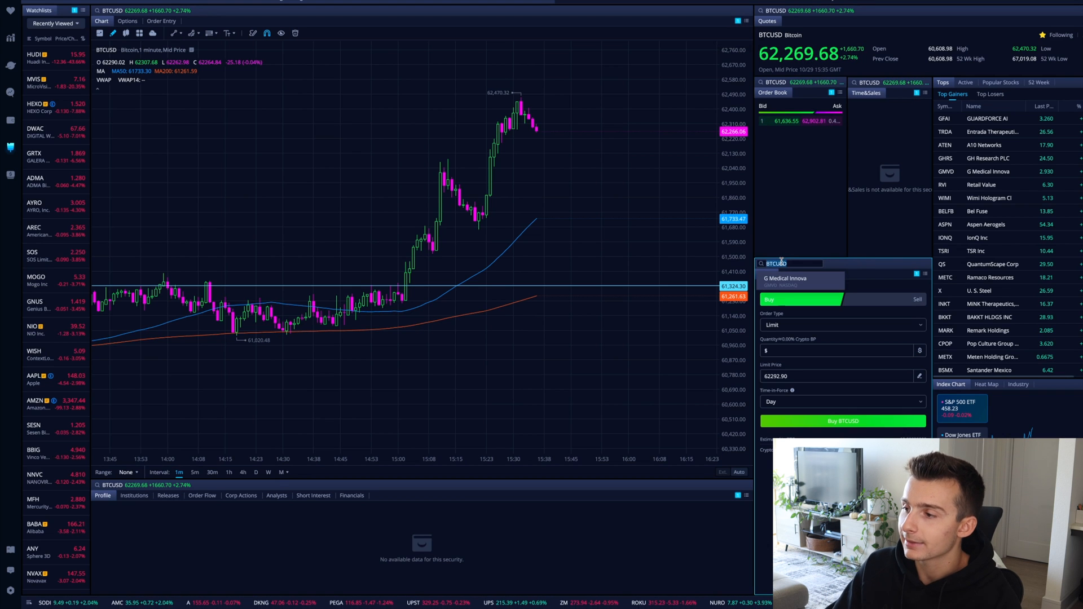
pyautogui.write('btc')
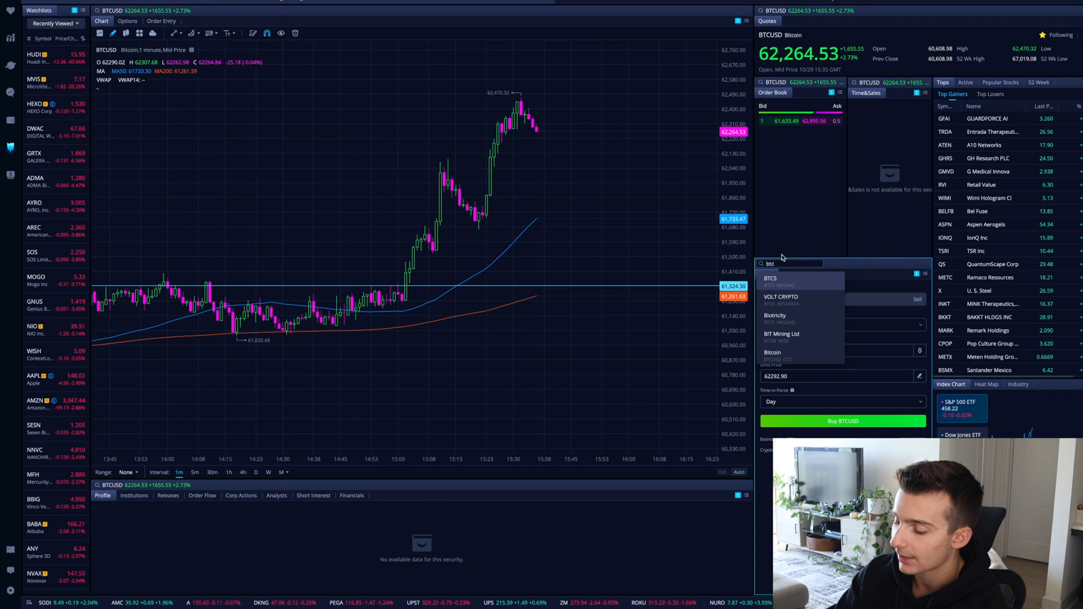
pyautogui.write('eth')
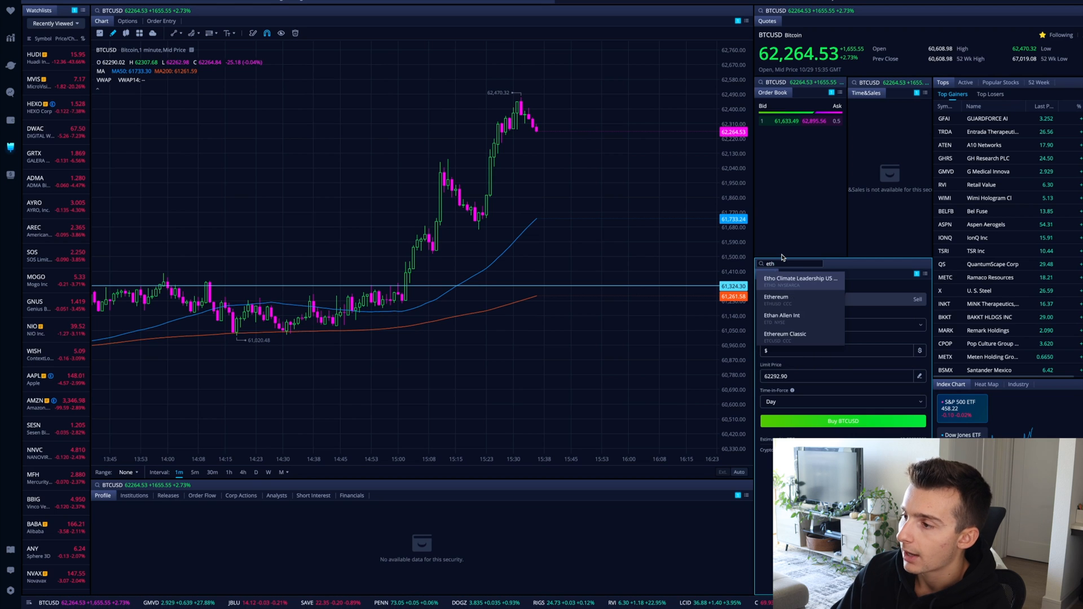
pyautogui.click(775, 296)
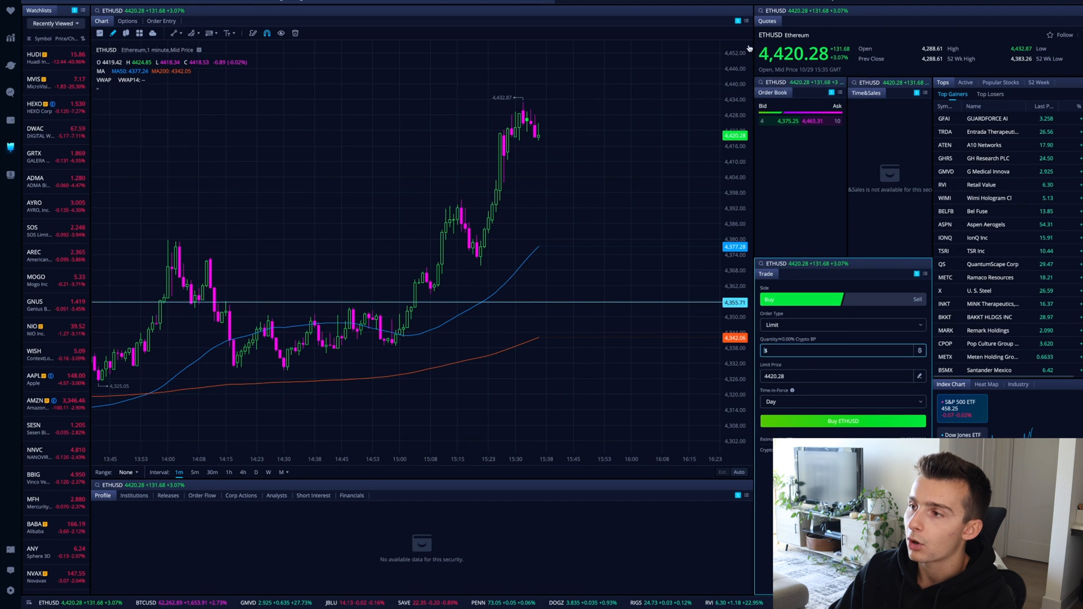
pyautogui.moveTo(287, 59)
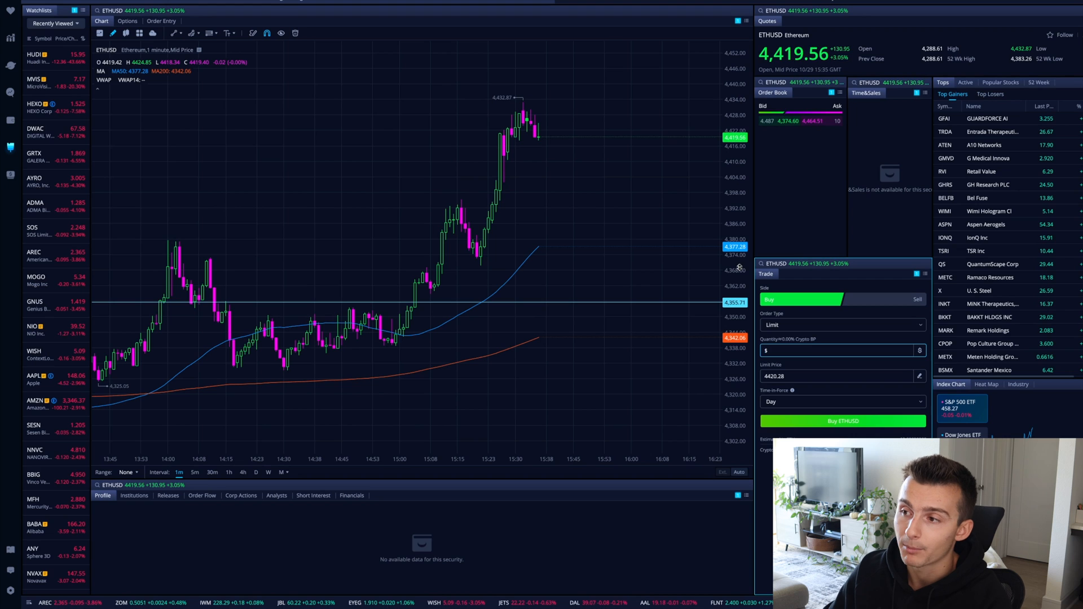
pyautogui.moveTo(650, 251)
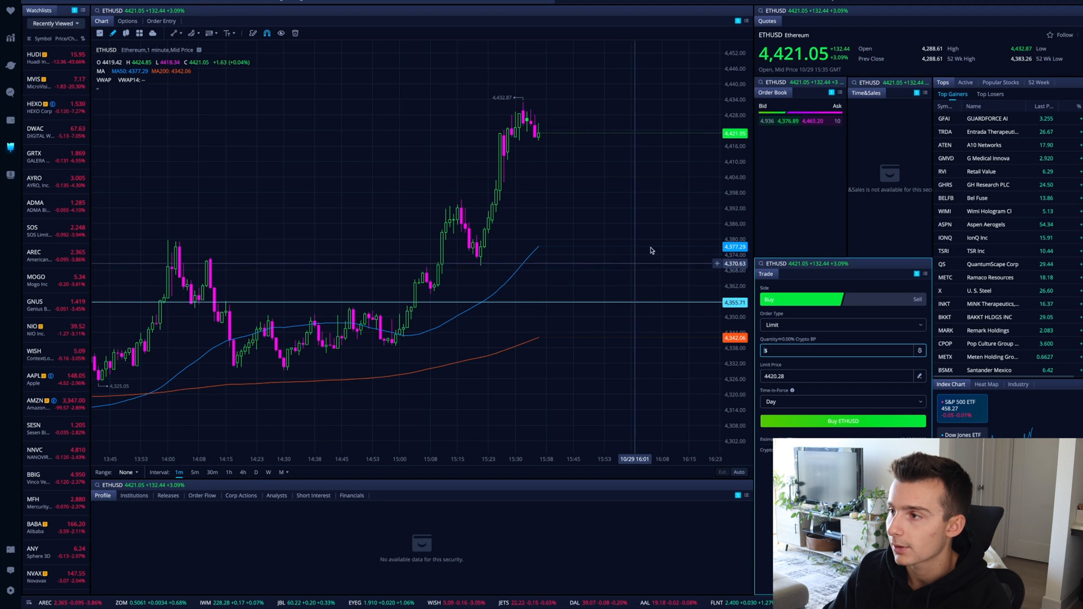
pyautogui.moveTo(630, 99)
pyautogui.write('ada')
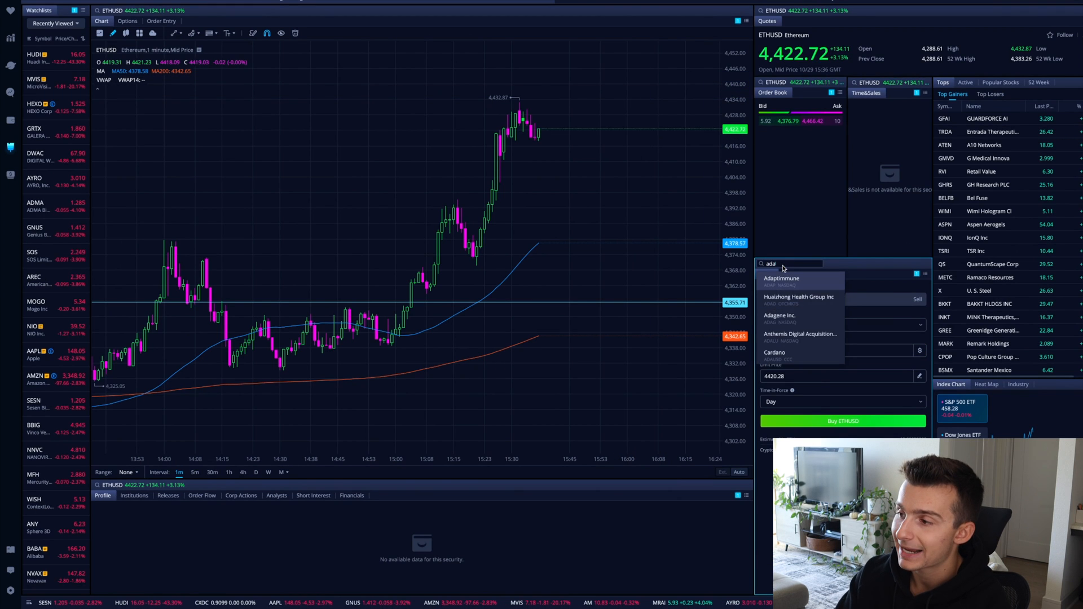
pyautogui.write('u')
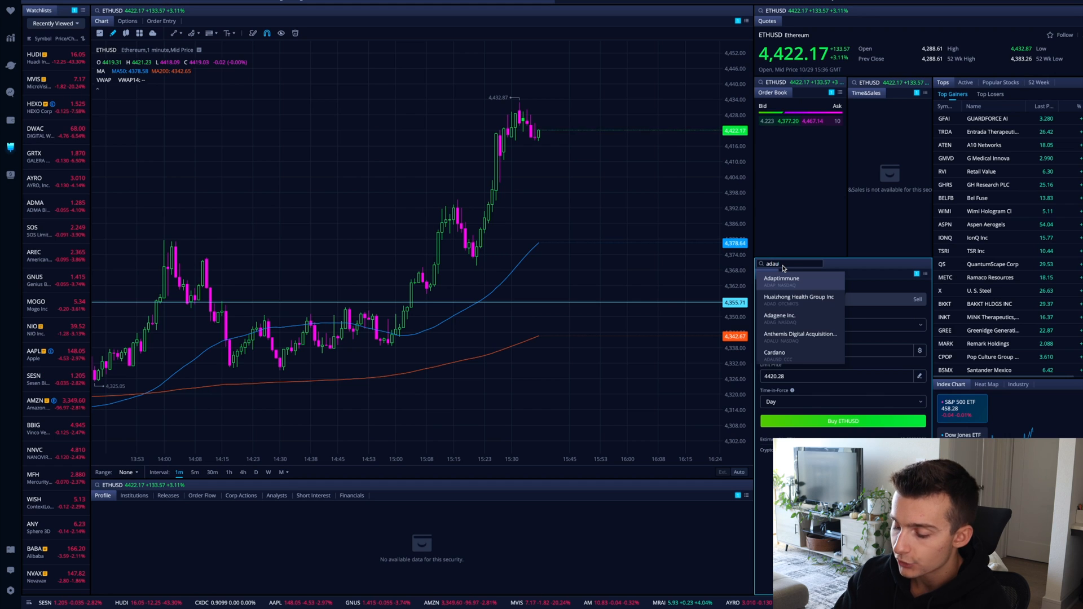
pyautogui.click(774, 354)
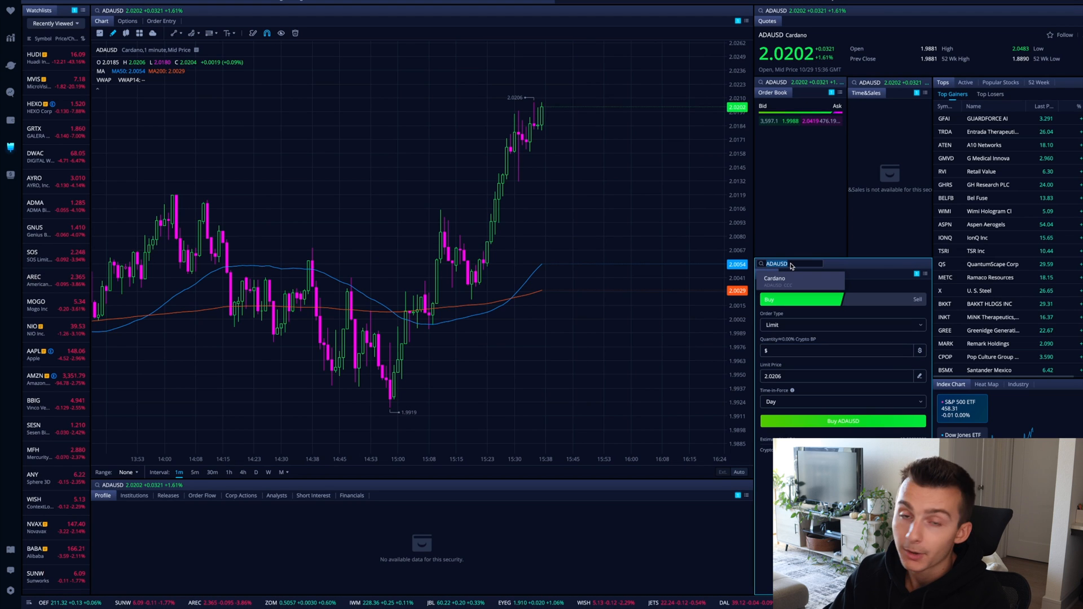
pyautogui.write('btd')
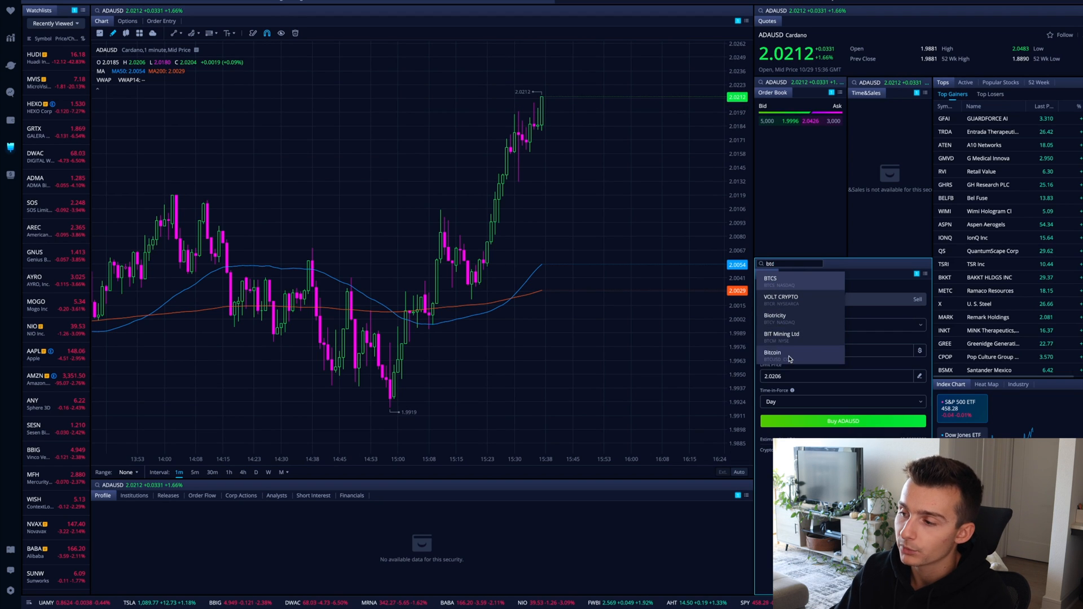
pyautogui.click(784, 353)
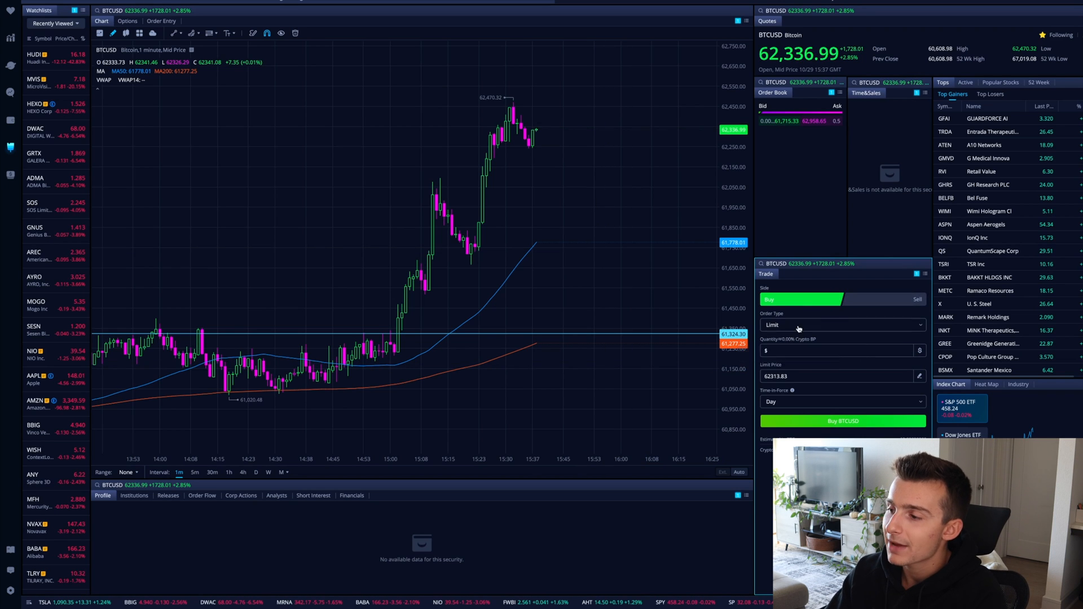
# Toggle the BTCUSD buy ticket between Market and Limit order types to compare their fields
pyautogui.click(842, 325)
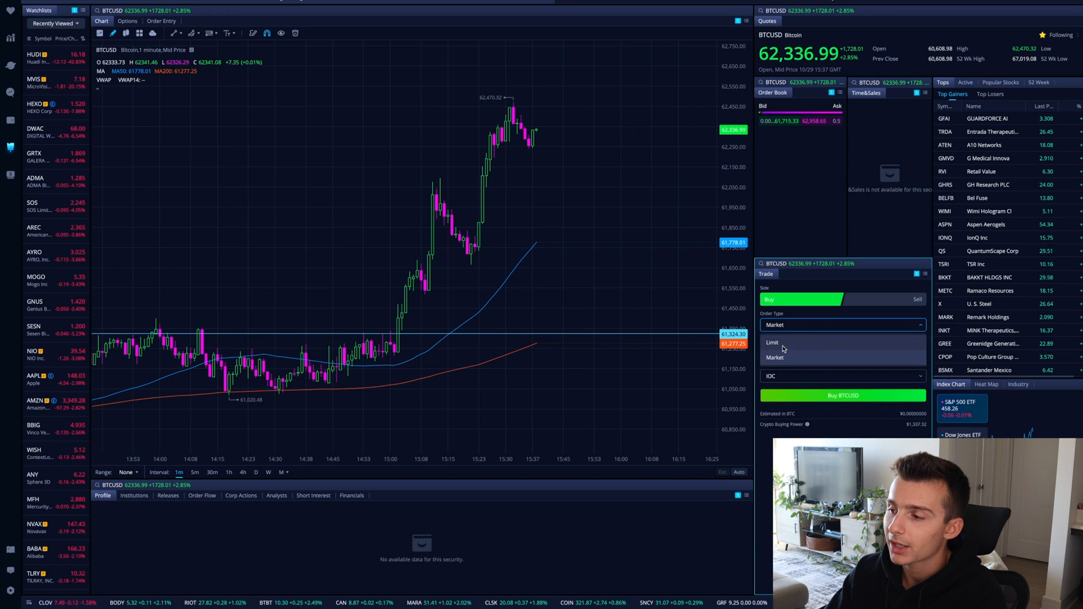
pyautogui.click(775, 358)
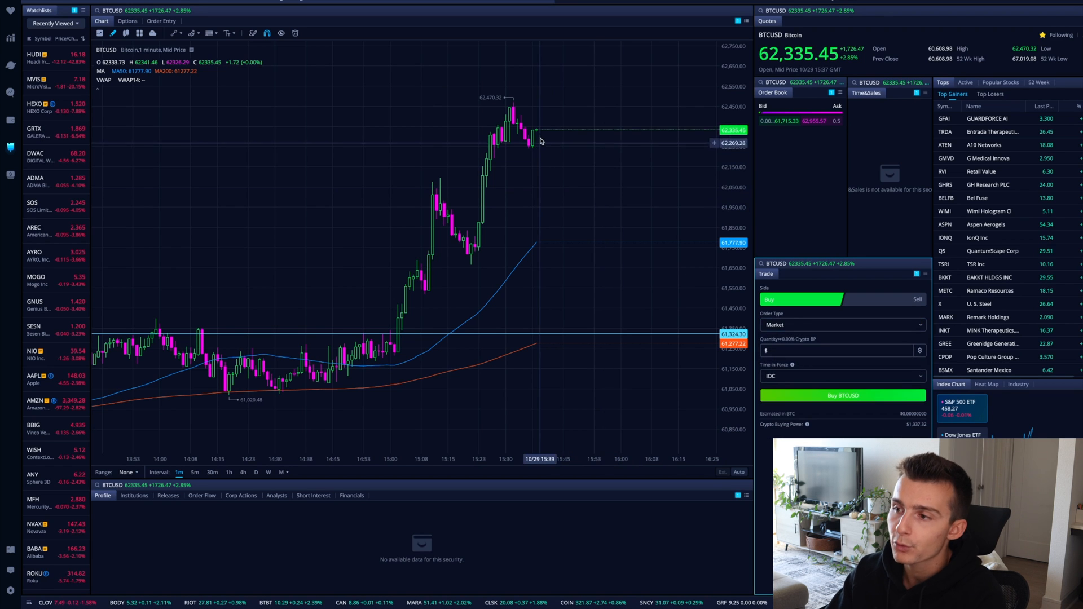
pyautogui.moveTo(558, 147)
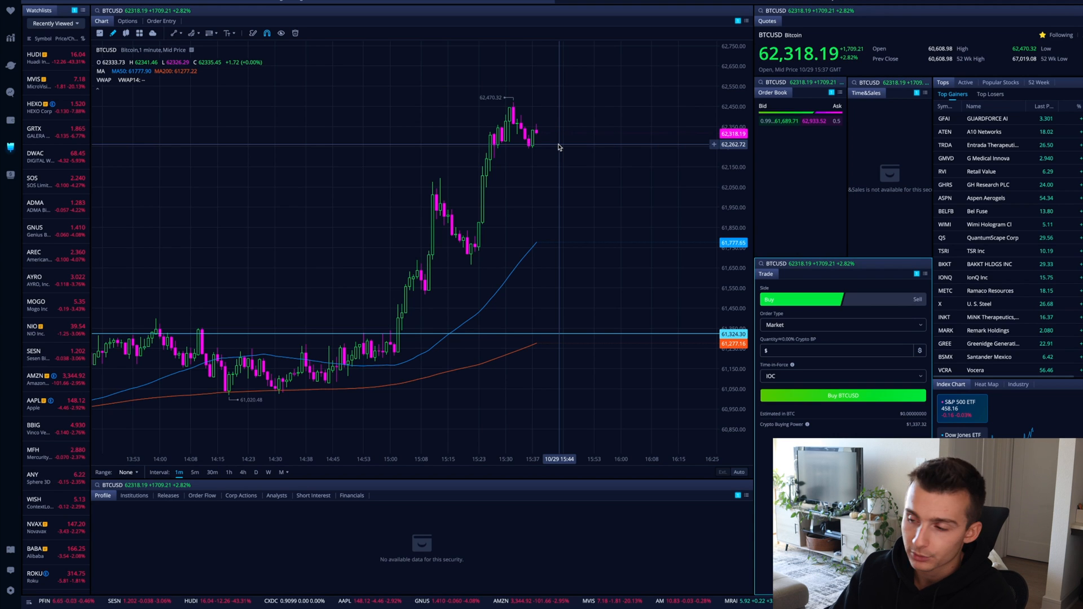
pyautogui.click(841, 325)
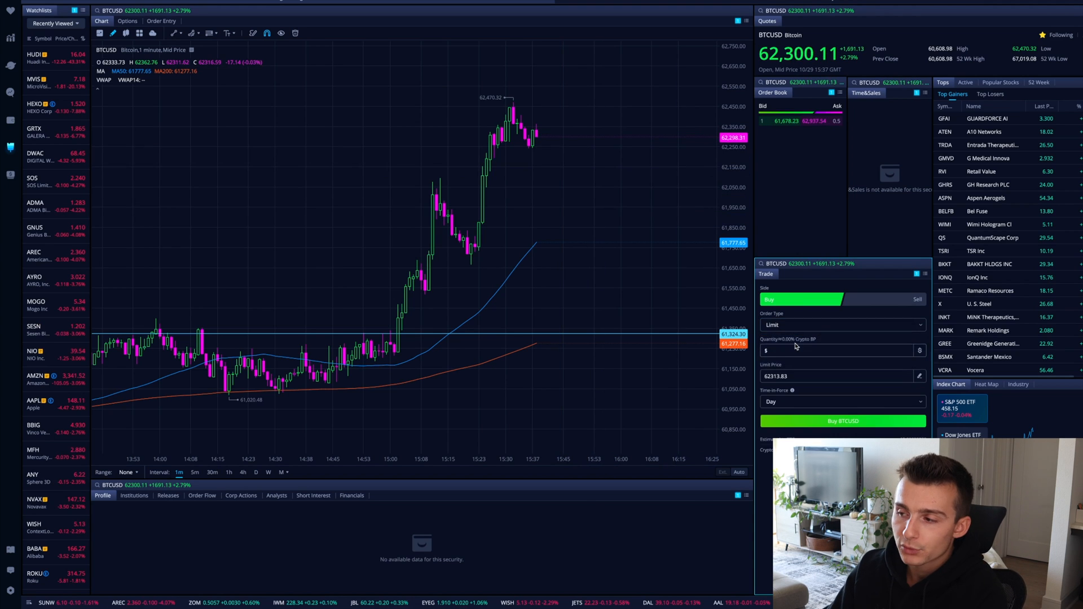
pyautogui.moveTo(567, 180)
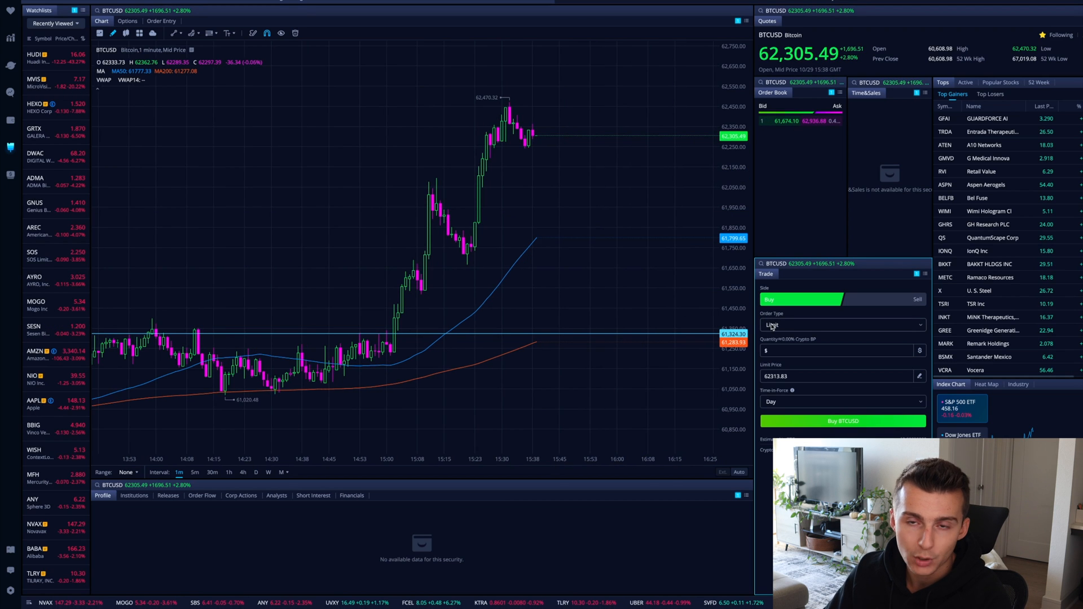
pyautogui.click(840, 325)
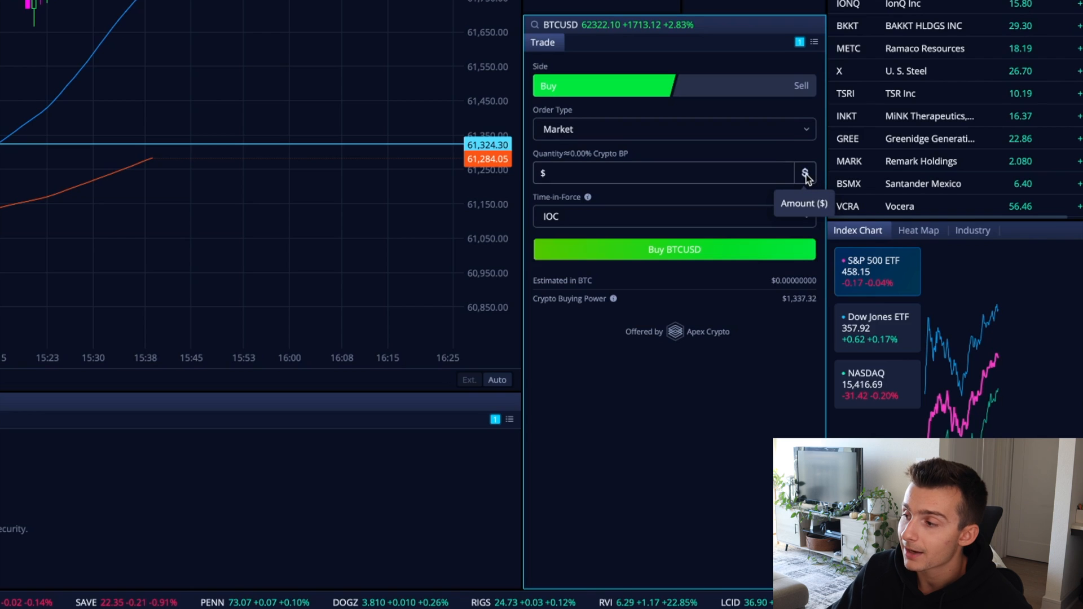
# Try a coin quantity of 0.0001 BTC on the market buy, then clear it
pyautogui.click(805, 173)
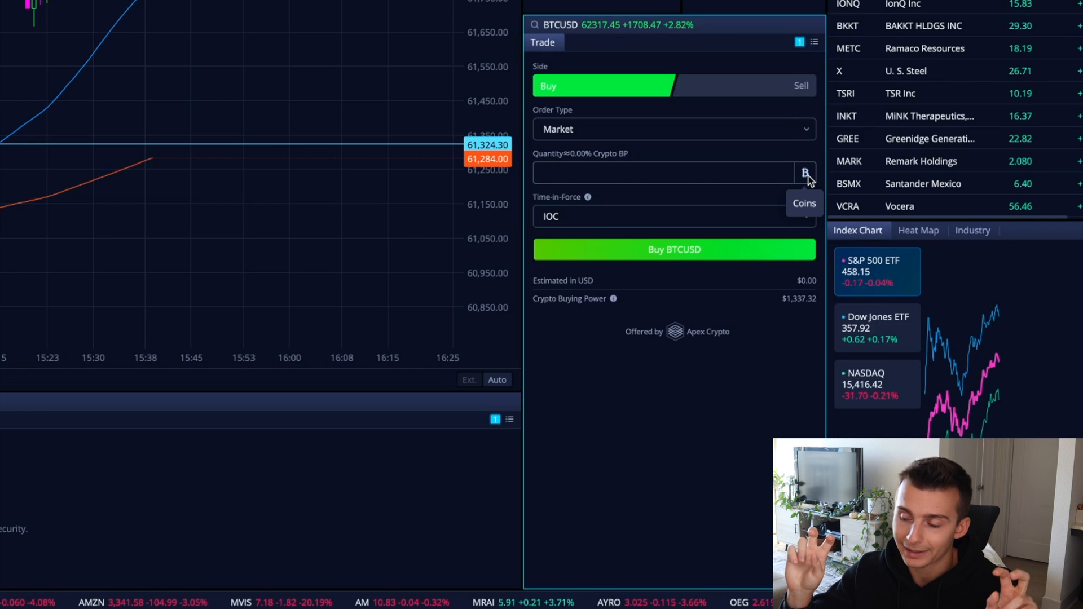
pyautogui.click(664, 173)
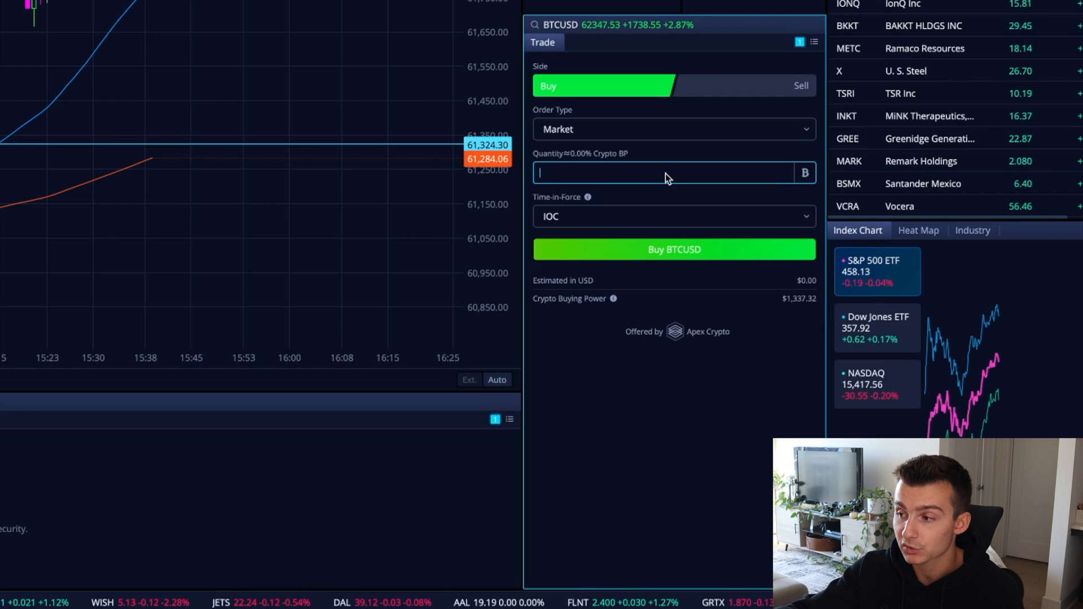
pyautogui.write('1')
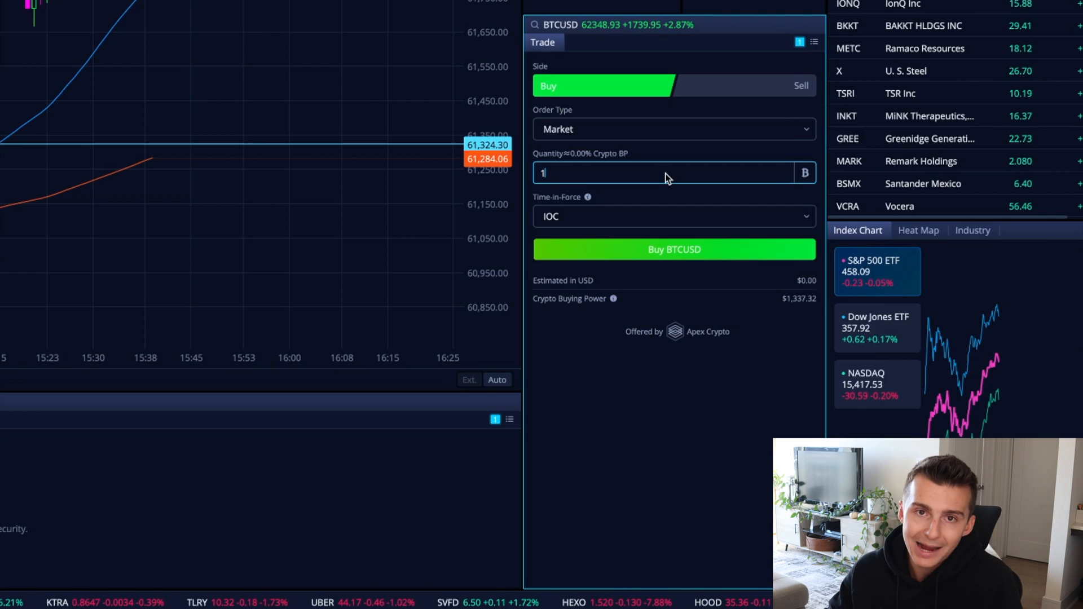
pyautogui.write('0.')
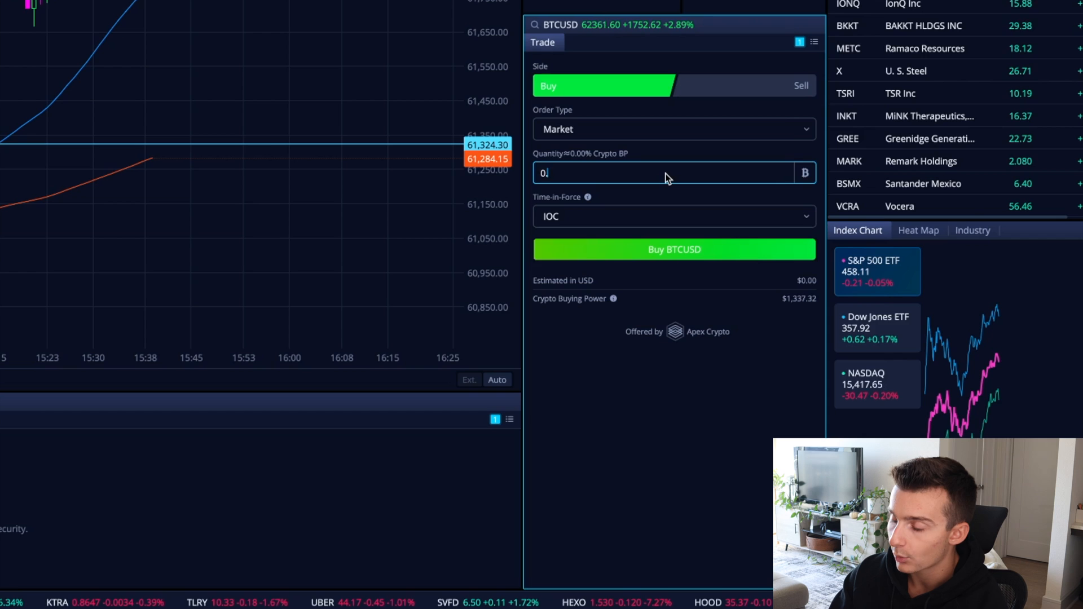
pyautogui.write('.0001')
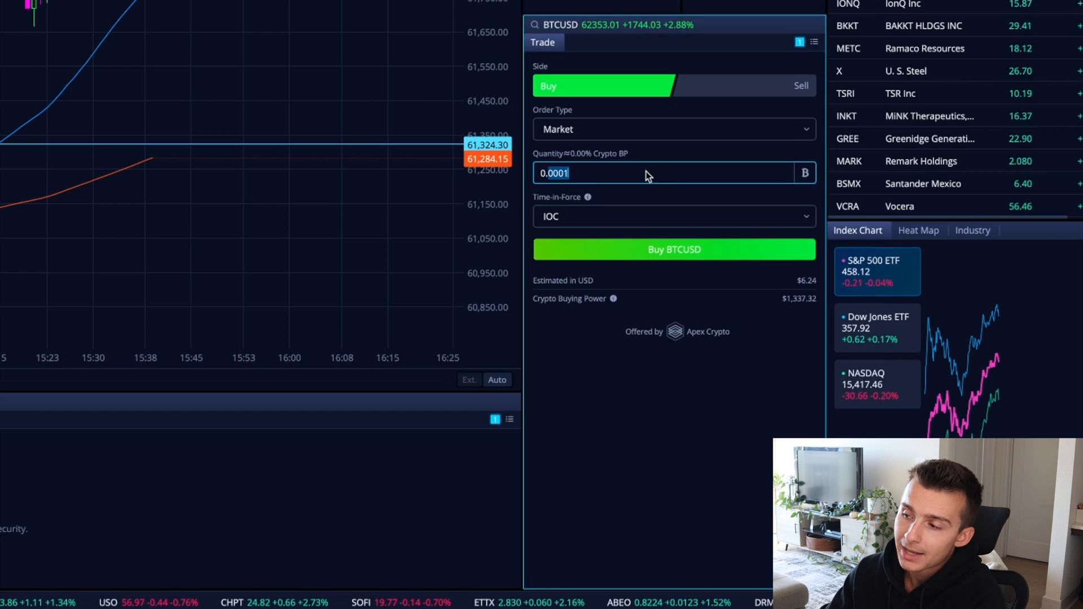
pyautogui.press('Backspace')
pyautogui.write('0')
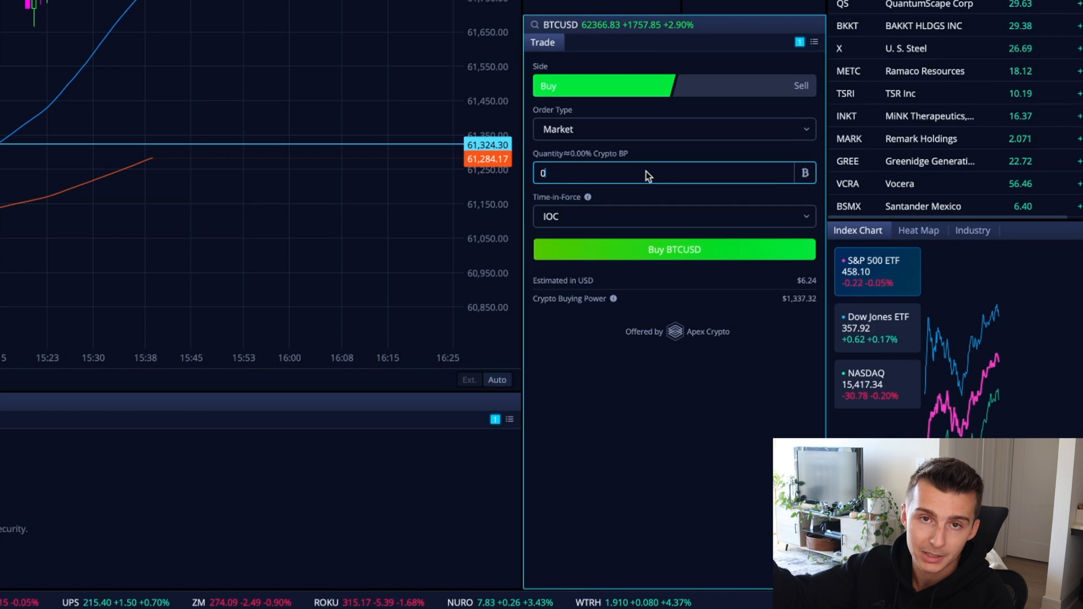
pyautogui.moveTo(804, 172)
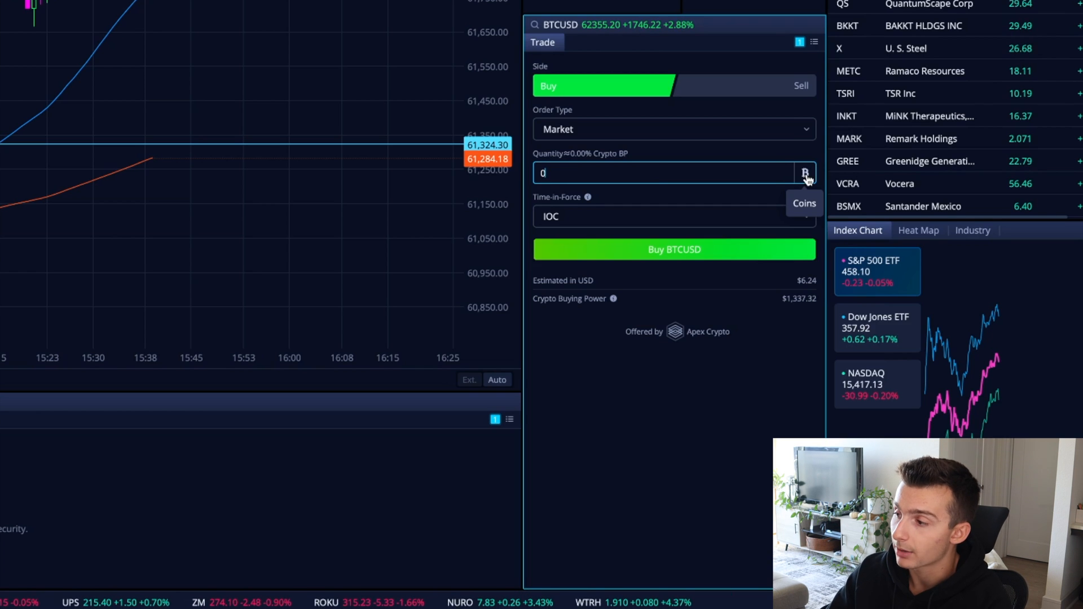
# Try a 6% quantity, then set the buy amount to $50.00 in dollars
pyautogui.click(805, 173)
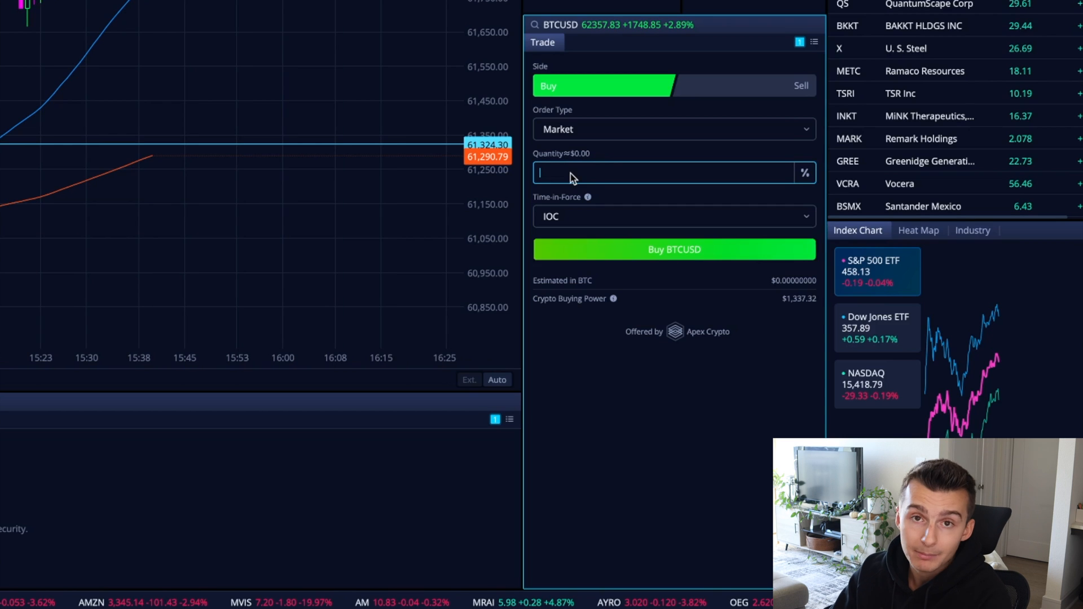
pyautogui.moveTo(613, 177)
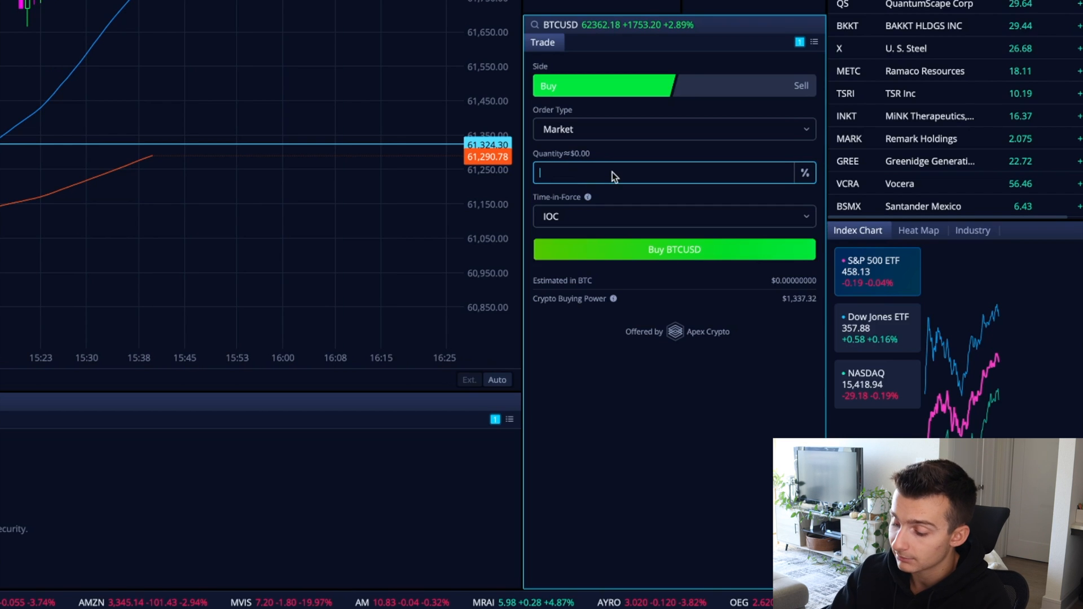
pyautogui.write('6.00')
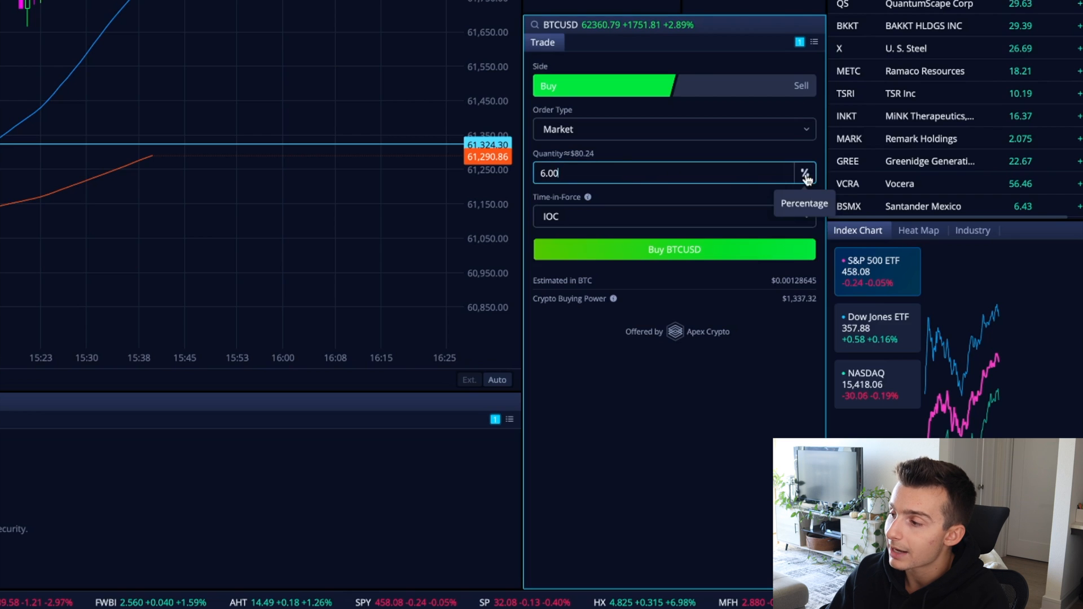
pyautogui.click(805, 172)
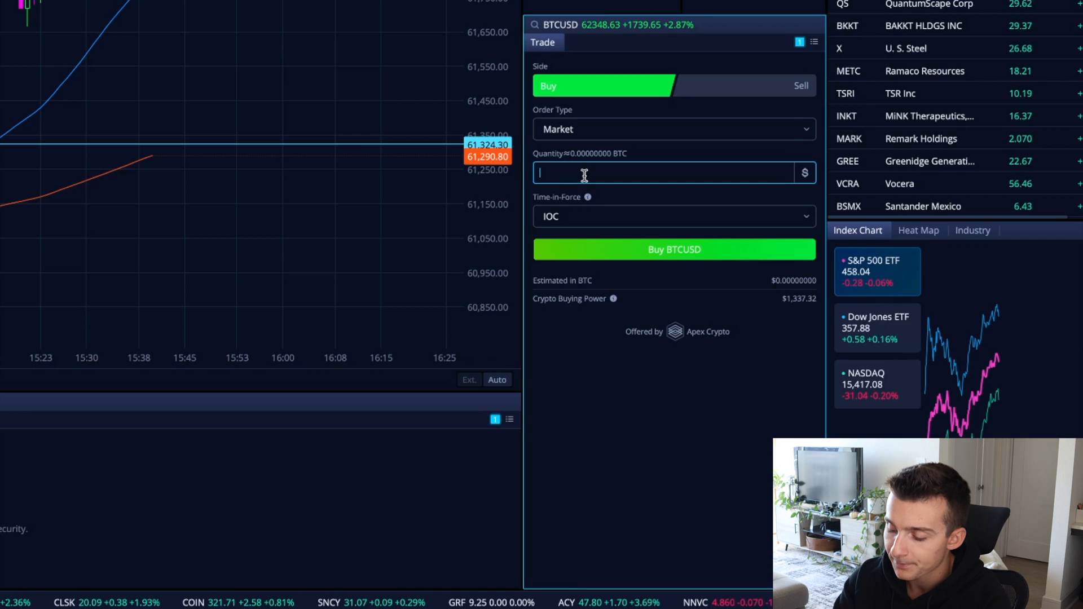
pyautogui.write('50.00')
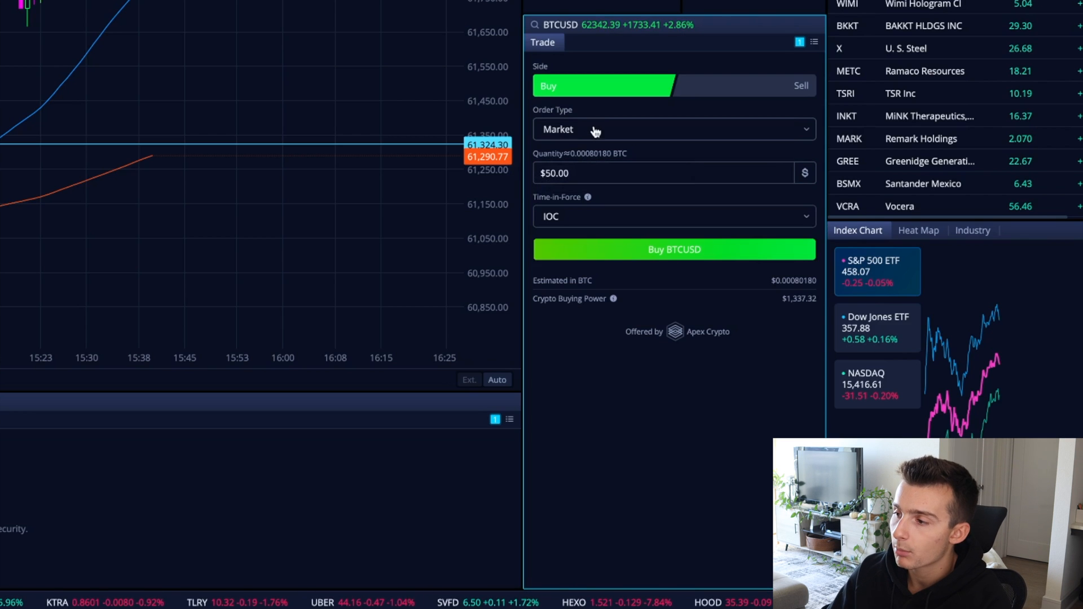
pyautogui.moveTo(774, 190)
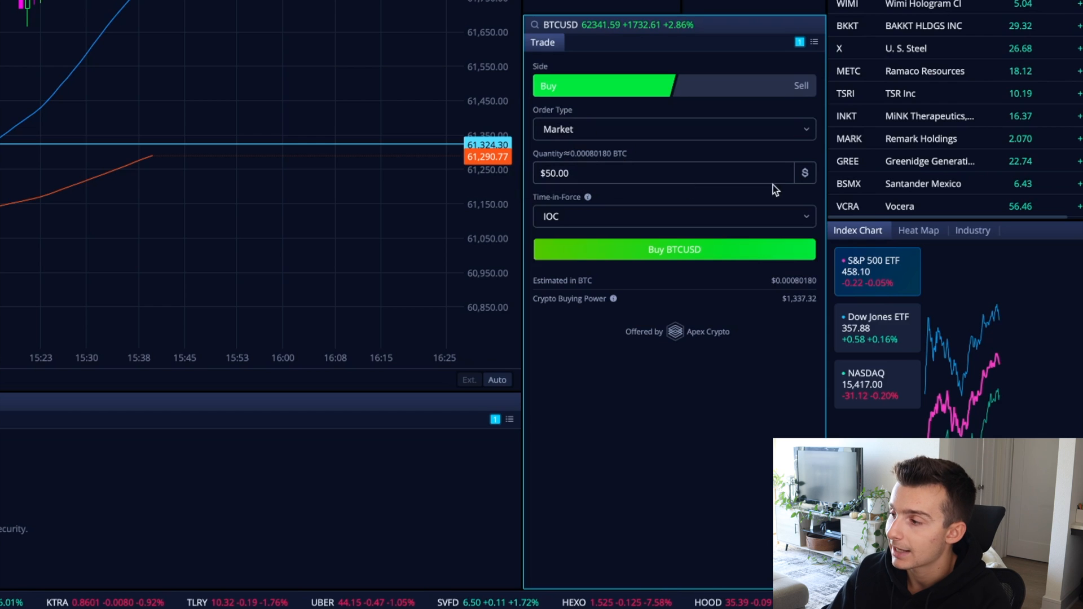
pyautogui.moveTo(656, 249)
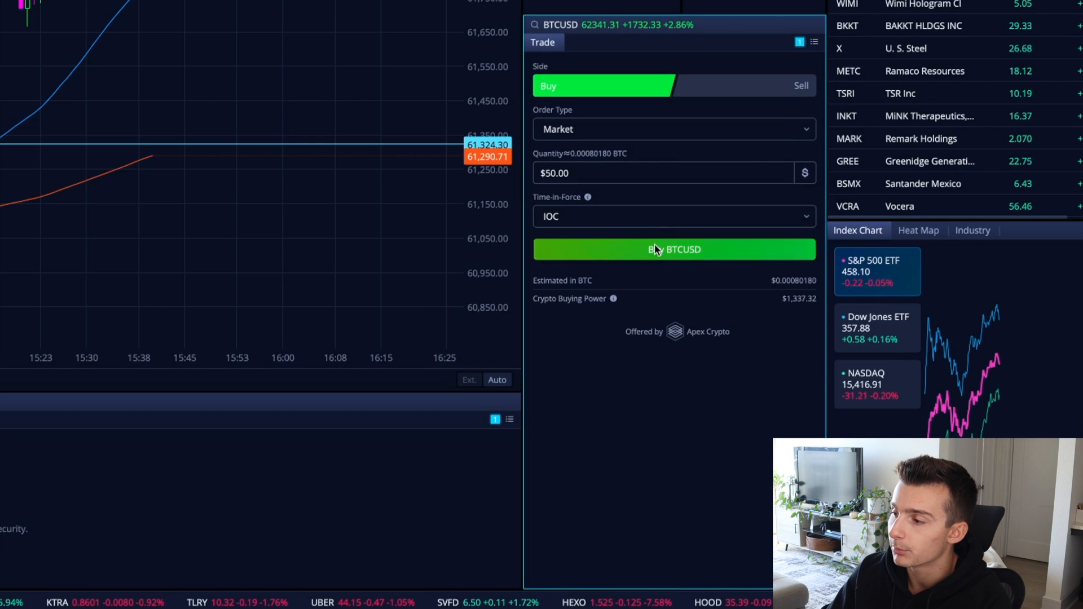
pyautogui.click(675, 249)
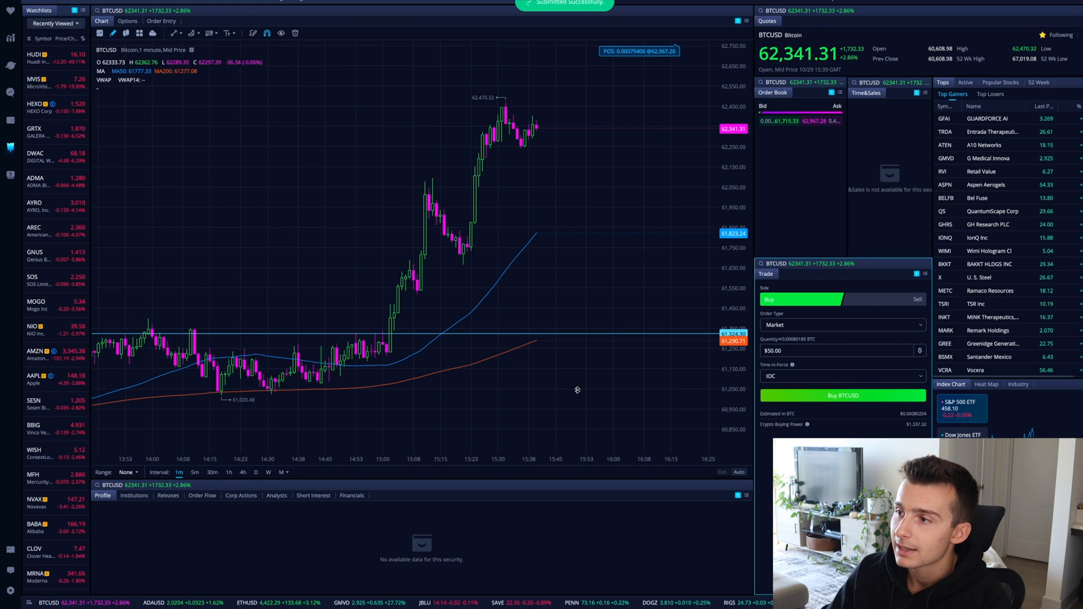
pyautogui.moveTo(576, 387)
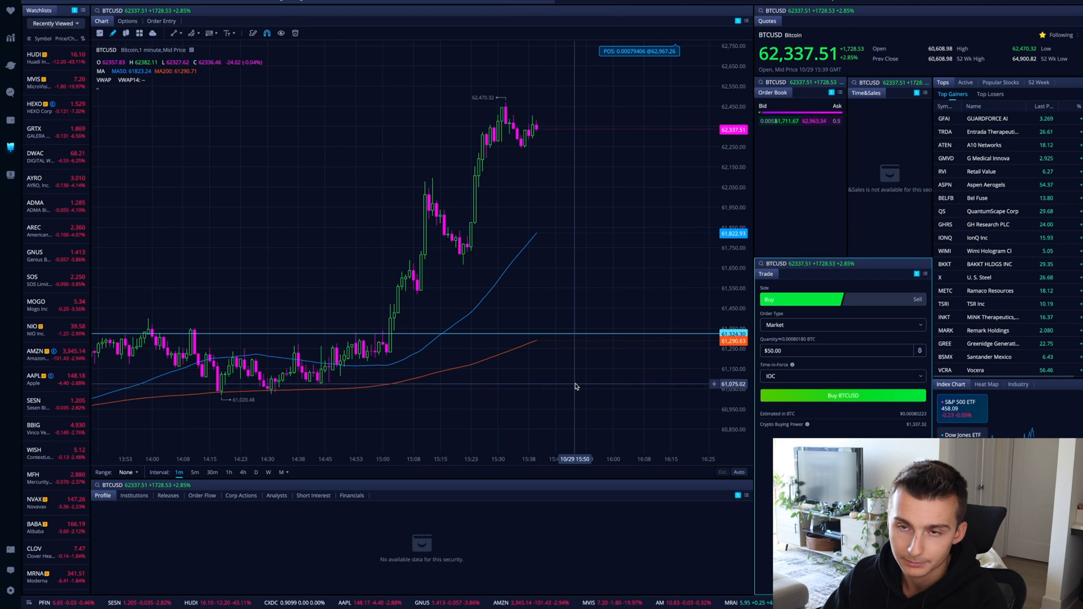
pyautogui.click(256, 472)
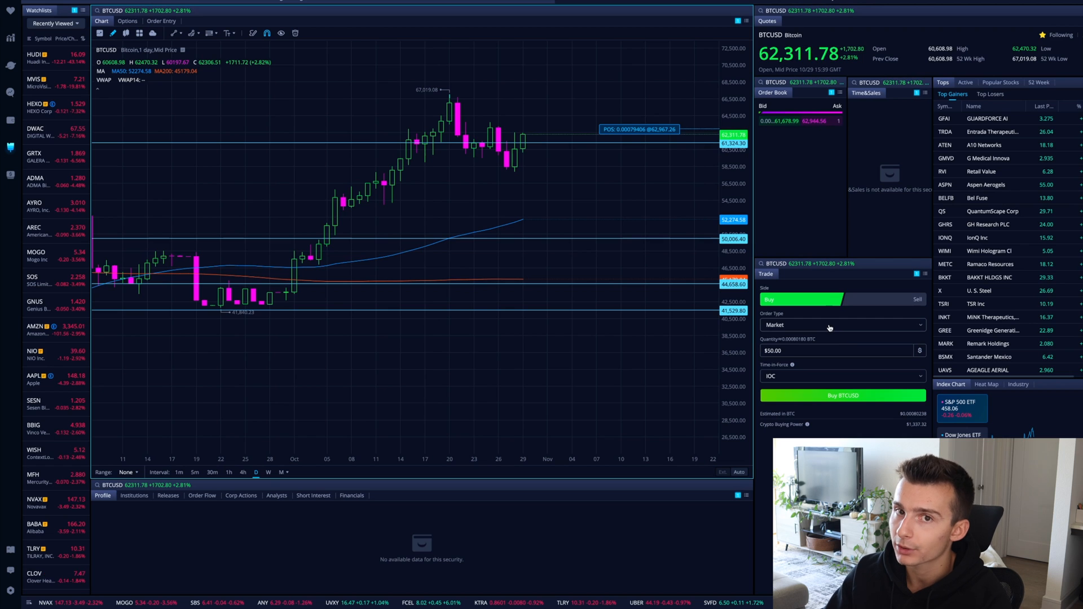
pyautogui.moveTo(608, 315)
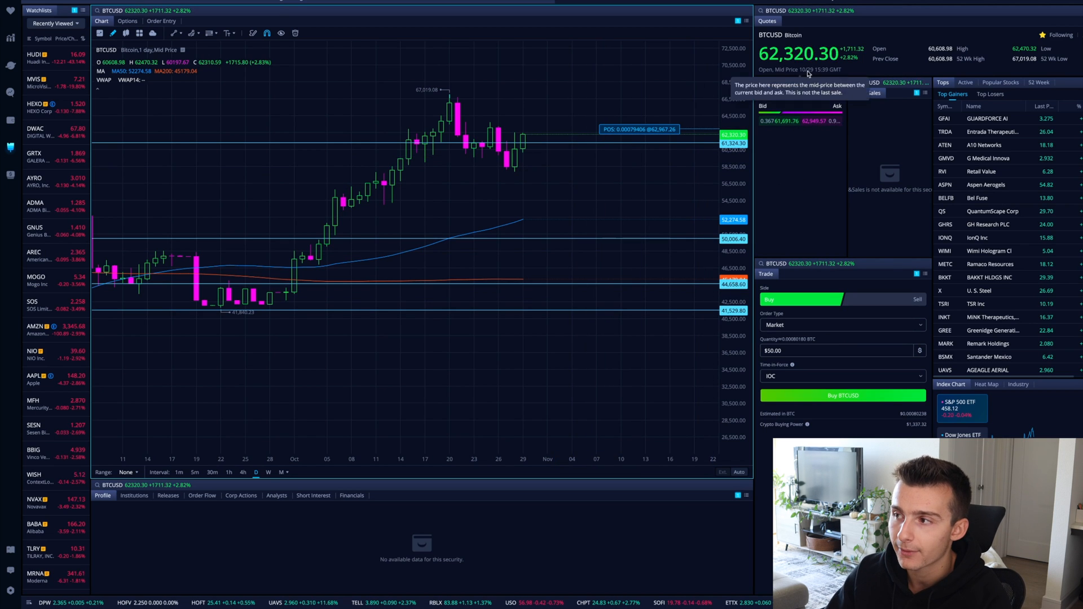
pyautogui.moveTo(660, 136)
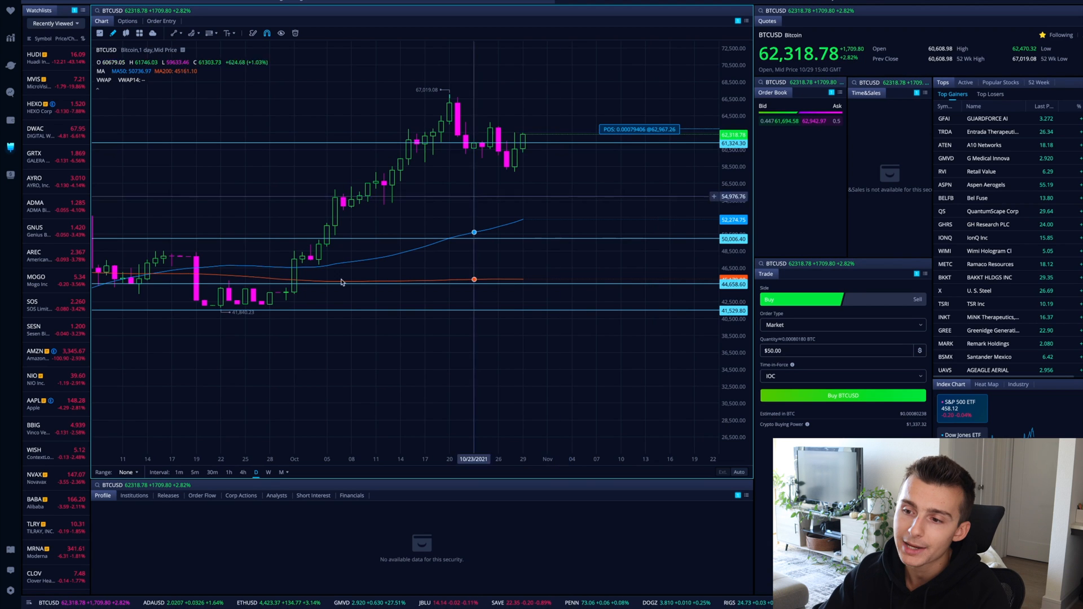
pyautogui.click(180, 471)
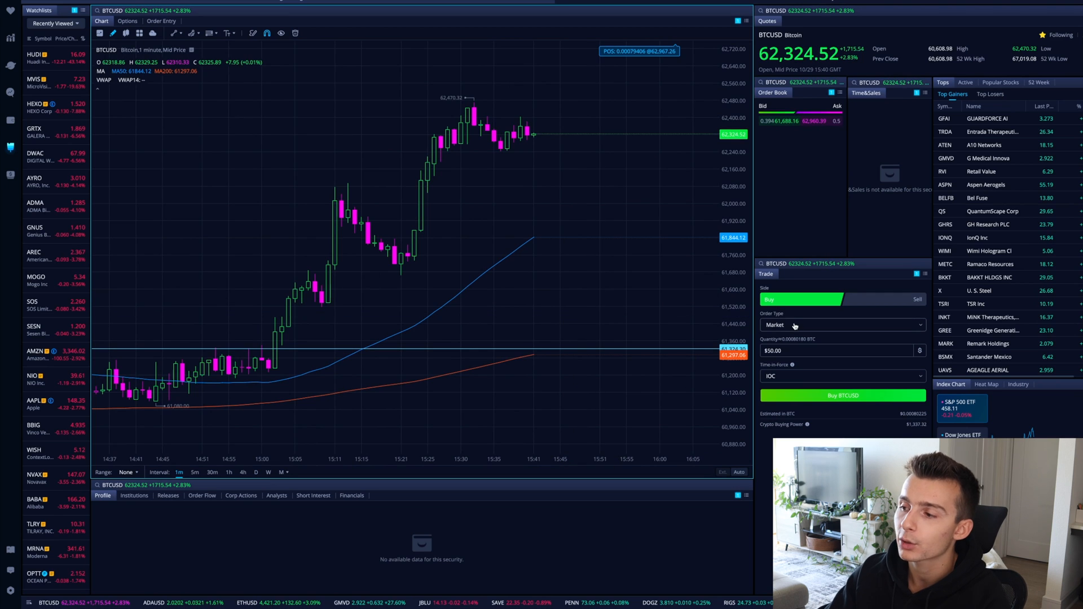
# Submit a $50 Day limit buy for BTCUSD at a limit price of 62300.00
pyautogui.click(842, 324)
pyautogui.write('623')
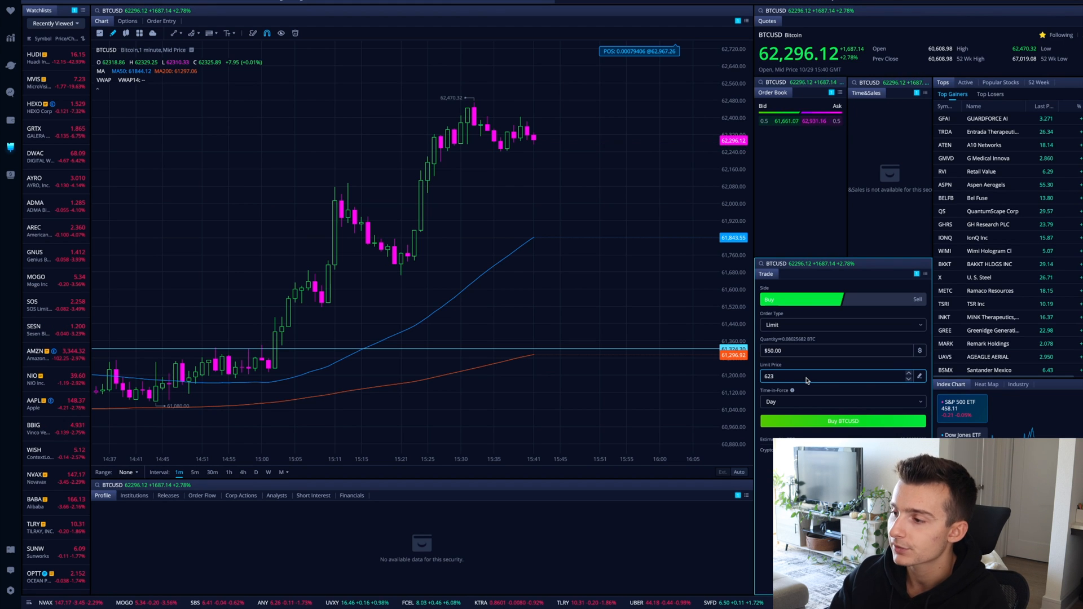
pyautogui.write('00.00')
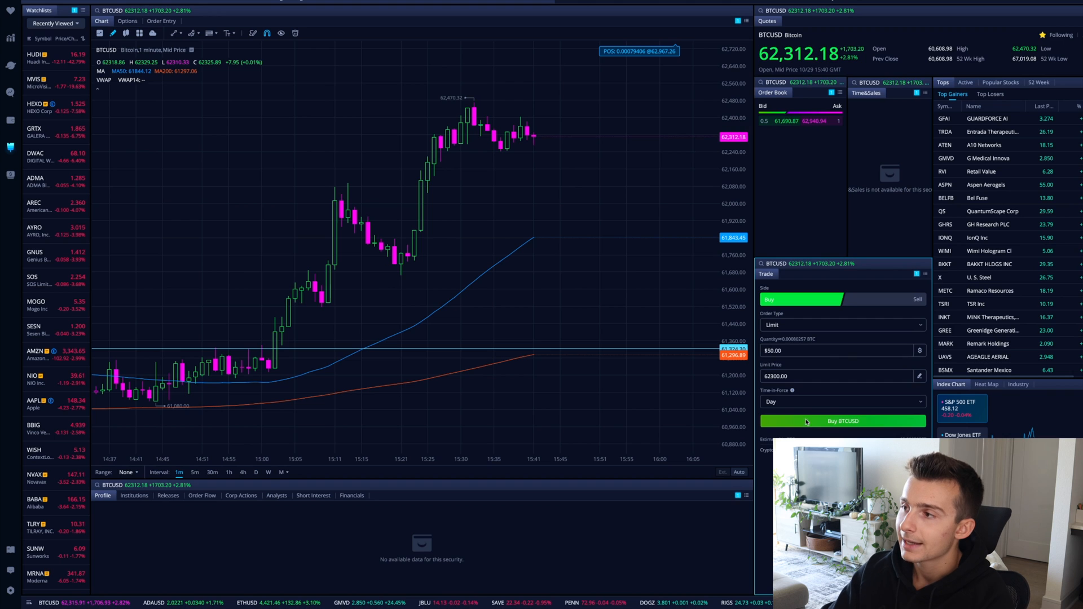
pyautogui.click(841, 420)
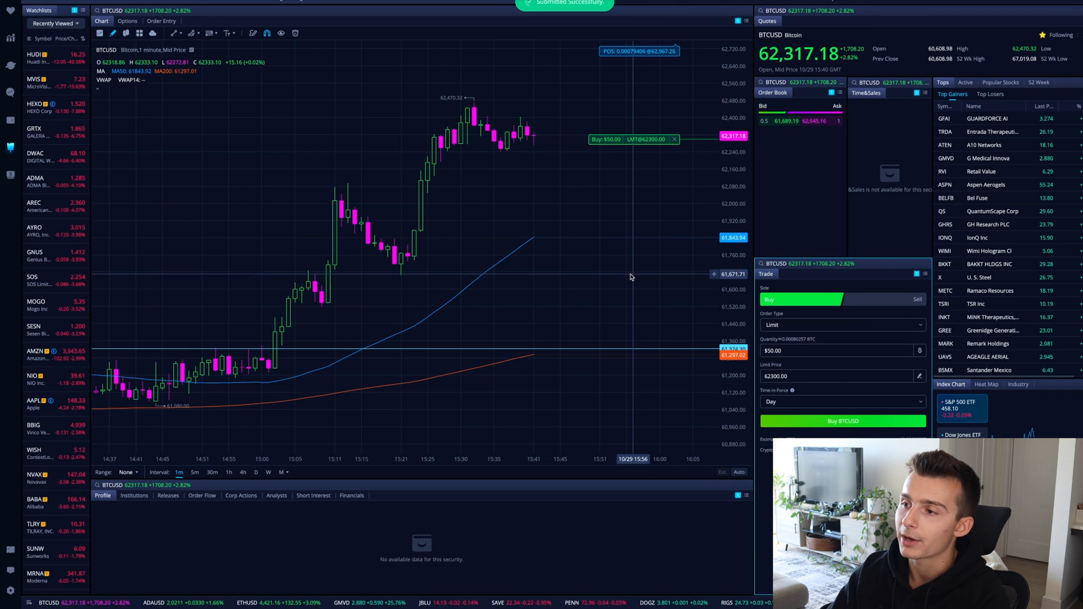
pyautogui.moveTo(639, 142)
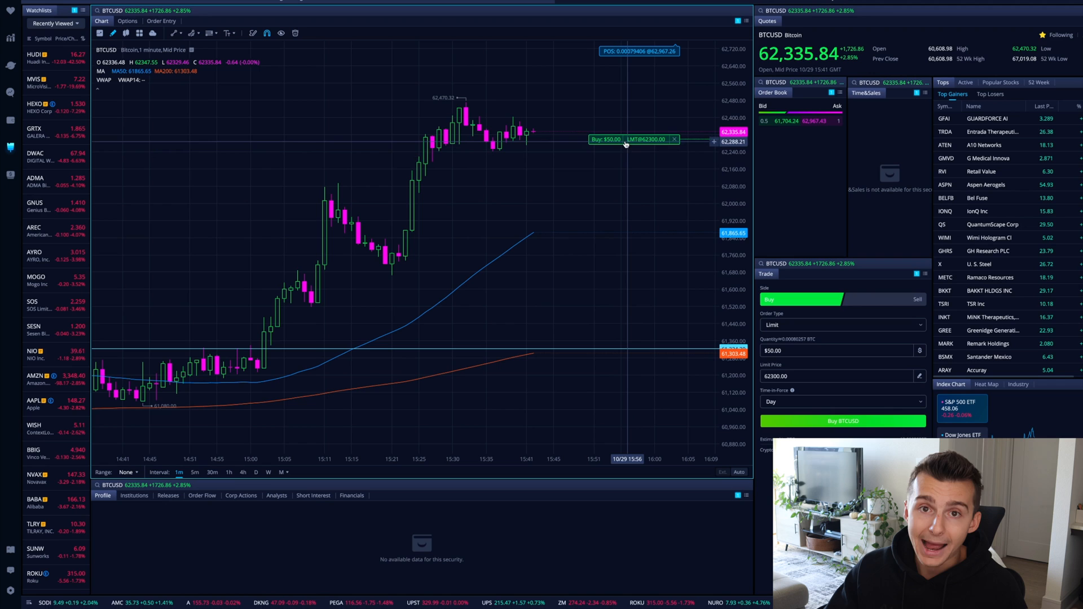
pyautogui.moveTo(624, 150)
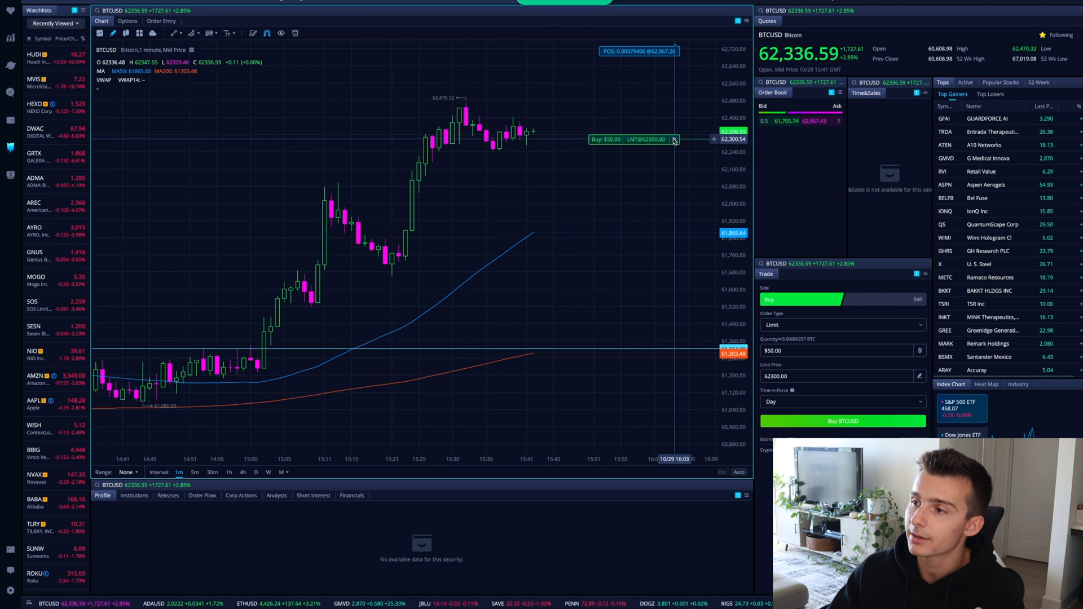
# Cancel the pending $62,300 limit buy from its order line on the chart
pyautogui.click(841, 421)
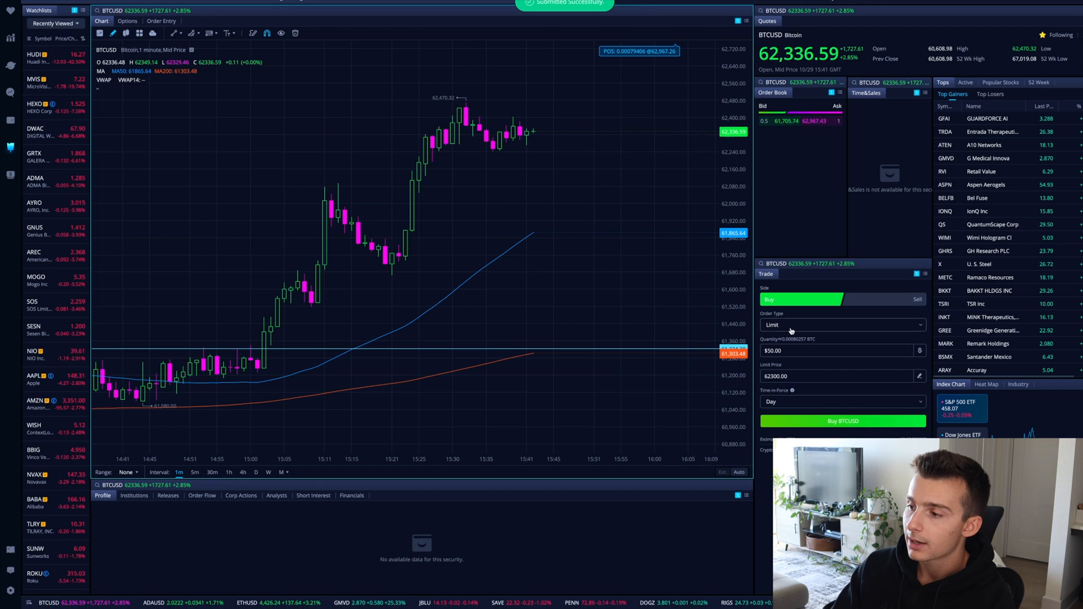
# Submit a $50 Day limit buy for BTCUSD at a limit price of 62400.00
pyautogui.click(829, 376)
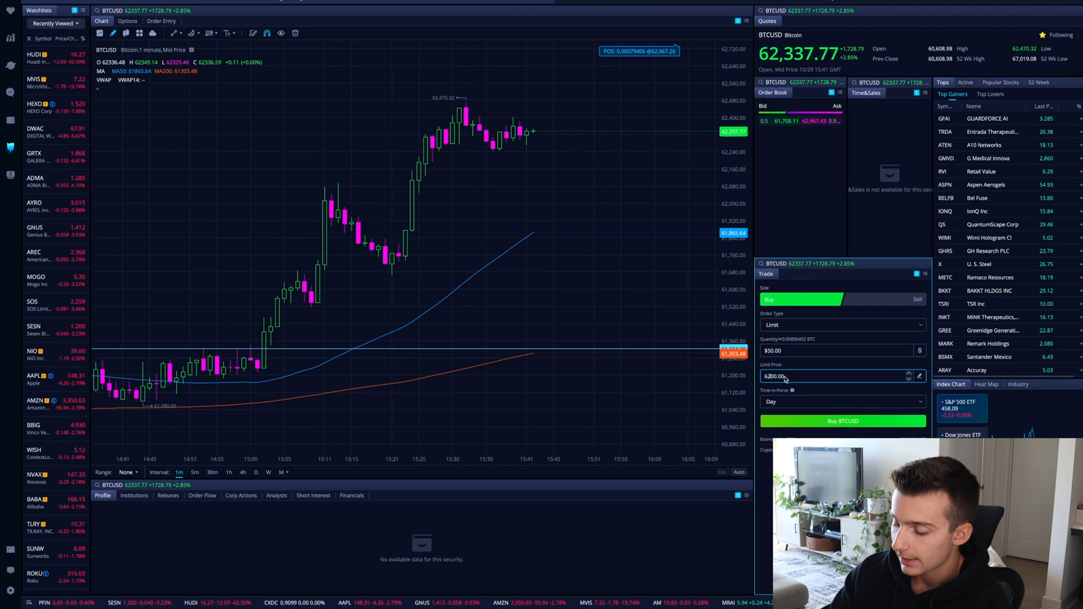
pyautogui.write('62400.00')
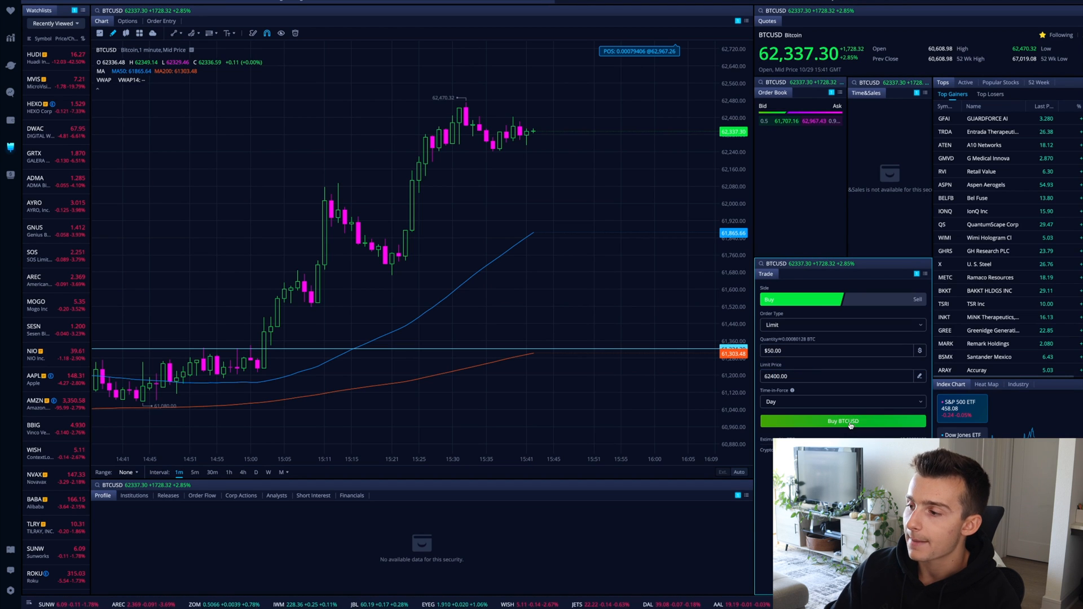
pyautogui.click(842, 421)
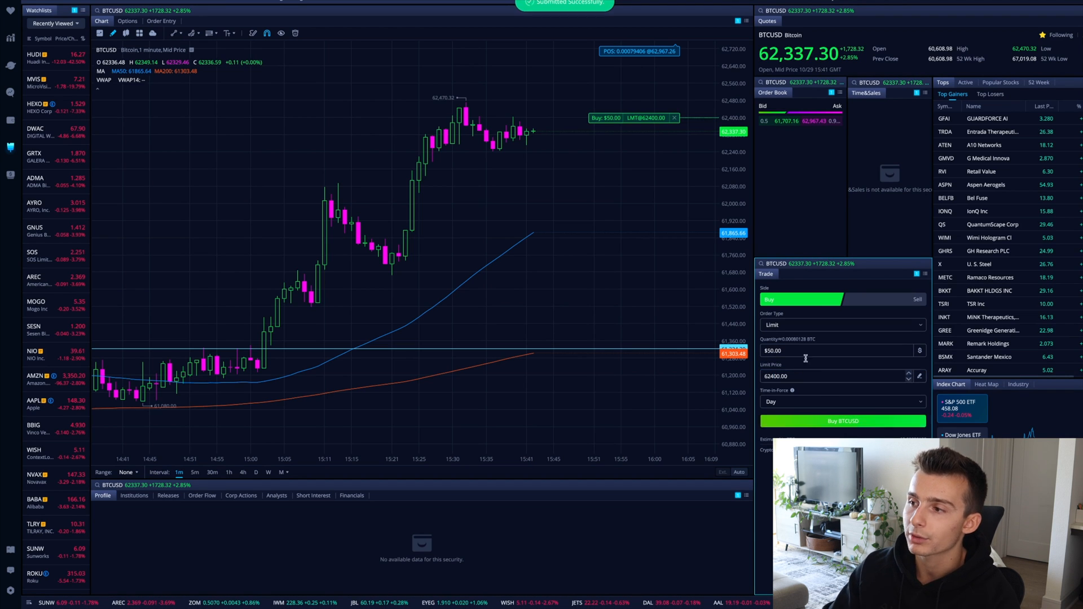
pyautogui.moveTo(627, 114)
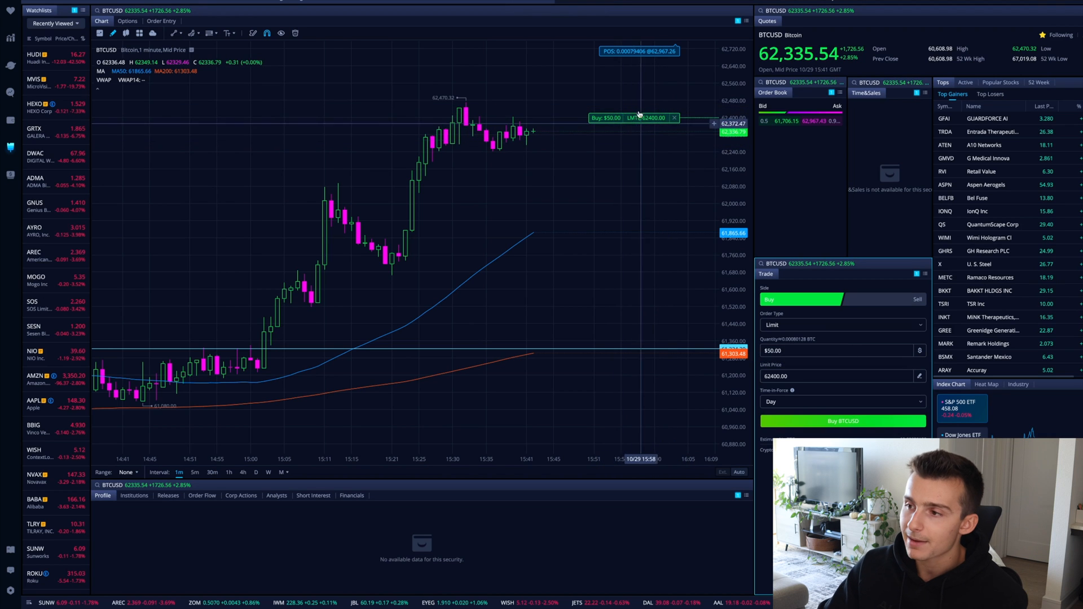
pyautogui.moveTo(660, 123)
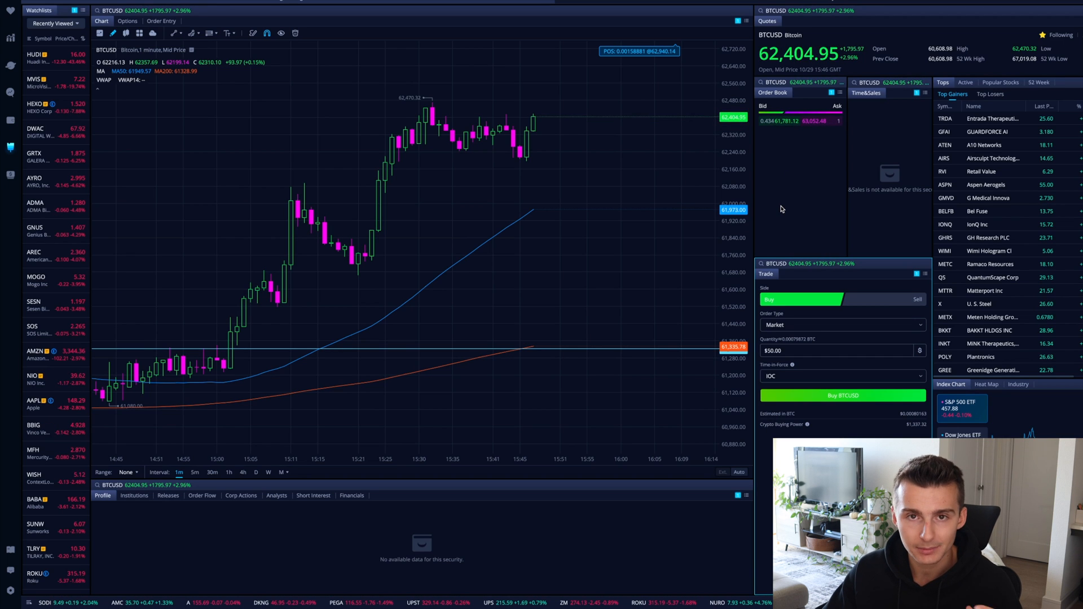
# Switch the BTCUSD chart to the daily (D) interval
pyautogui.click(256, 471)
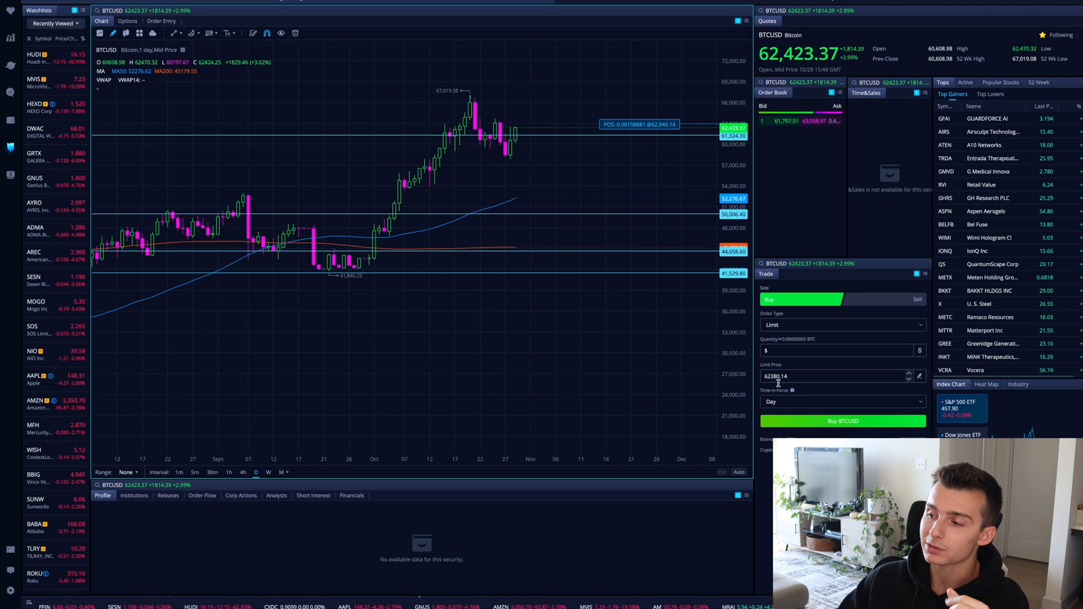
pyautogui.moveTo(778, 390)
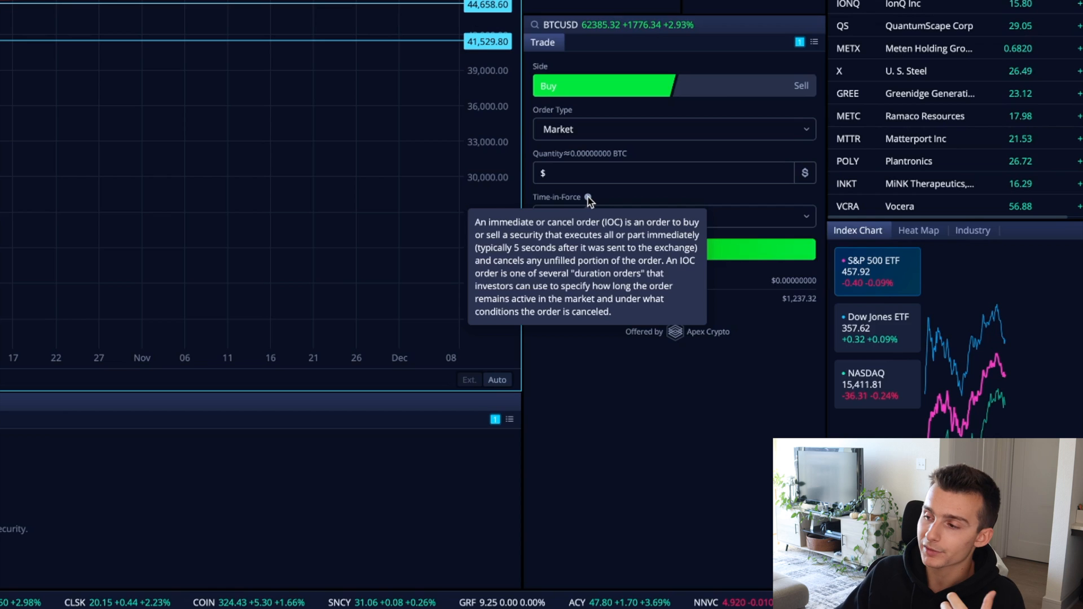
pyautogui.moveTo(598, 244)
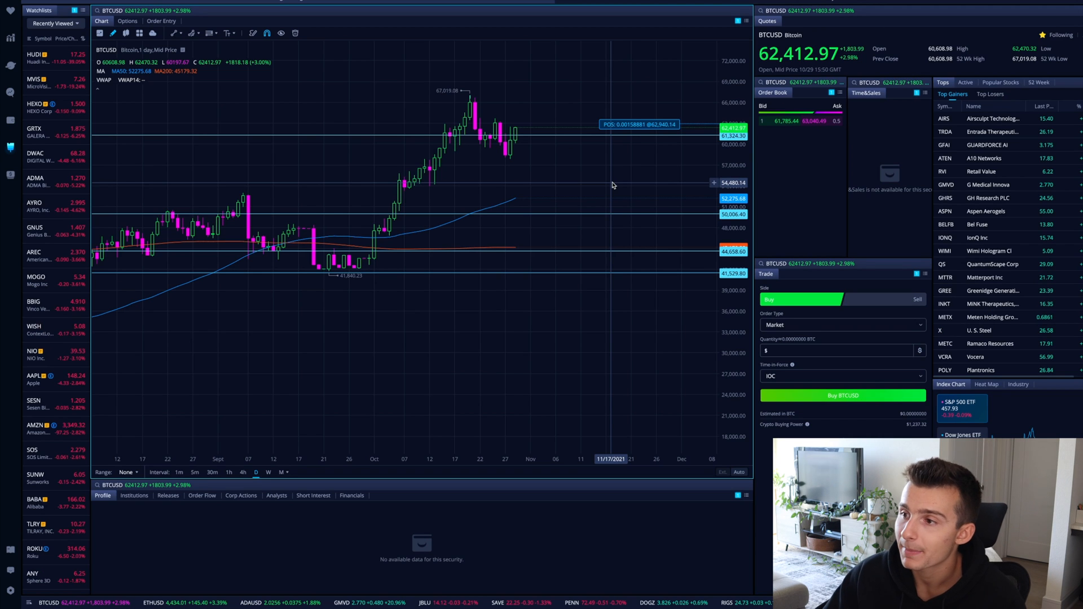
# Configure a $100 Day limit sell for BTCUSD at 62380.14 in the Sell ticket
pyautogui.click(916, 298)
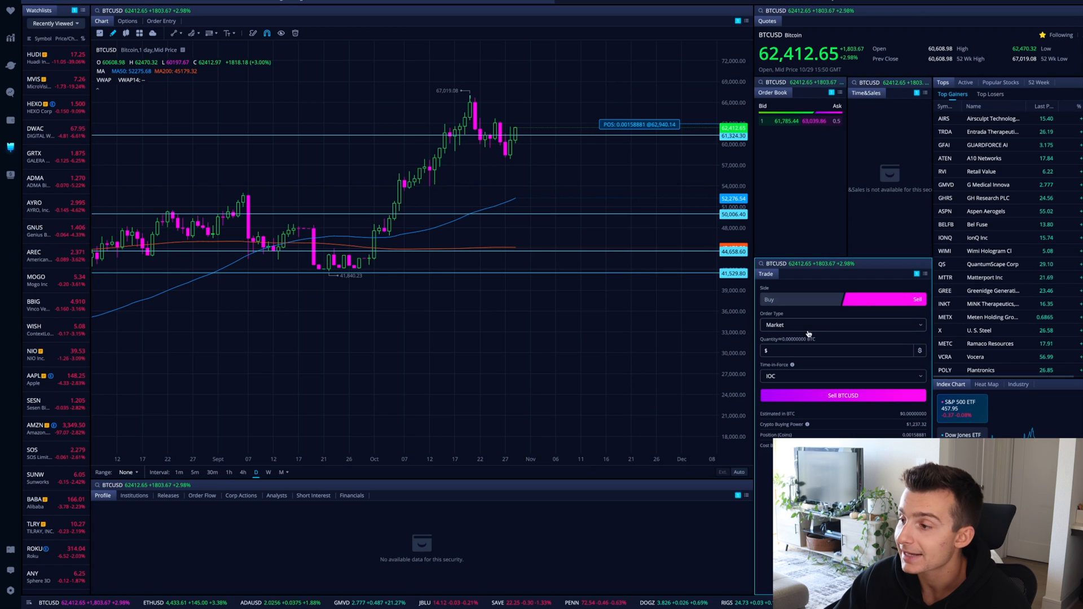
pyautogui.click(842, 325)
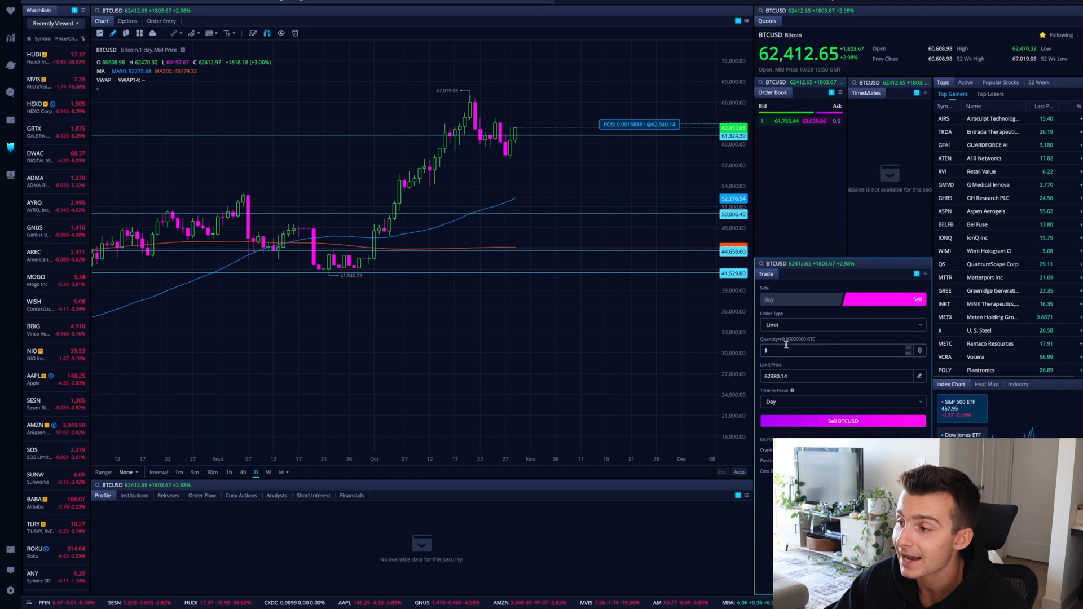
pyautogui.click(841, 401)
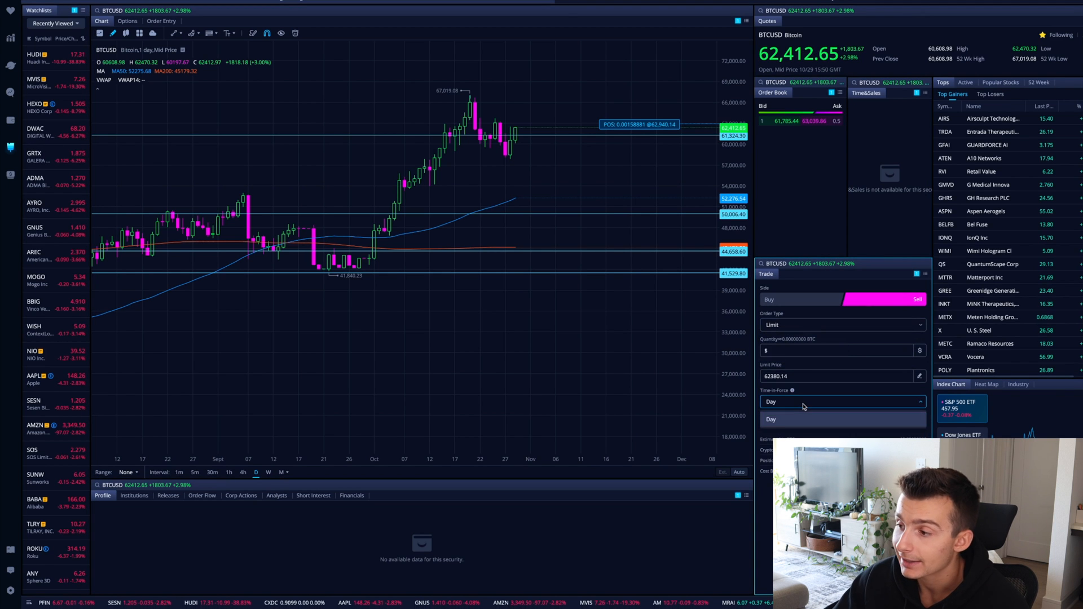
pyautogui.click(803, 401)
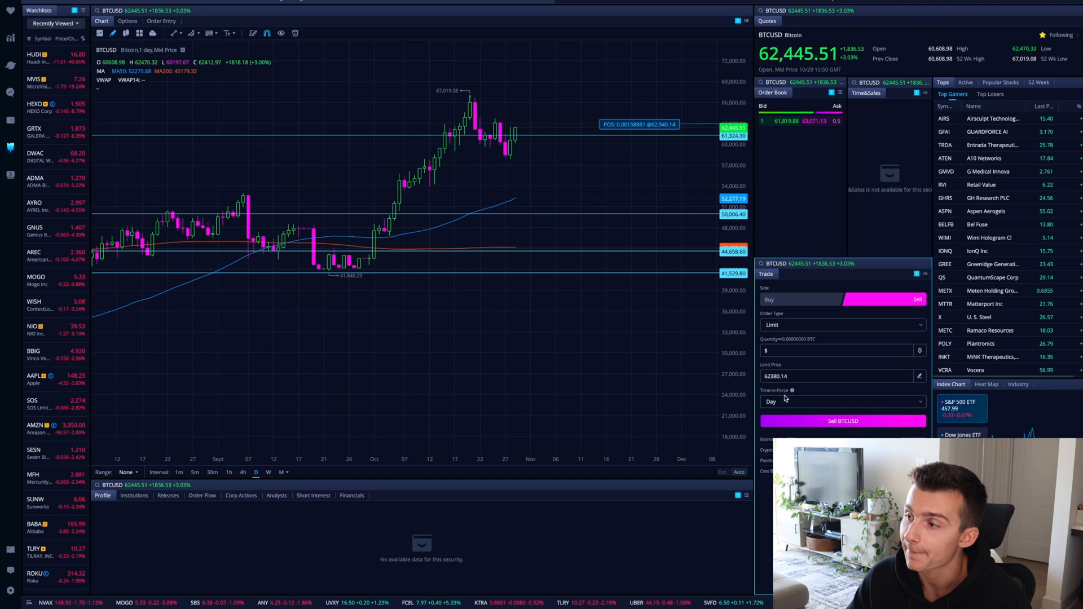
pyautogui.click(841, 324)
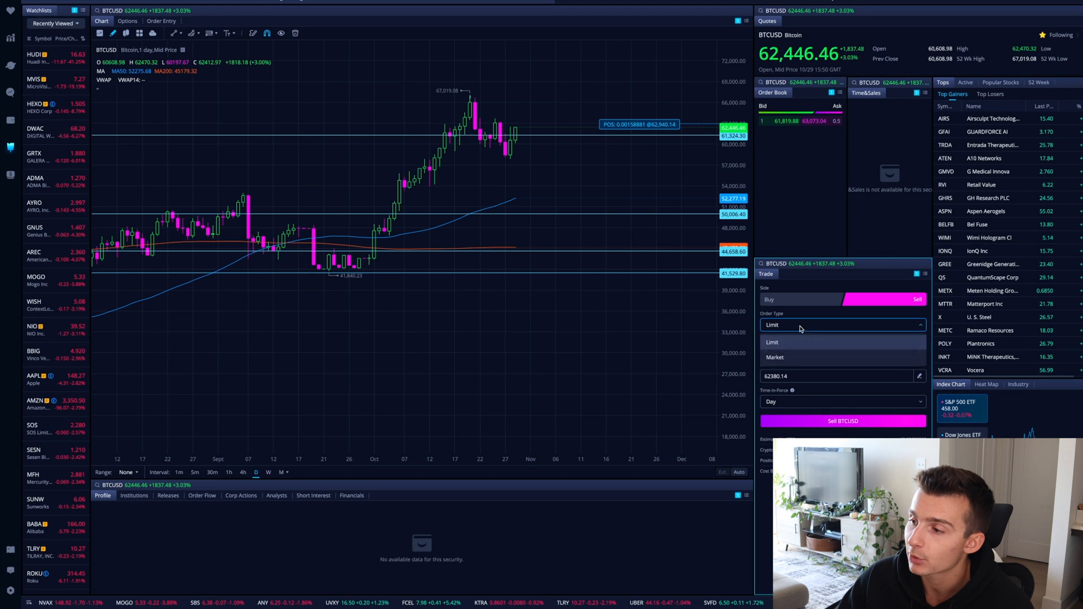
pyautogui.click(794, 342)
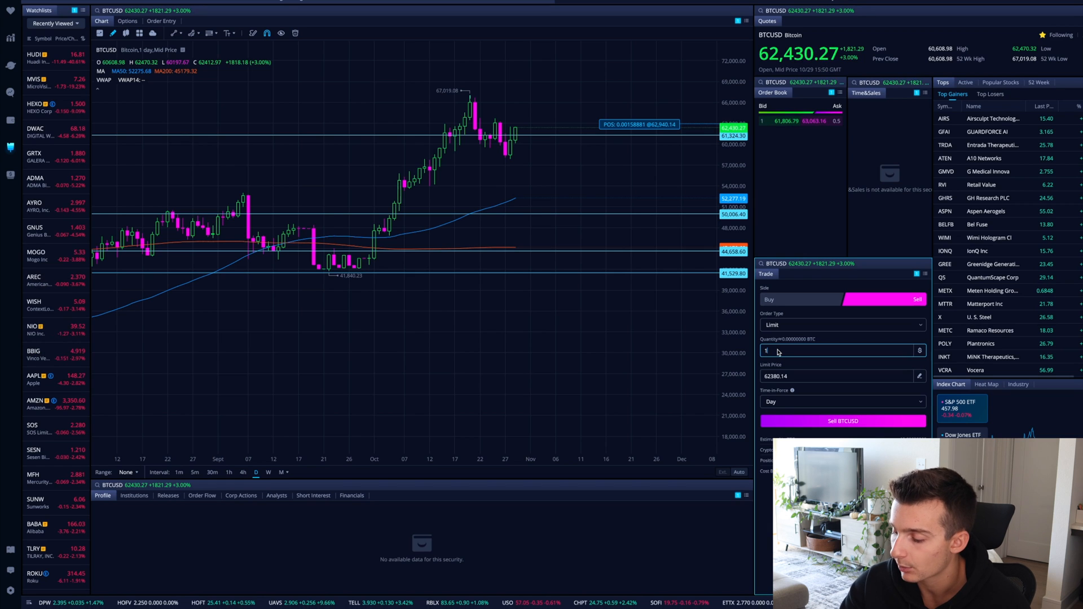
pyautogui.write('00.00')
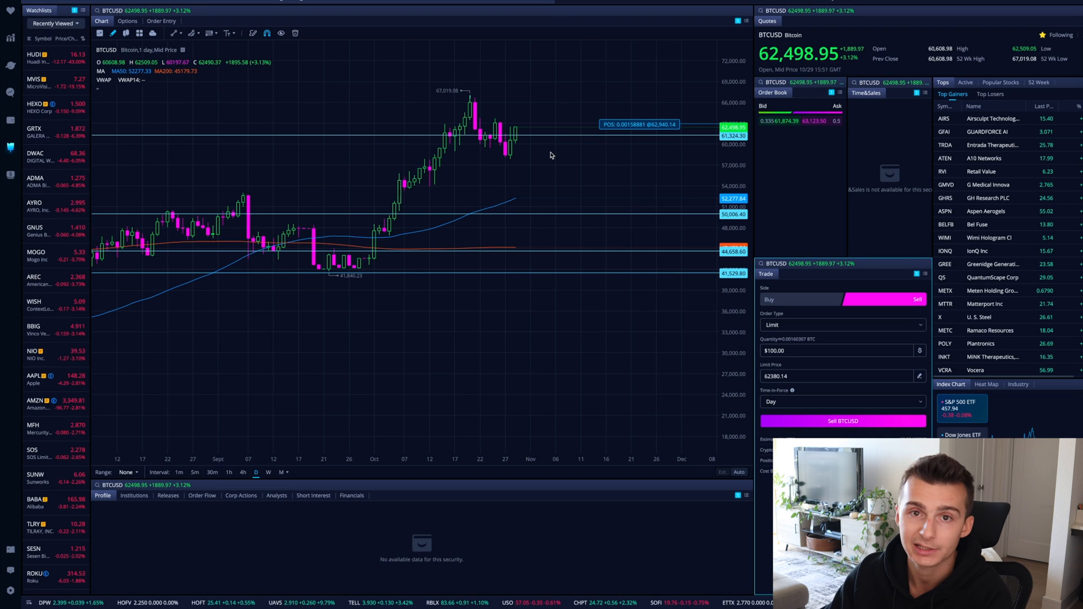
pyautogui.moveTo(641, 122)
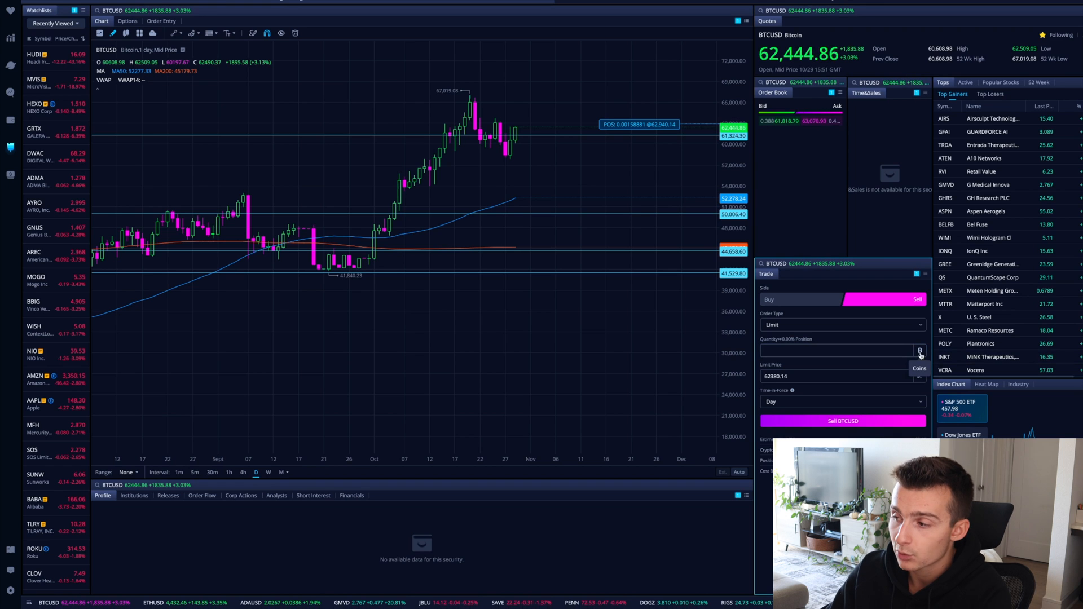
pyautogui.moveTo(643, 125)
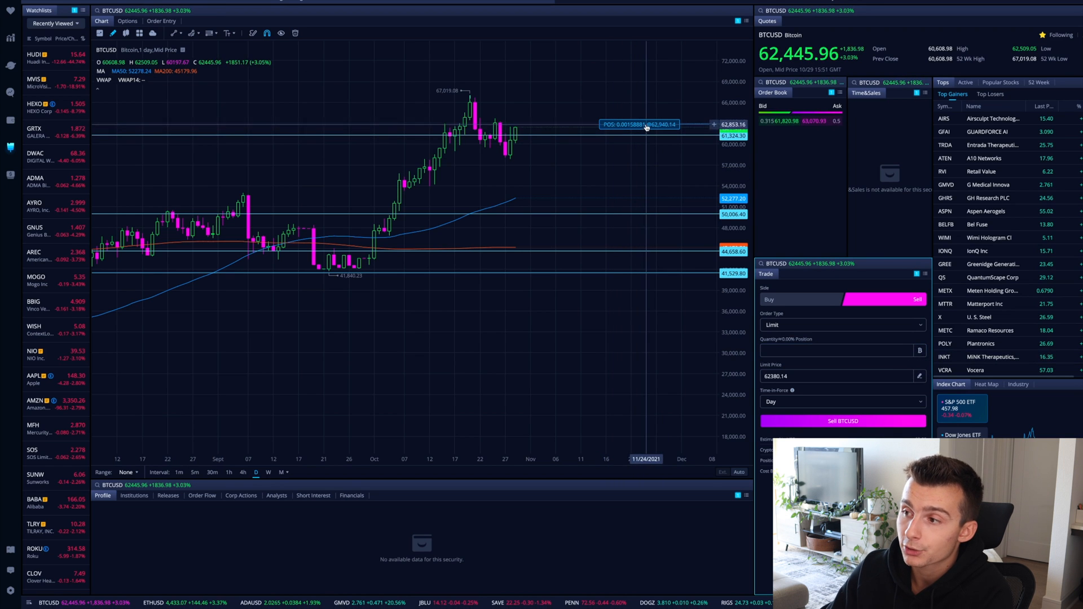